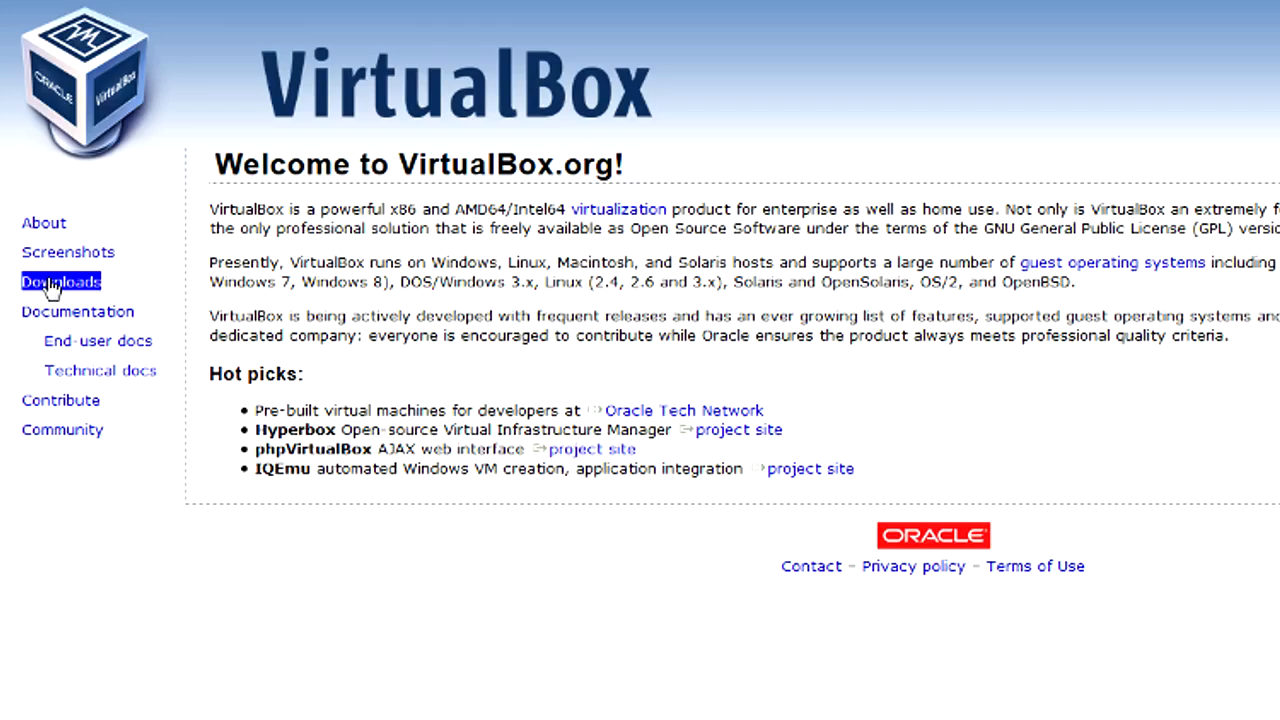
Step: Go to the VirtualBox Downloads page from the virtualbox.org sidebar
{"action": "left_click", "coordinate": [60, 280]}
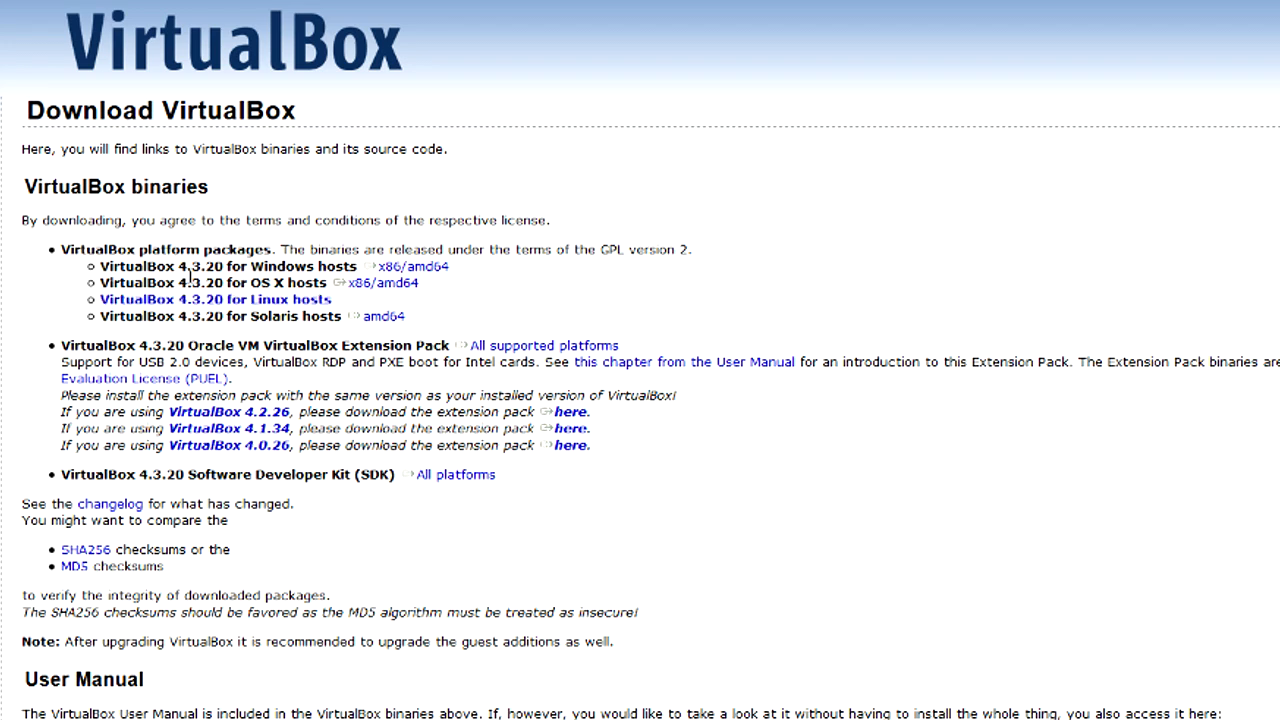
{"action": "mouse_move", "coordinate": [76, 458]}
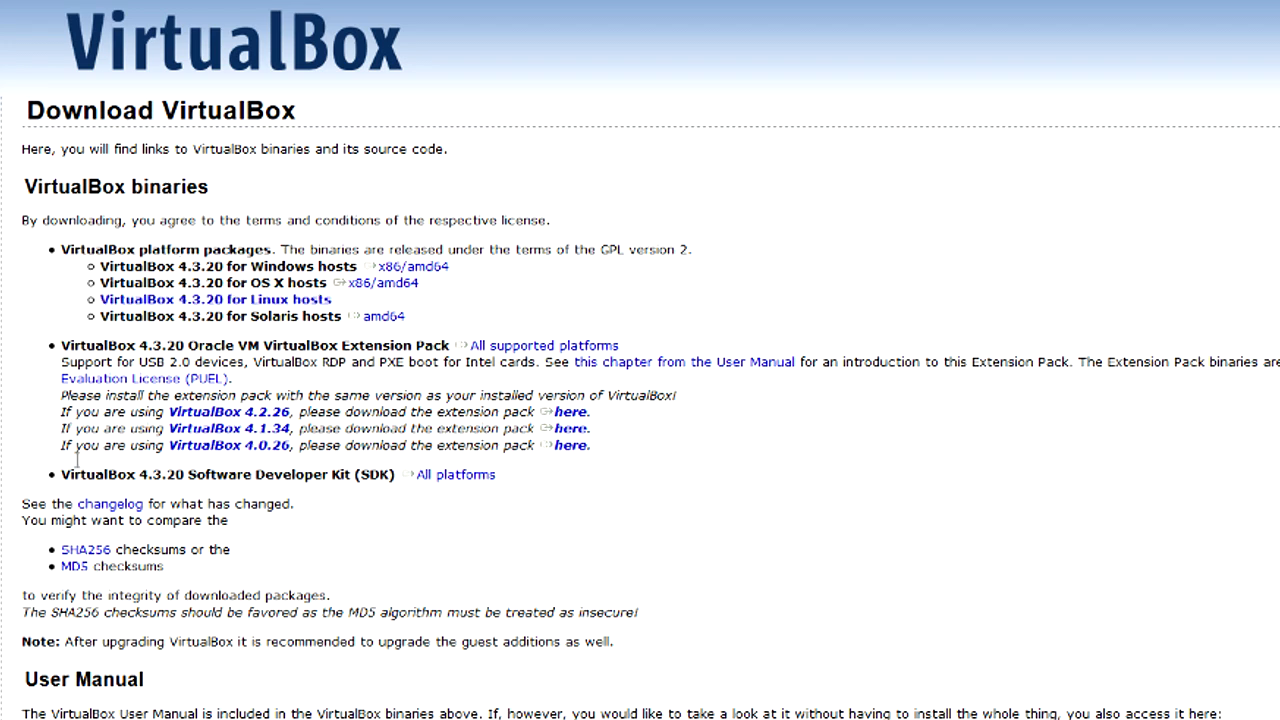
{"action": "mouse_move", "coordinate": [156, 240]}
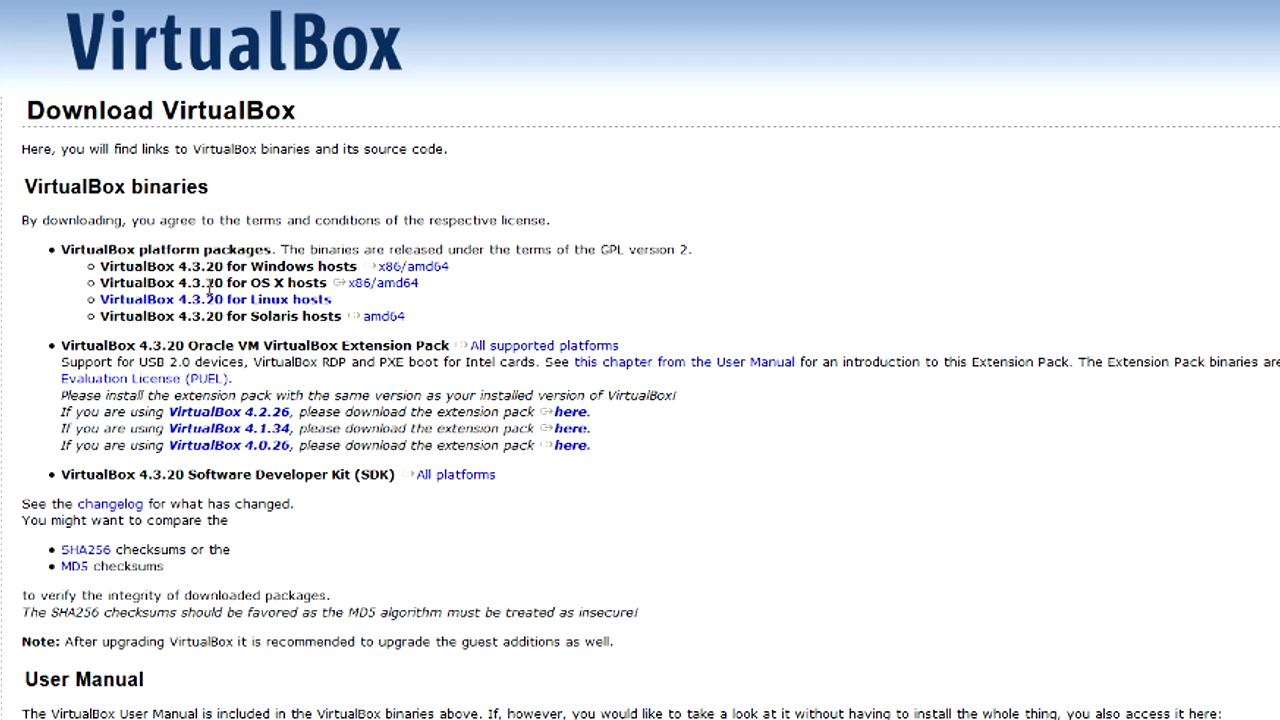
{"action": "mouse_move", "coordinate": [330, 270]}
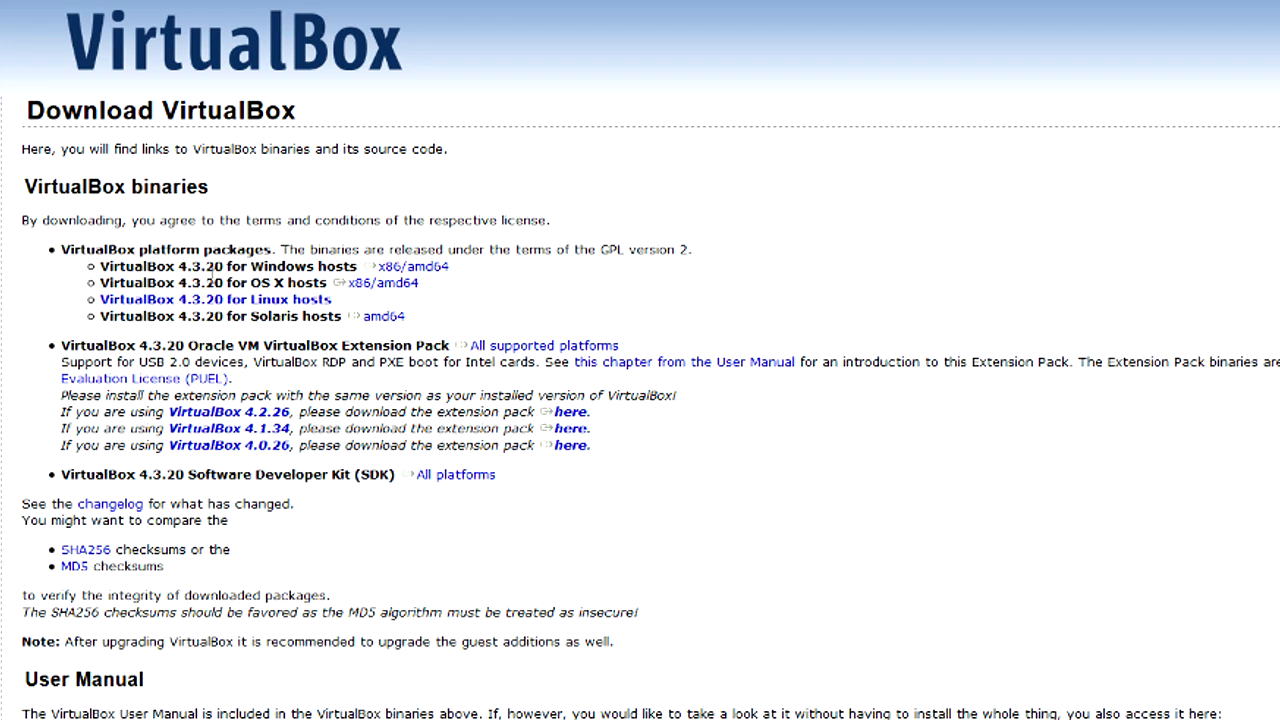
{"action": "mouse_move", "coordinate": [260, 274]}
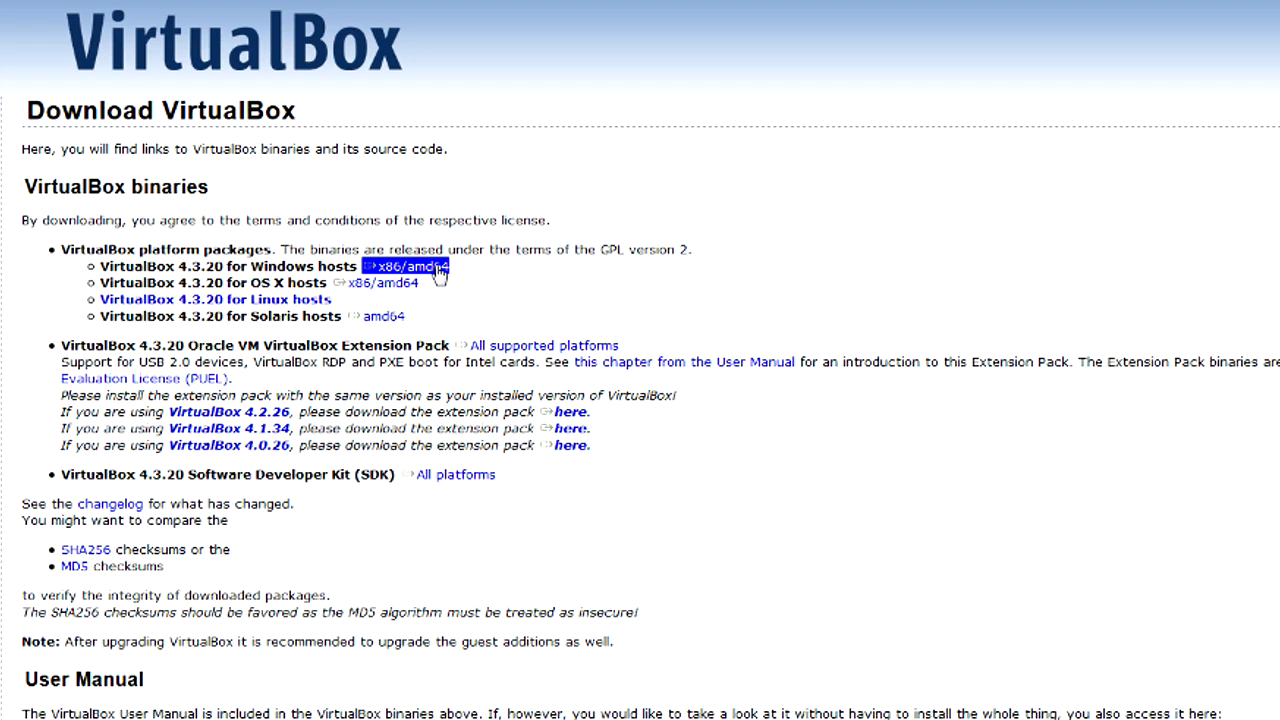
Step: Download VirtualBox-4.3.20-96997-Win.exe for Windows hosts and save the file
{"action": "left_click", "coordinate": [408, 268]}
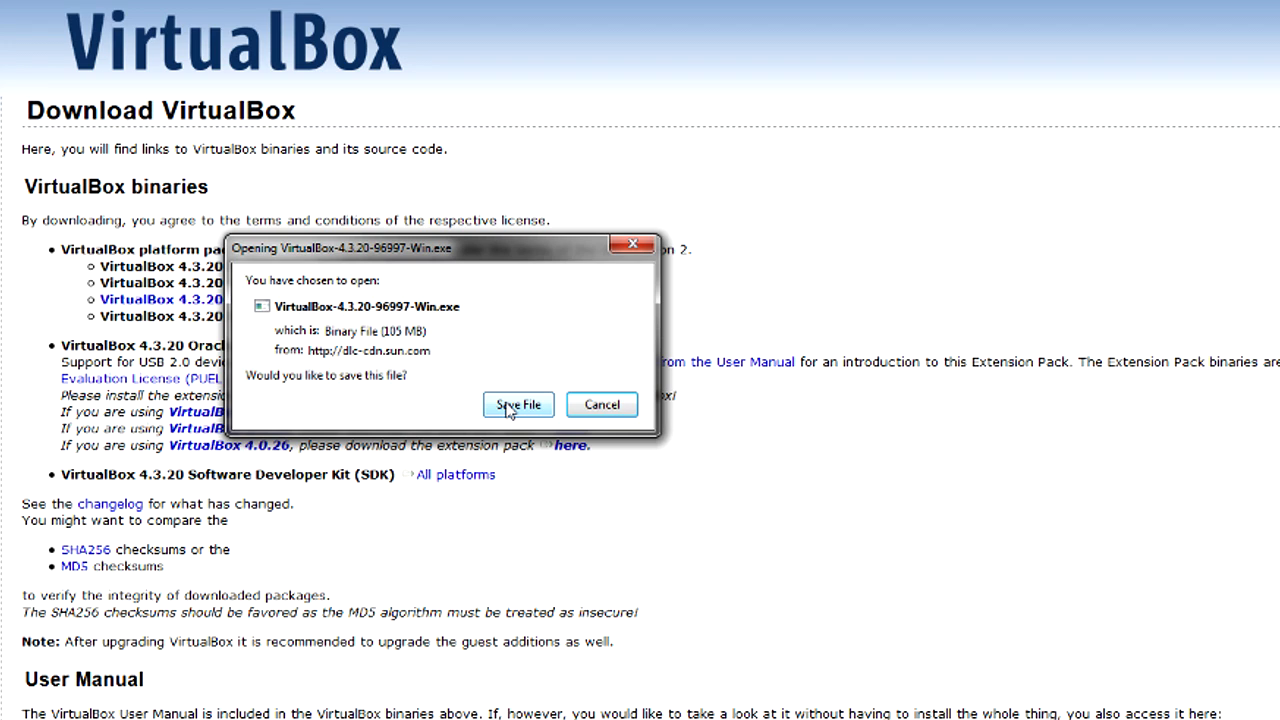
{"action": "left_click", "coordinate": [600, 404]}
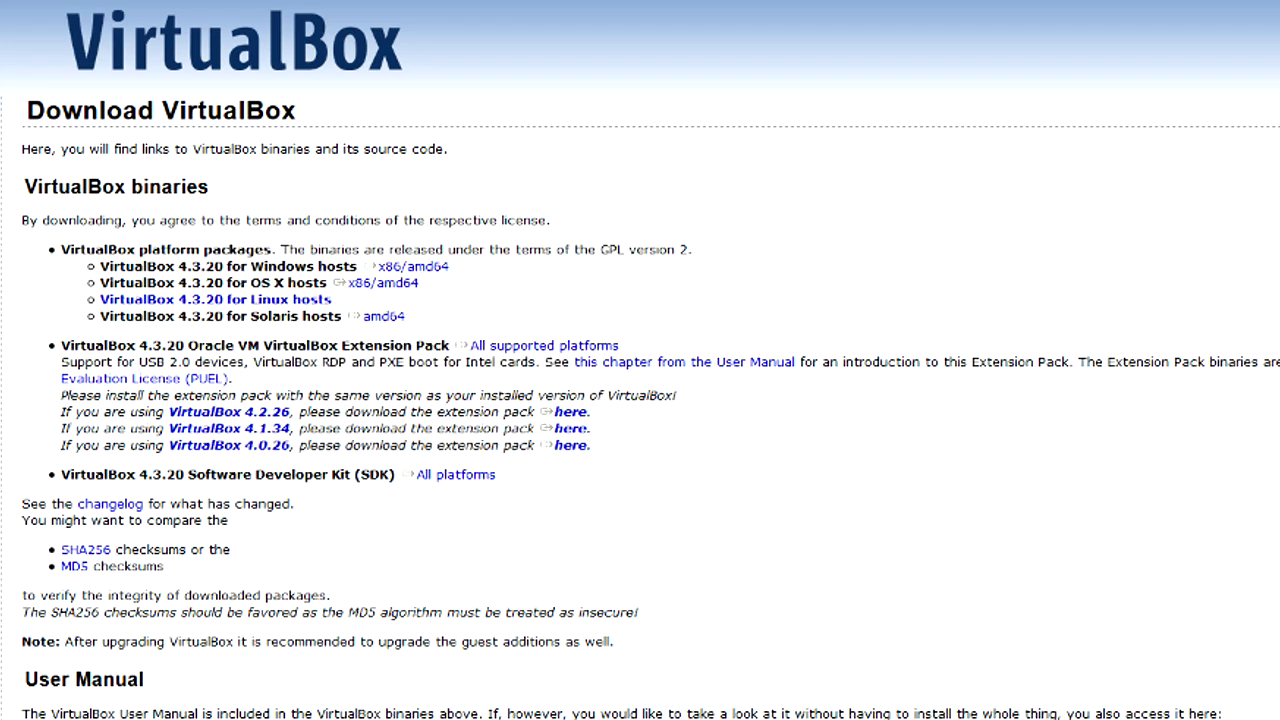
{"action": "scroll", "scroll_direction": "down", "scroll_amount": 3}
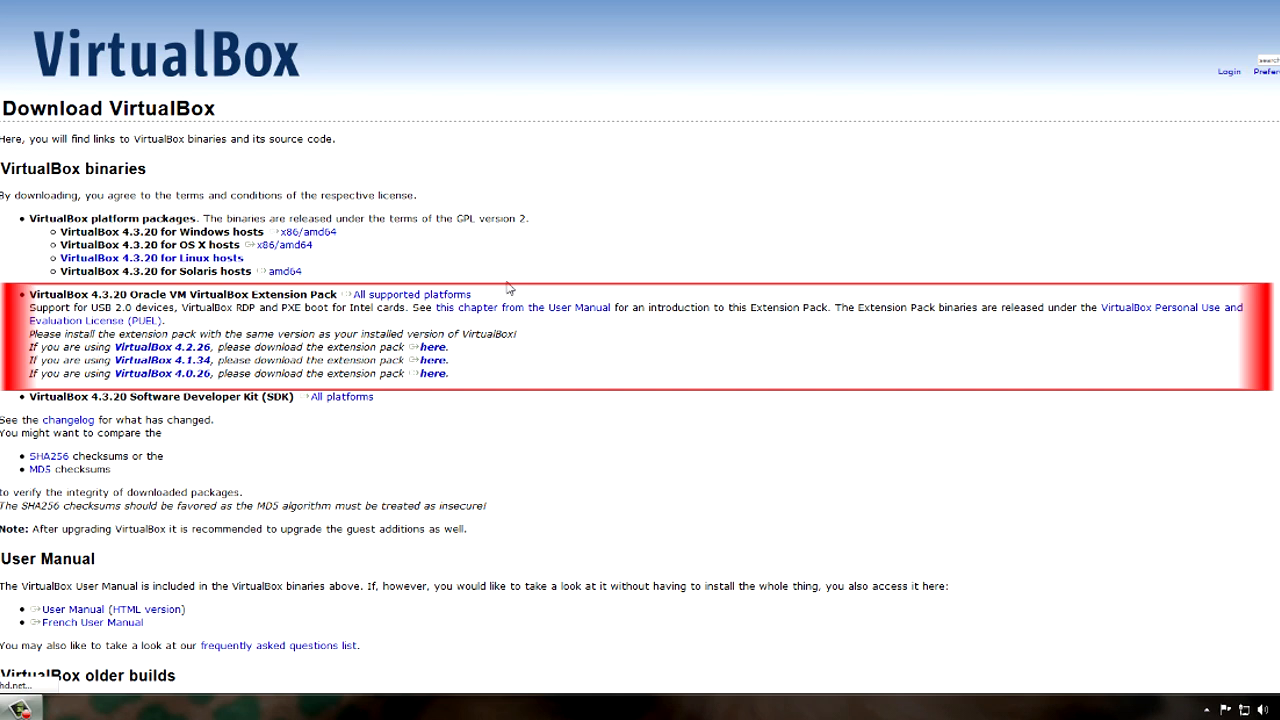
{"action": "left_click", "coordinate": [412, 292]}
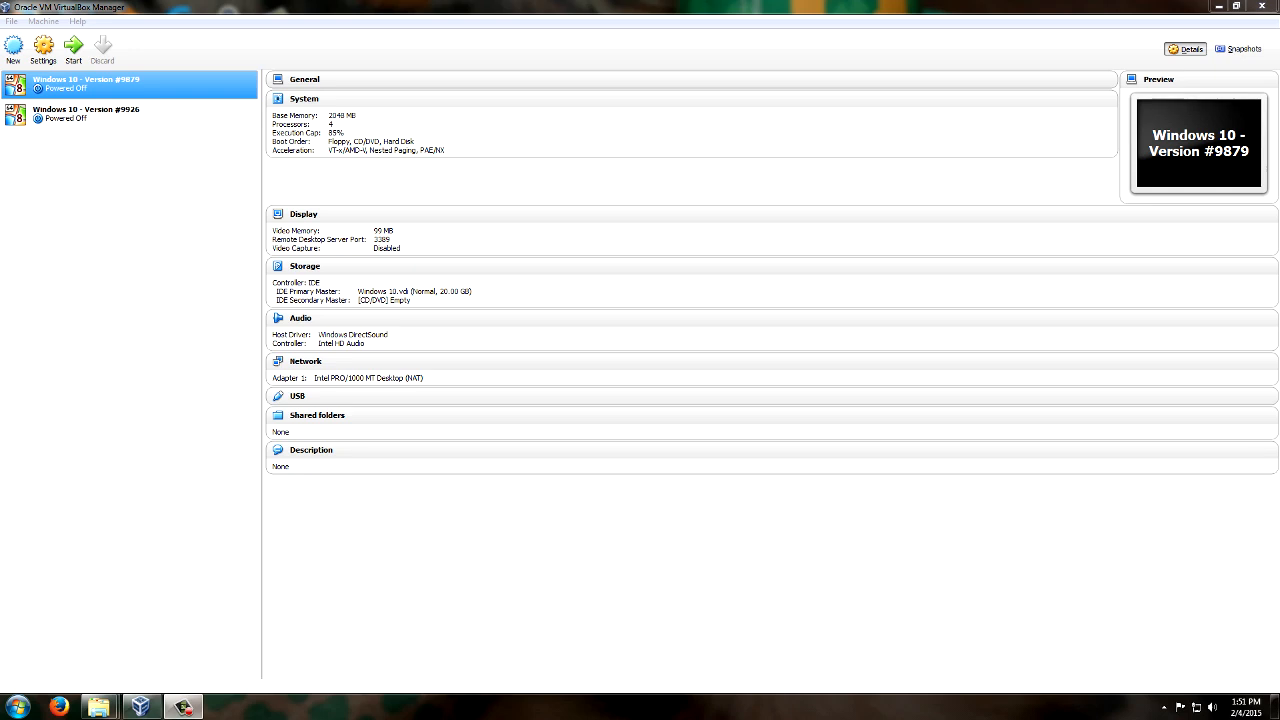
{"action": "mouse_move", "coordinate": [118, 234]}
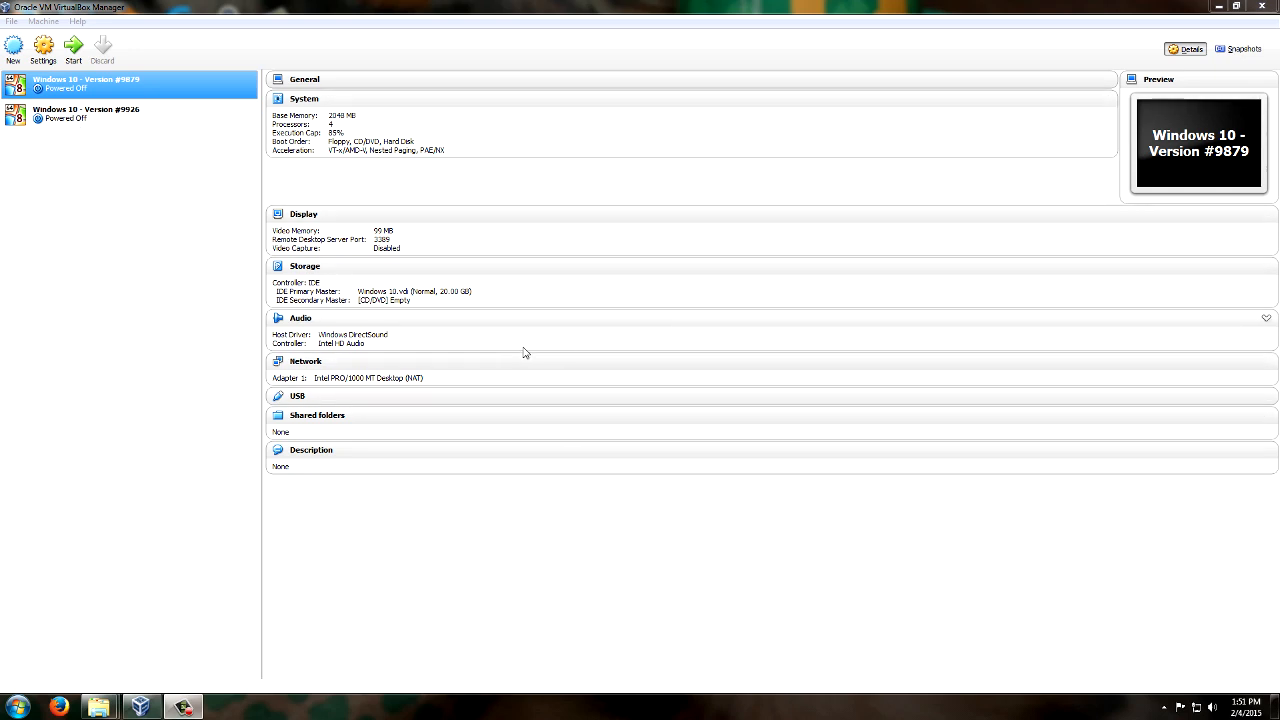
{"action": "mouse_move", "coordinate": [112, 248]}
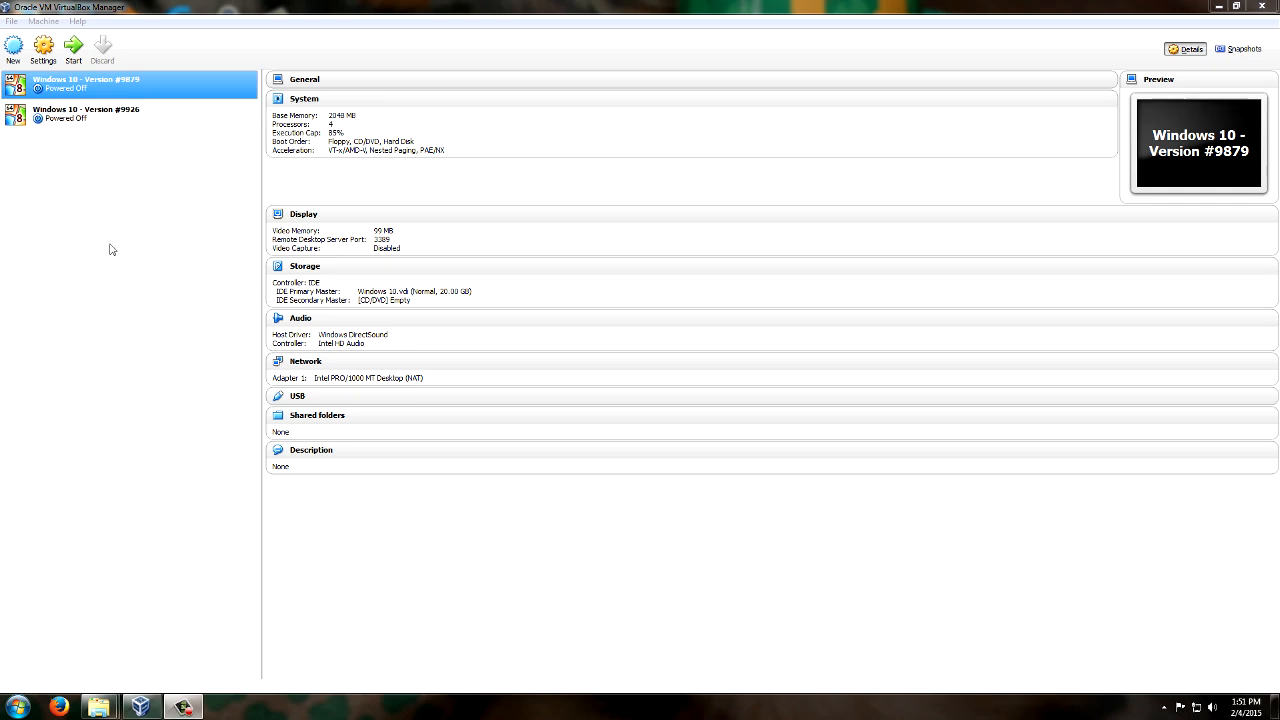
{"action": "mouse_move", "coordinate": [94, 142]}
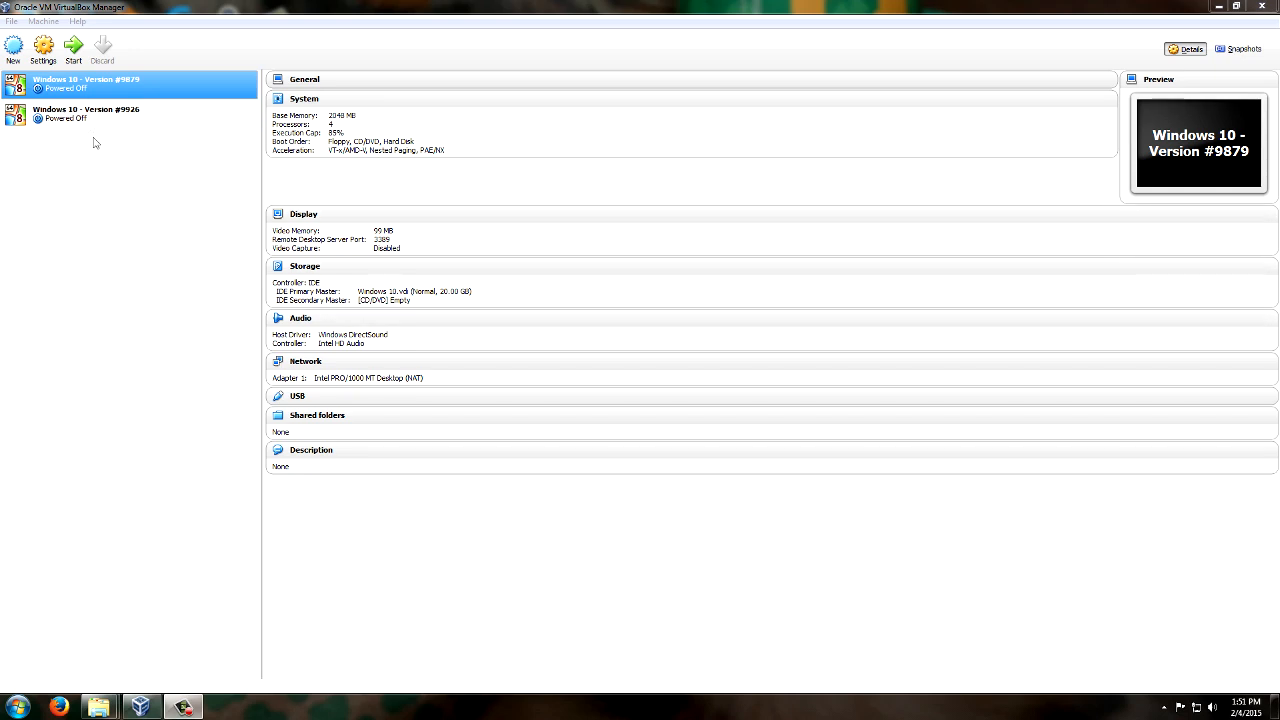
{"action": "left_click", "coordinate": [90, 112]}
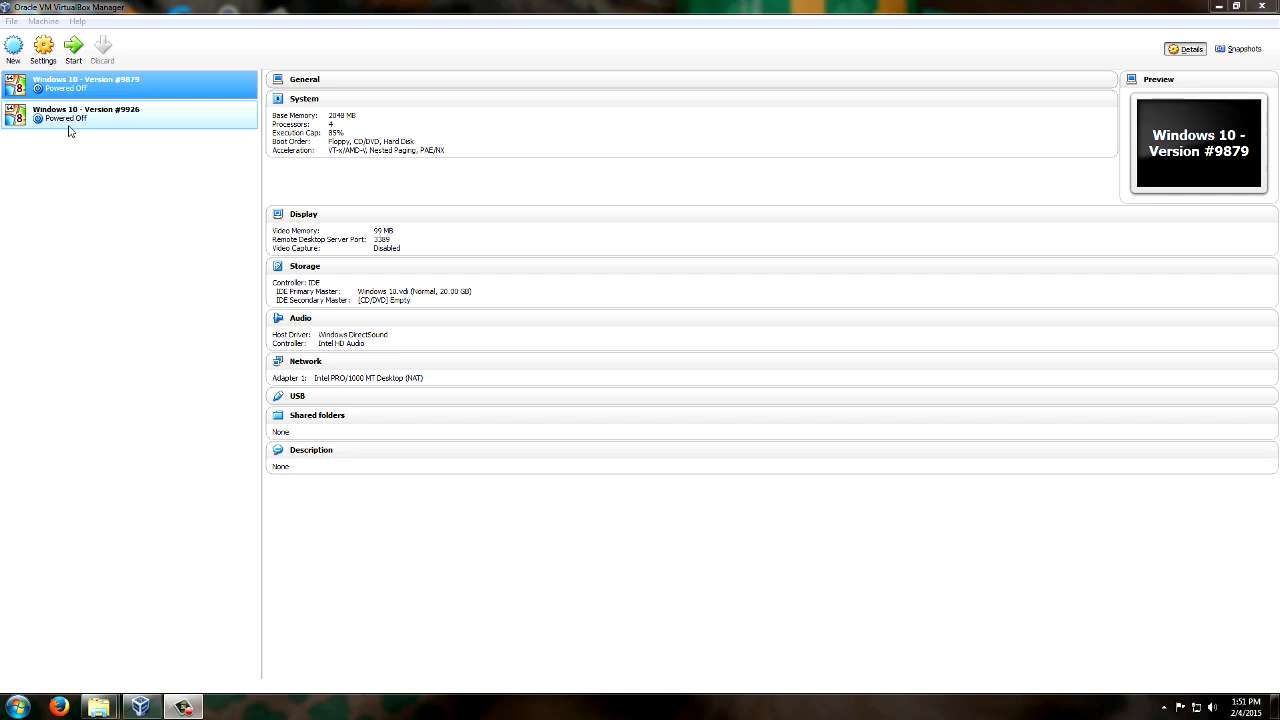
{"action": "mouse_move", "coordinate": [68, 128]}
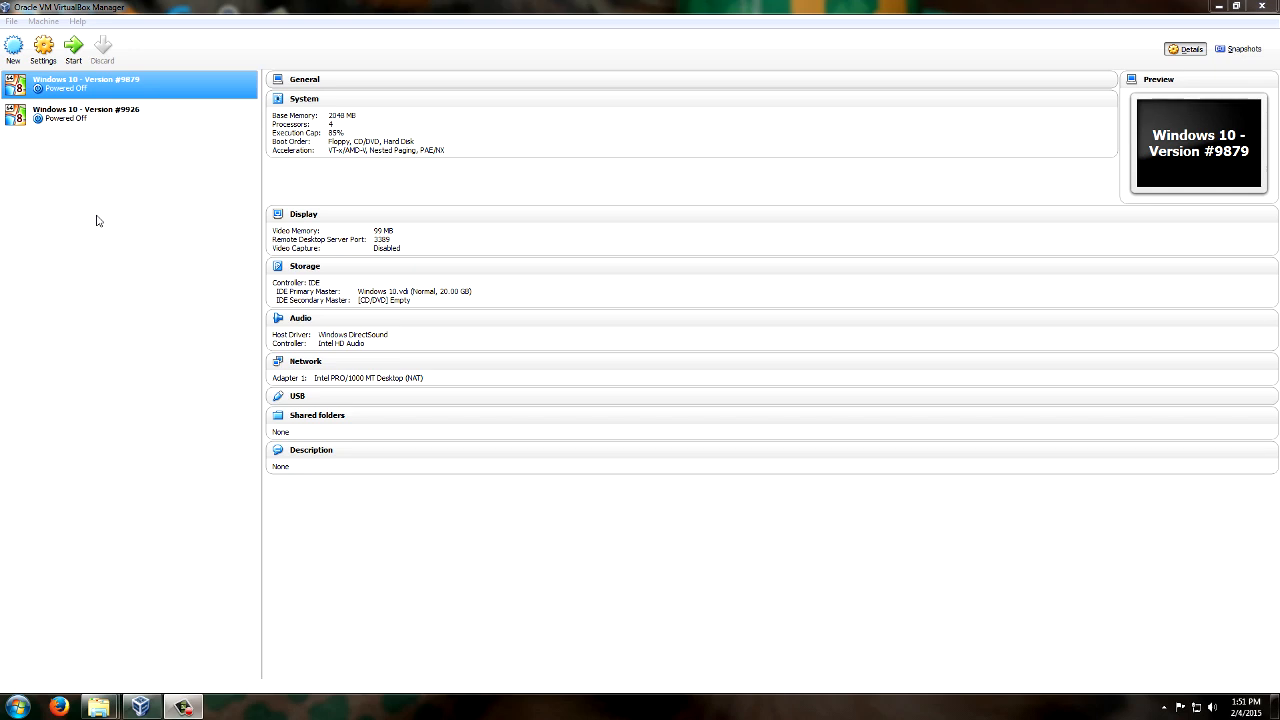
{"action": "mouse_move", "coordinate": [76, 160]}
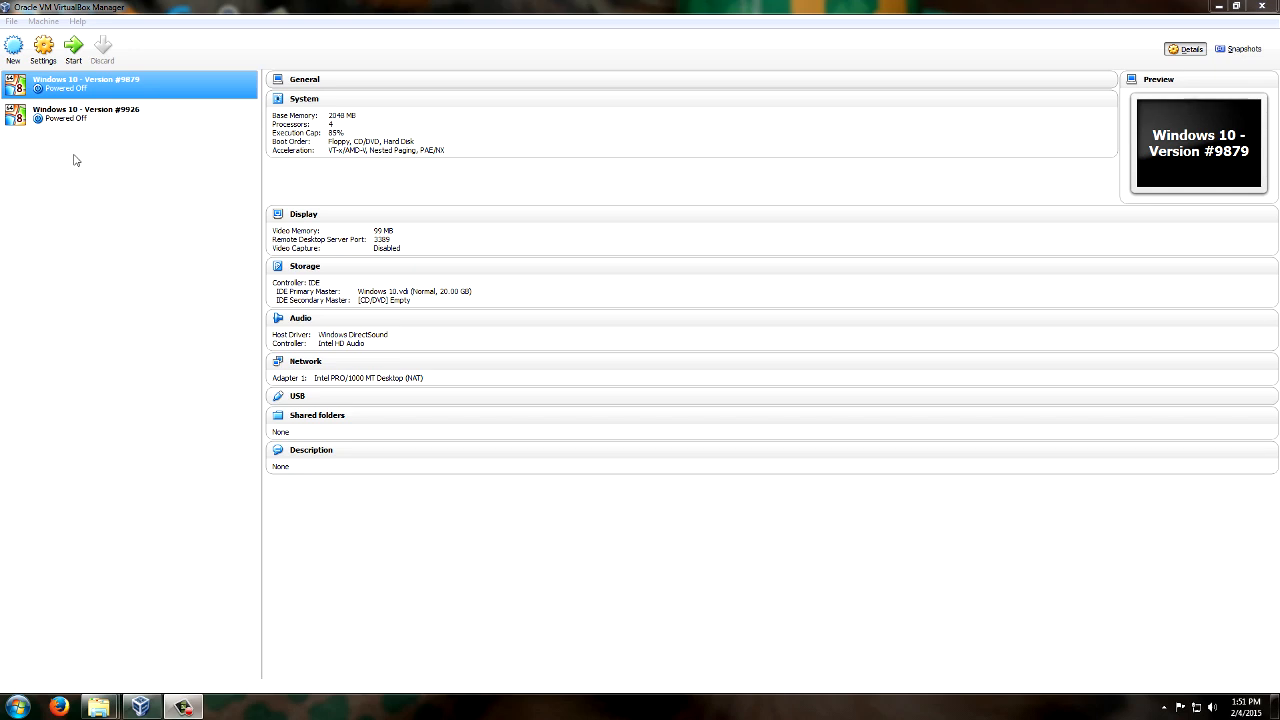
{"action": "mouse_move", "coordinate": [94, 202]}
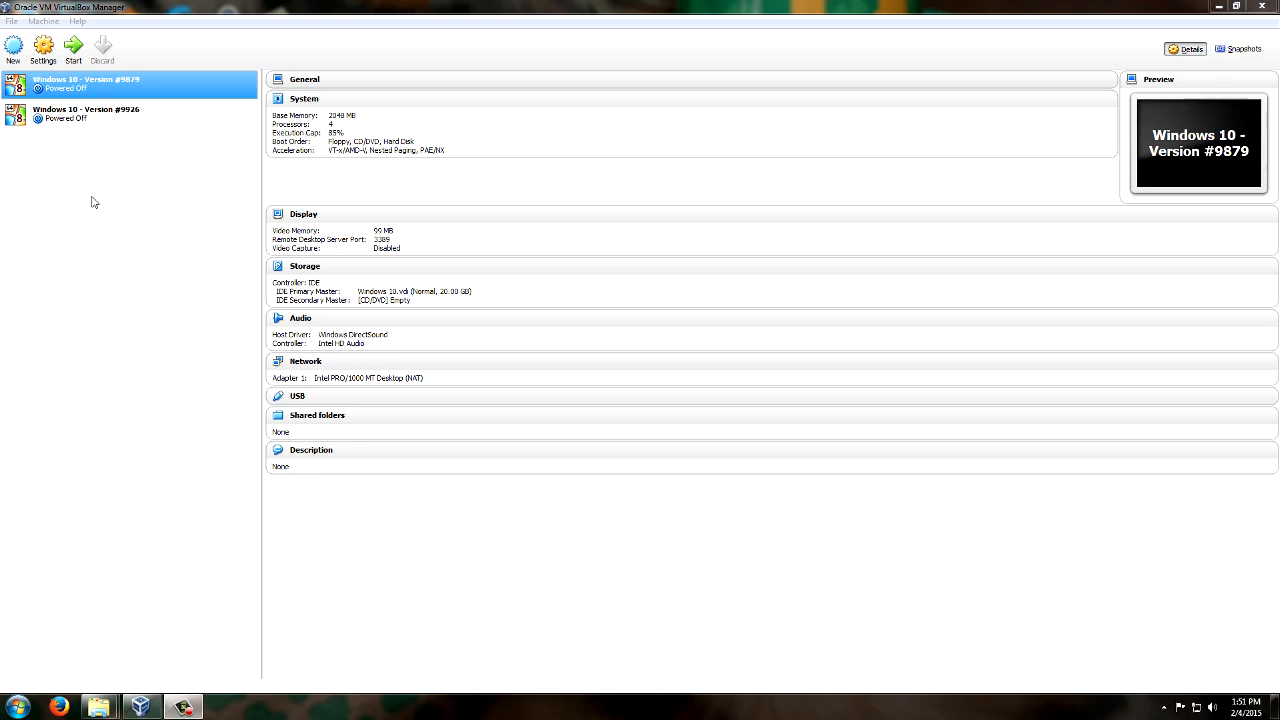
{"action": "mouse_move", "coordinate": [96, 290]}
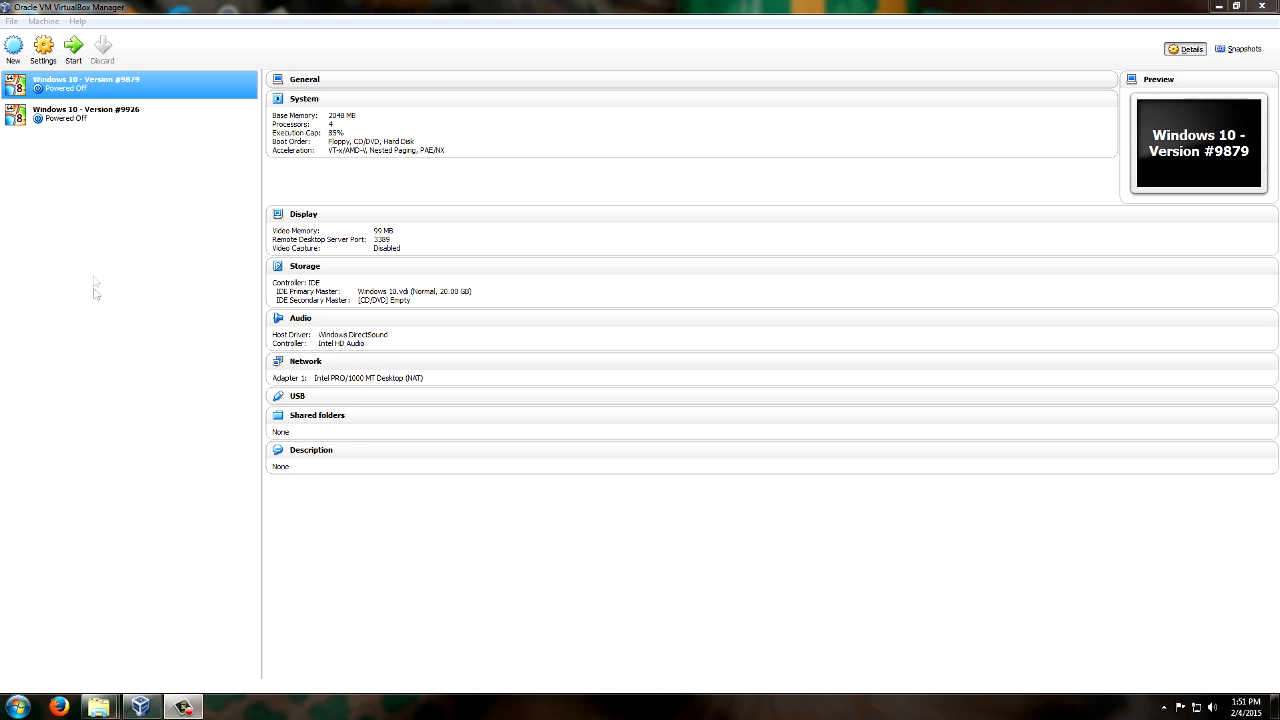
{"action": "mouse_move", "coordinate": [60, 192]}
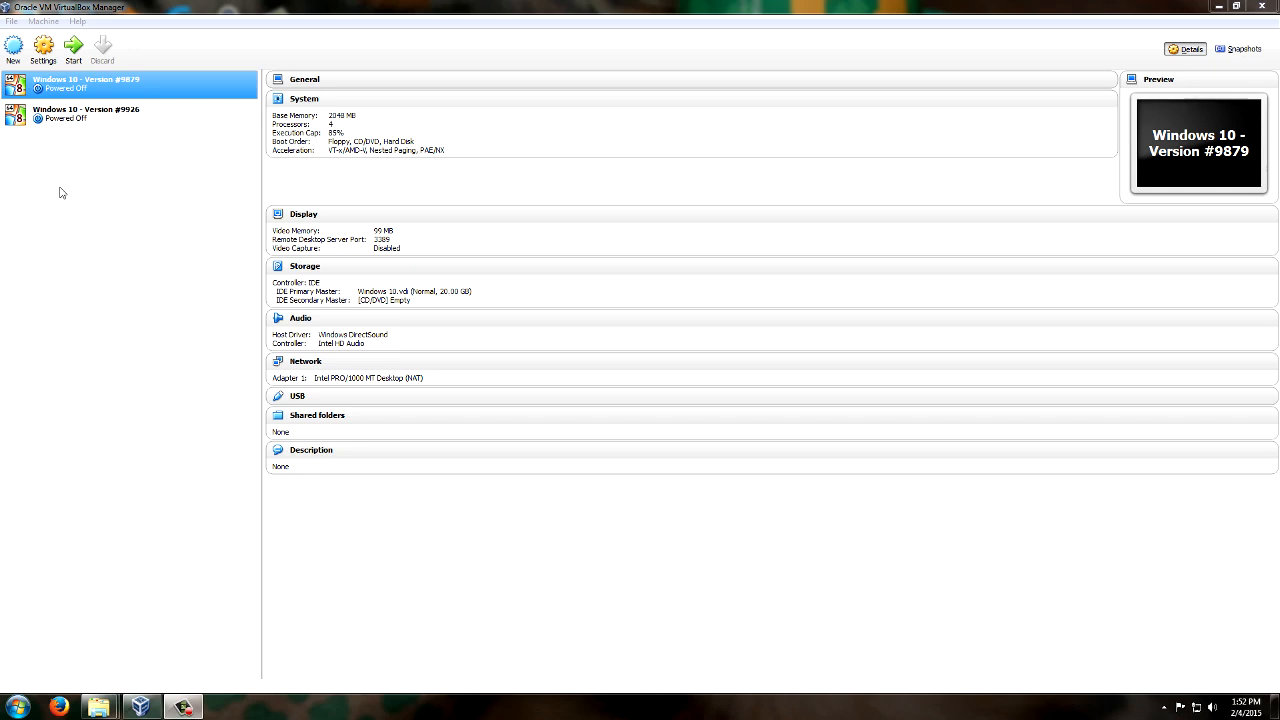
{"action": "mouse_move", "coordinate": [112, 200]}
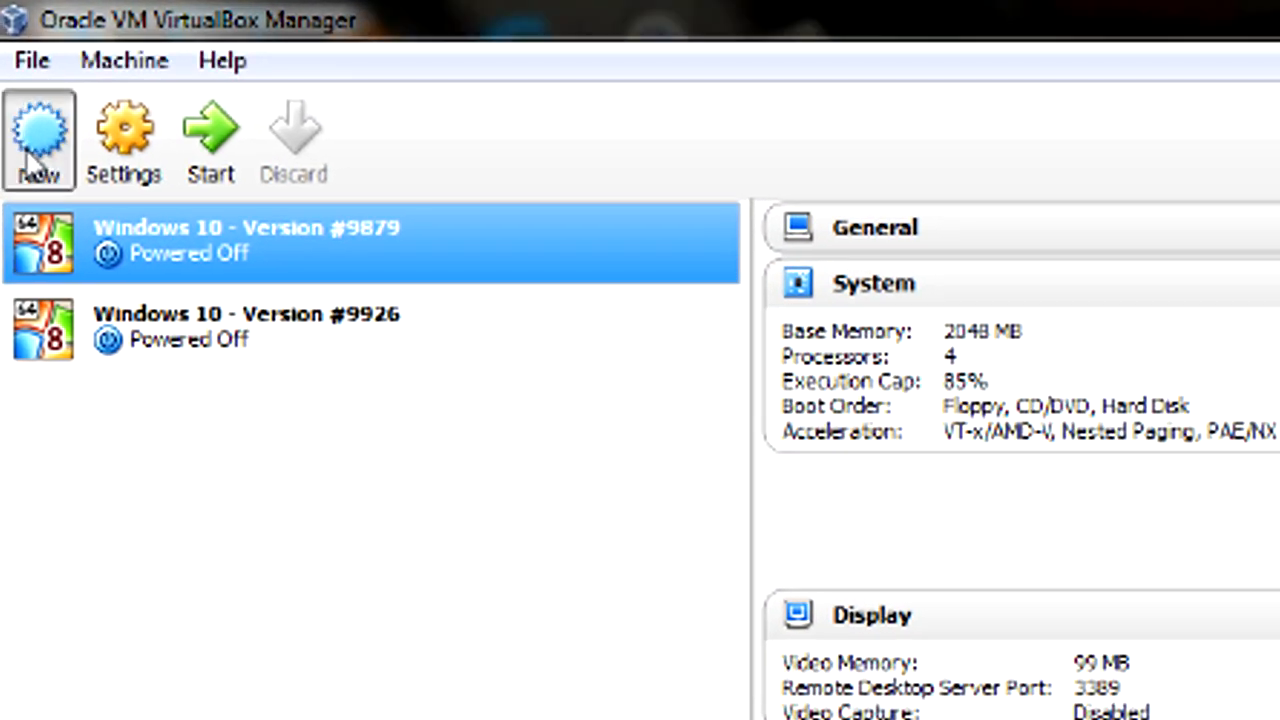
Step: Create a new VM named 'Windows 10 test' with type Microsoft Windows
{"action": "left_click", "coordinate": [40, 138]}
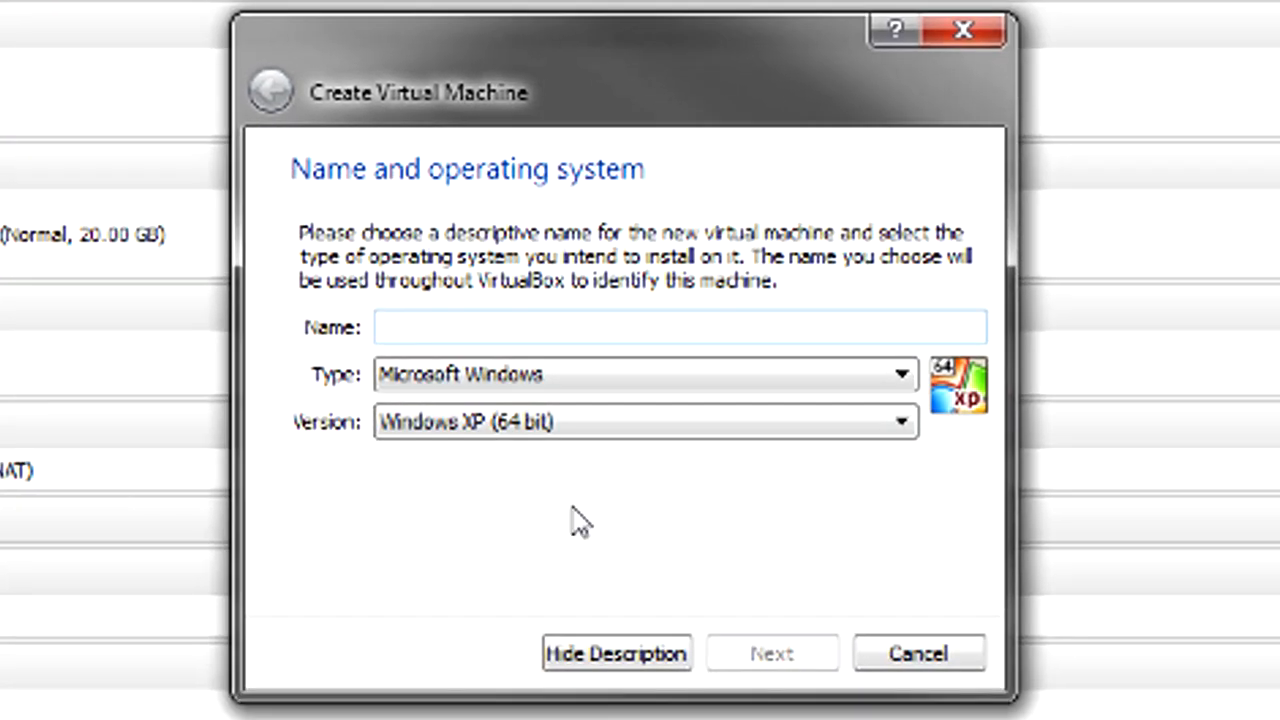
{"action": "type", "text": "Windows 10"}
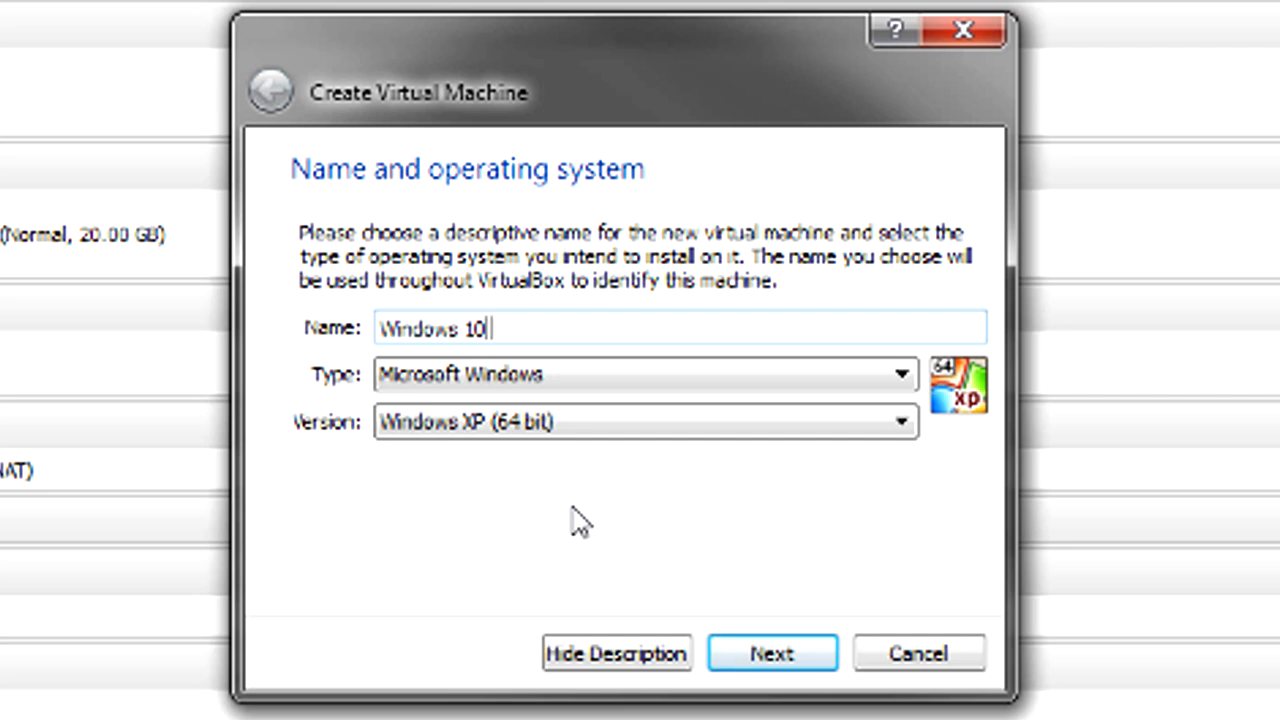
{"action": "type", "text": "test"}
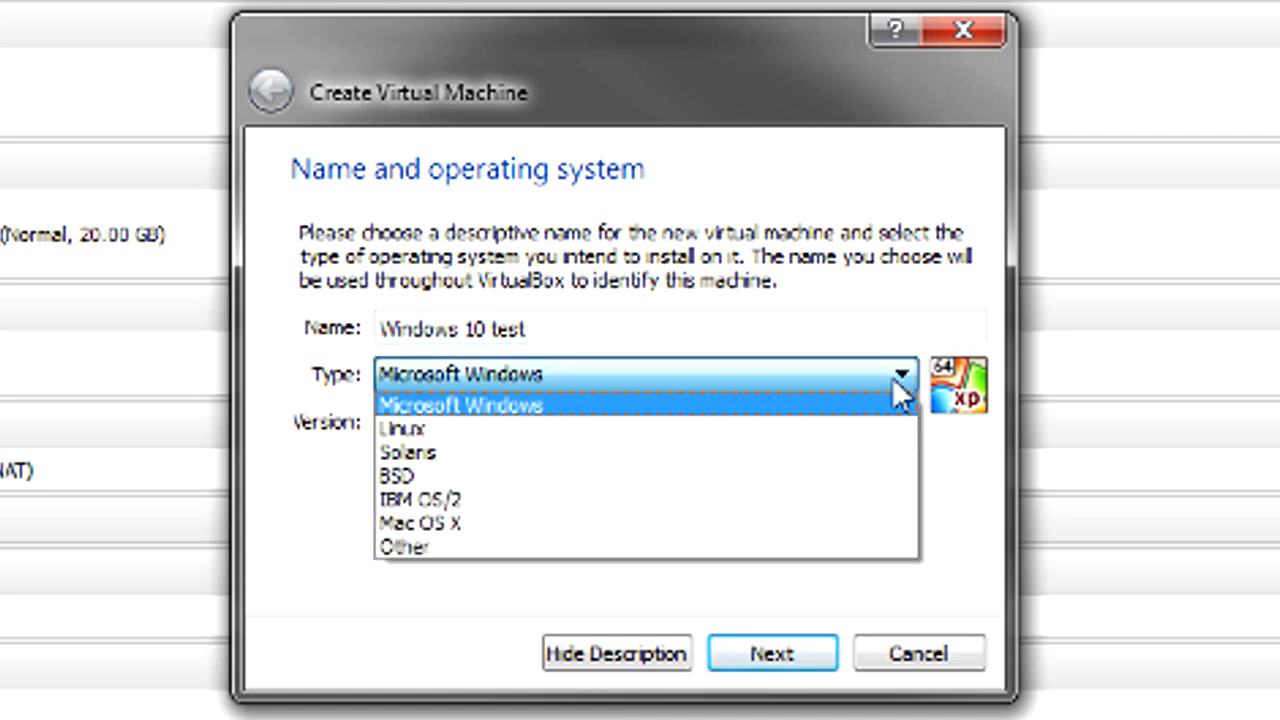
{"action": "mouse_move", "coordinate": [844, 476]}
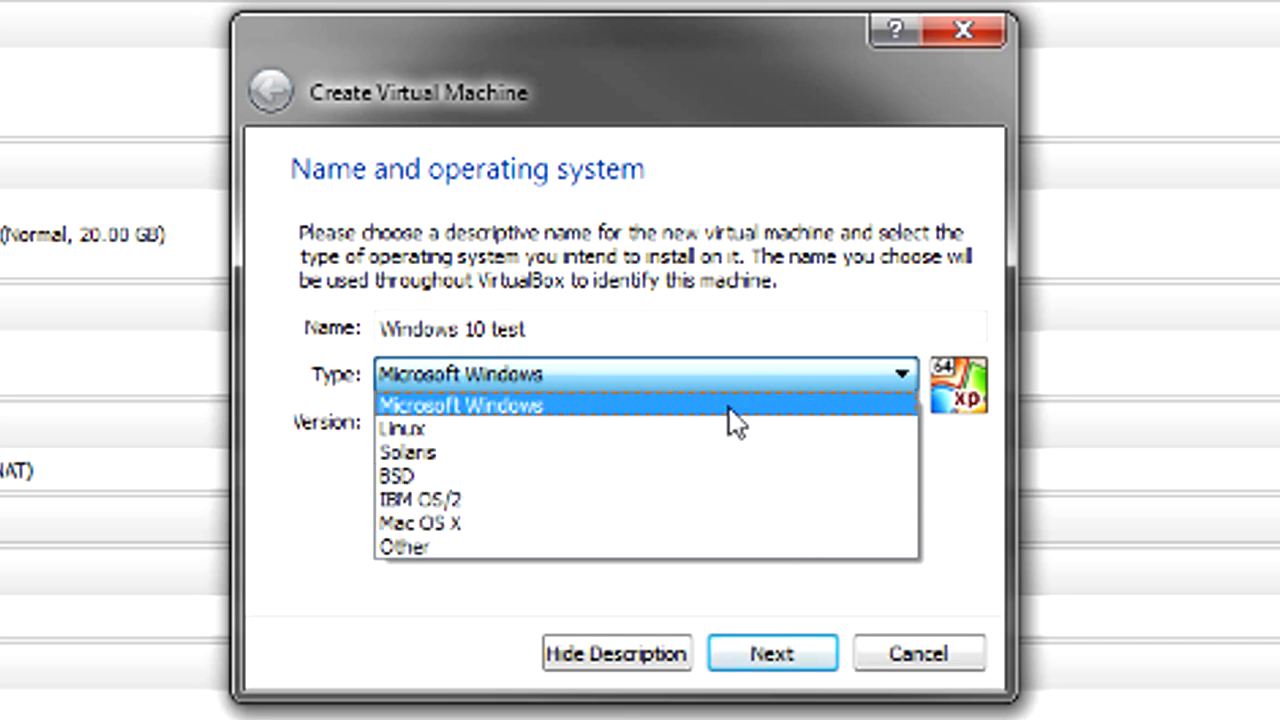
{"action": "mouse_move", "coordinate": [496, 424]}
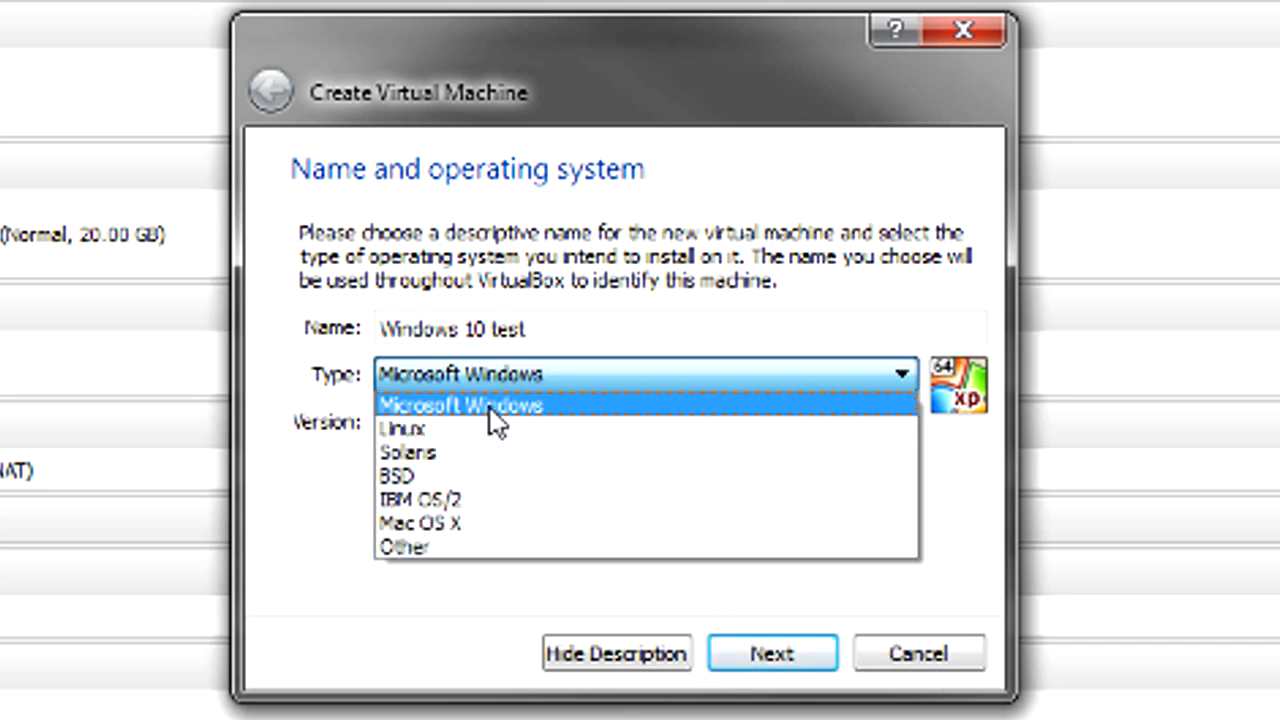
{"action": "left_click", "coordinate": [460, 404]}
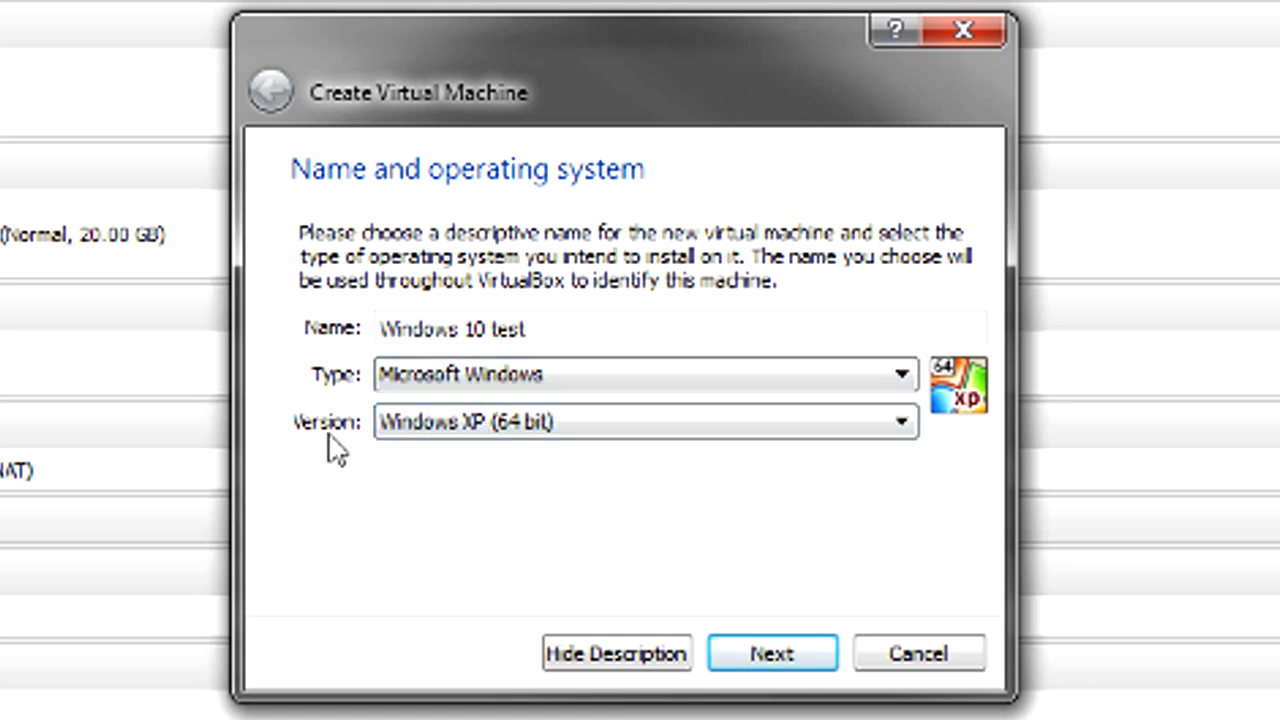
{"action": "left_click", "coordinate": [644, 420]}
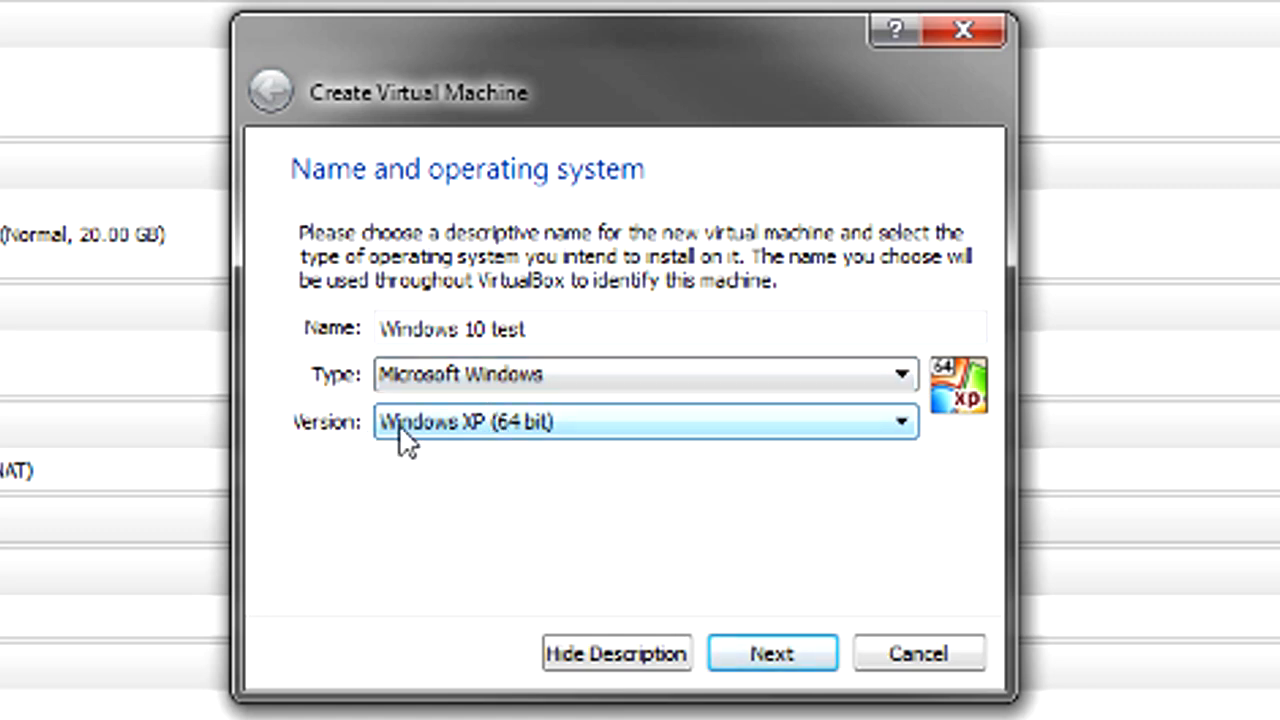
{"action": "mouse_move", "coordinate": [910, 422]}
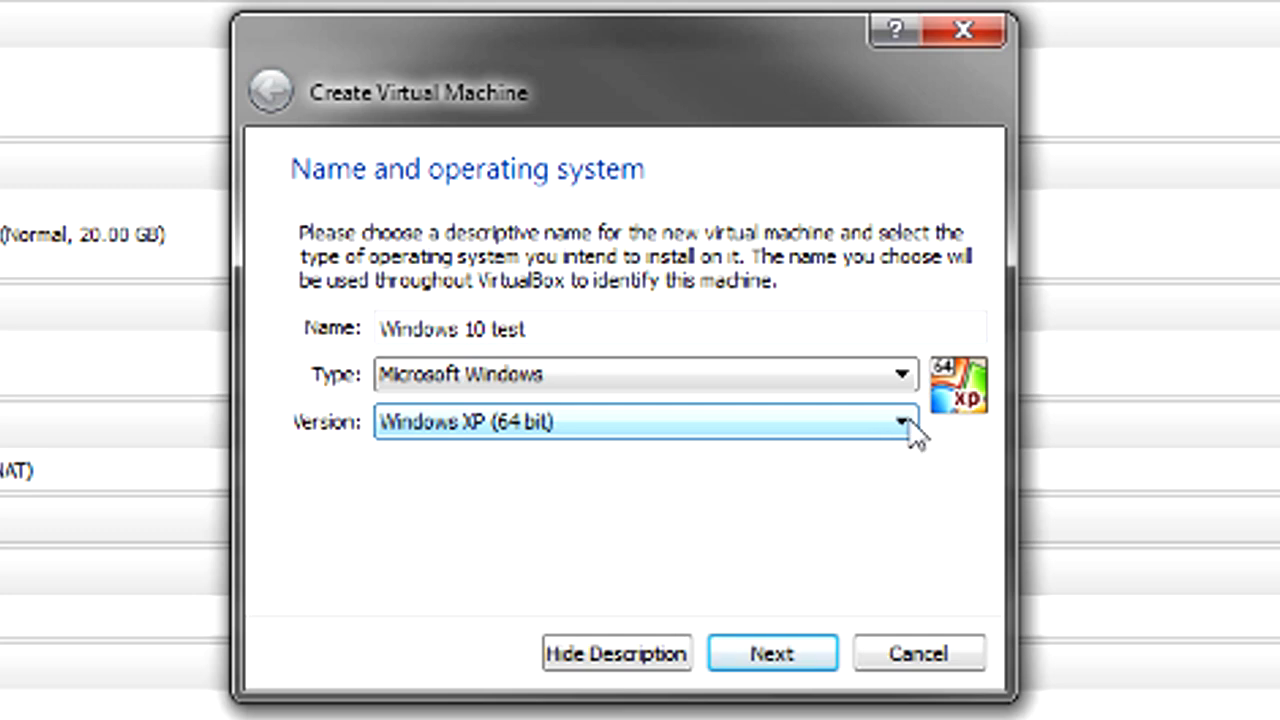
Step: Choose Windows 8.1 (64 bit) as the VM's operating system version
{"action": "left_click", "coordinate": [898, 422]}
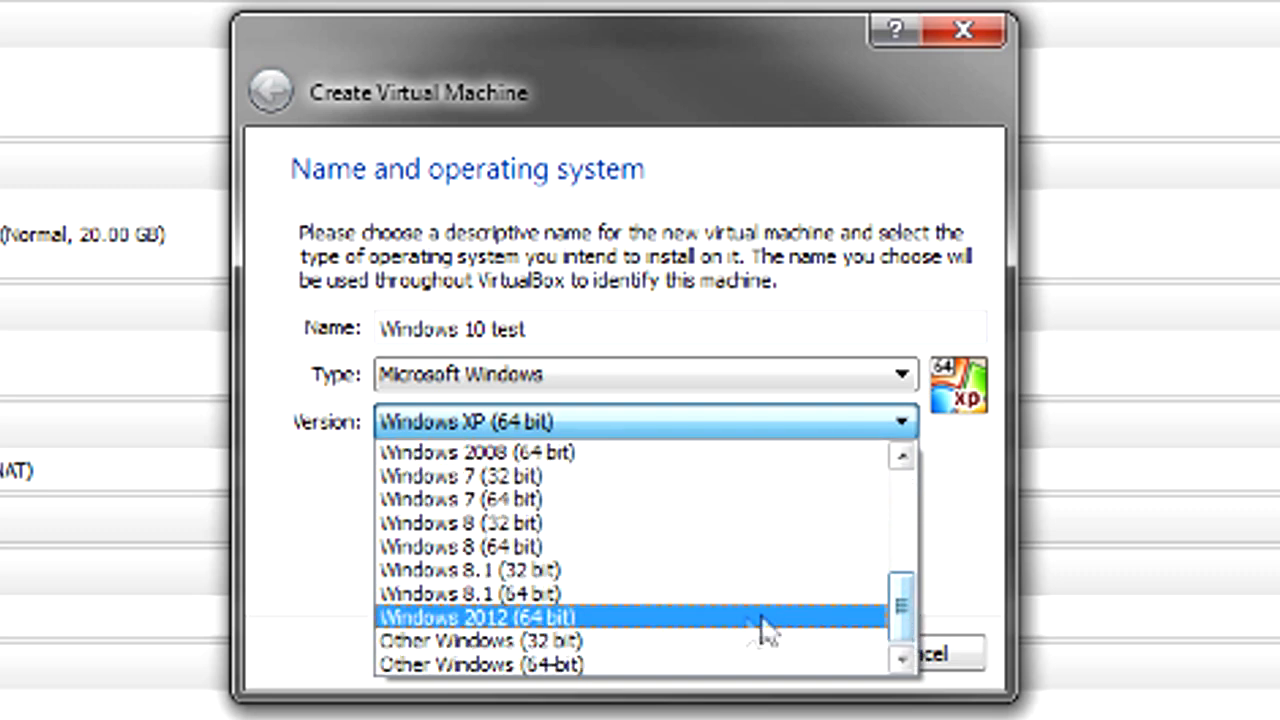
{"action": "mouse_move", "coordinate": [750, 592]}
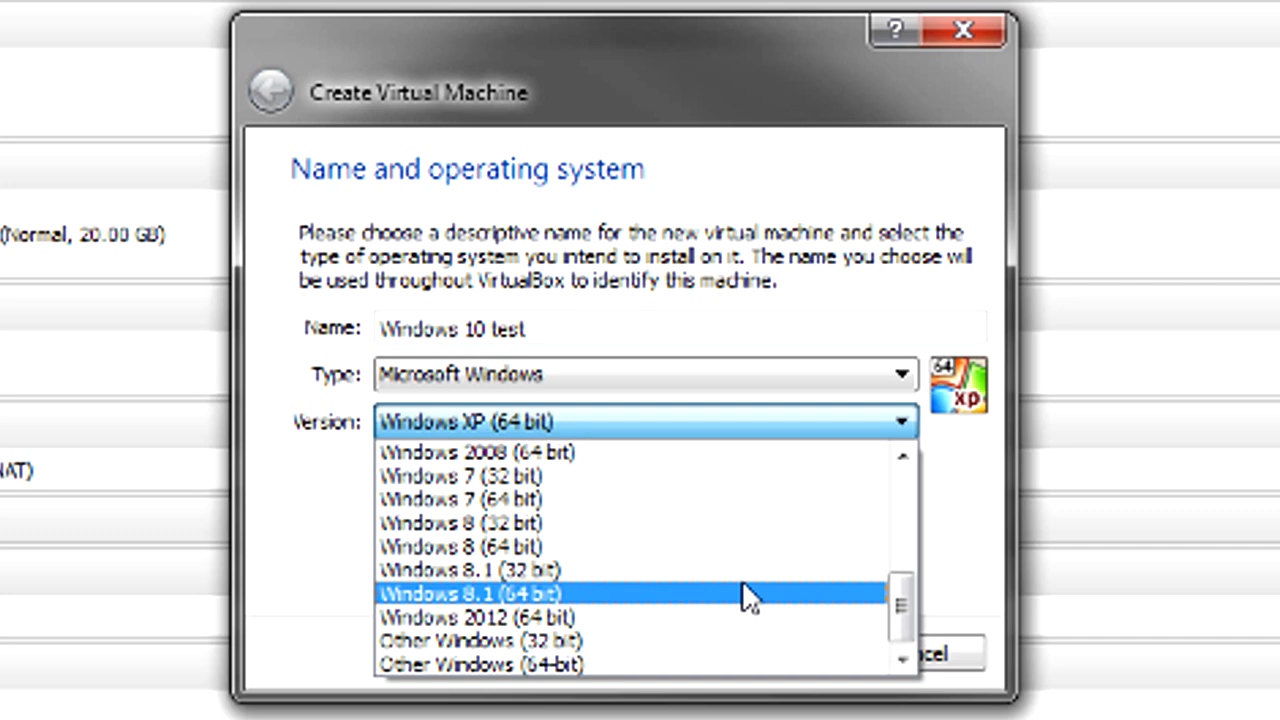
{"action": "mouse_move", "coordinate": [720, 616]}
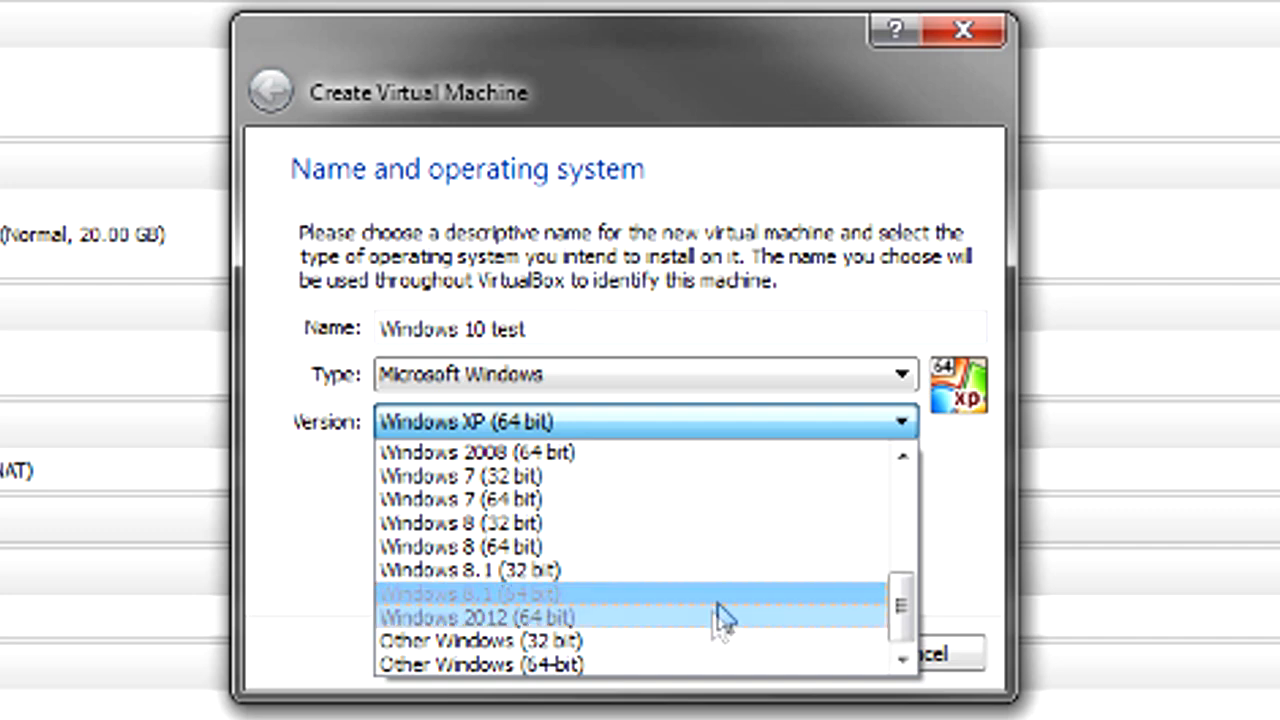
{"action": "mouse_move", "coordinate": [676, 568]}
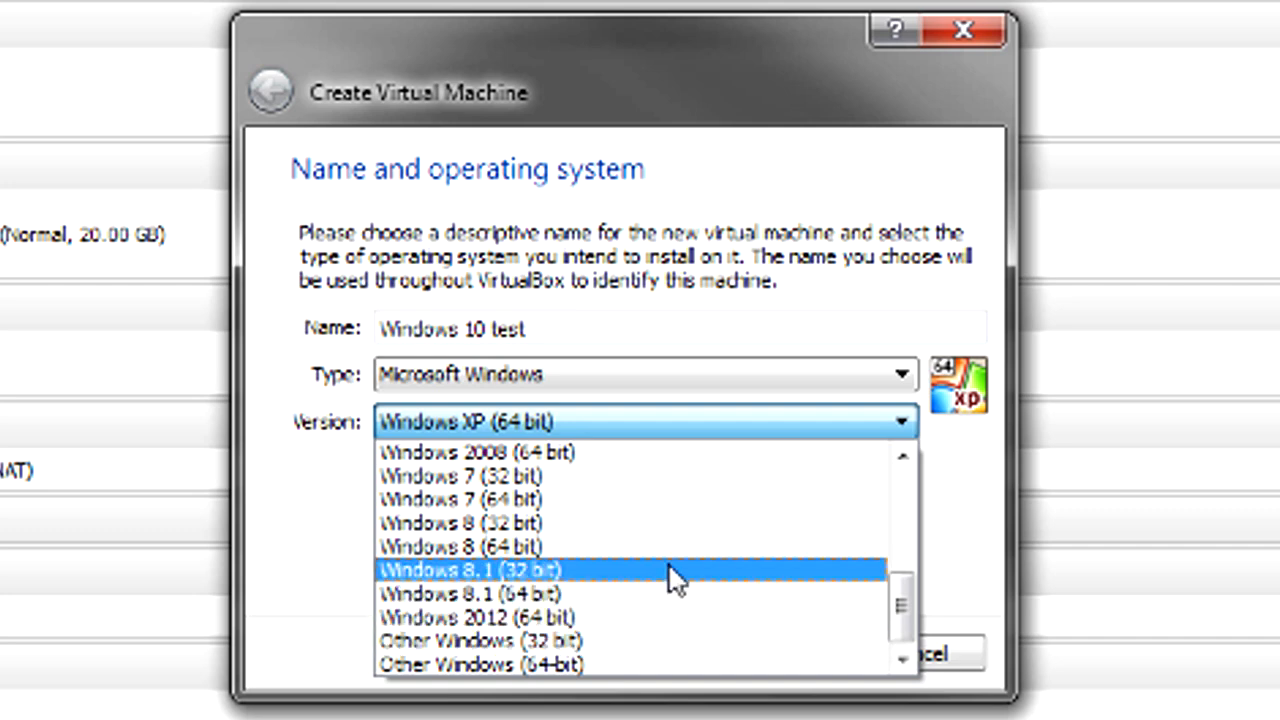
{"action": "mouse_move", "coordinate": [660, 548]}
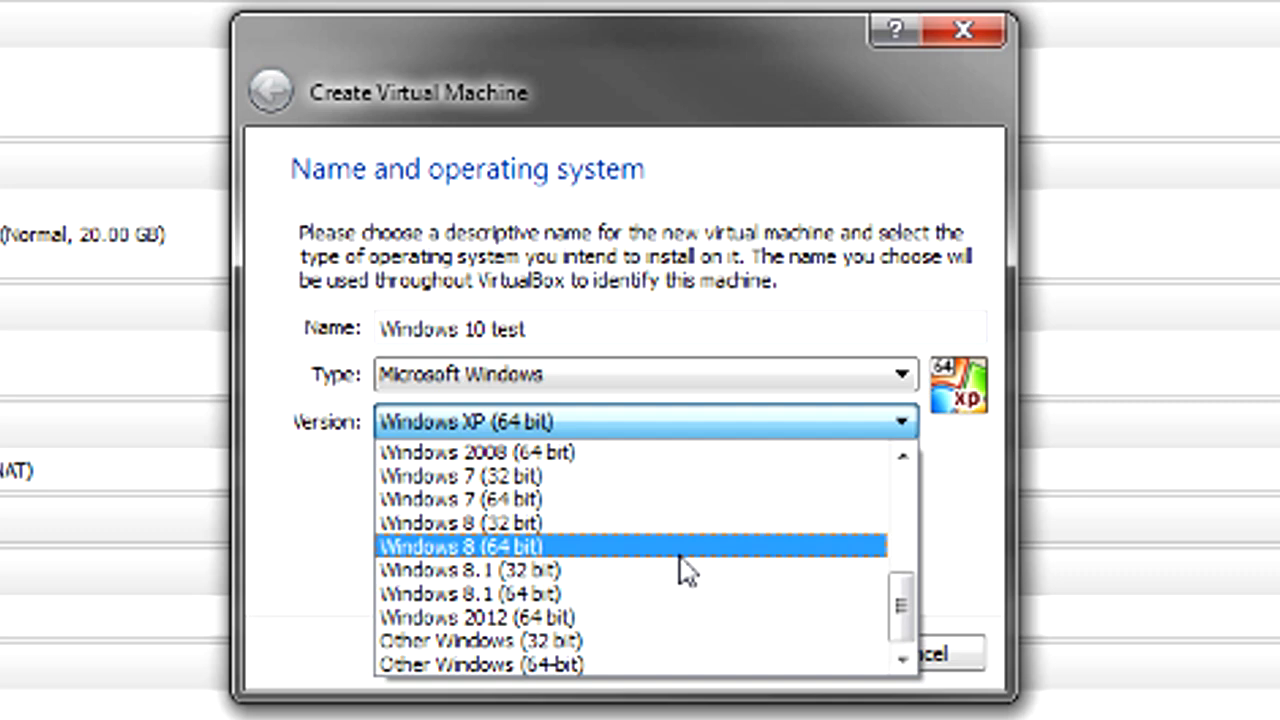
{"action": "mouse_move", "coordinate": [540, 592]}
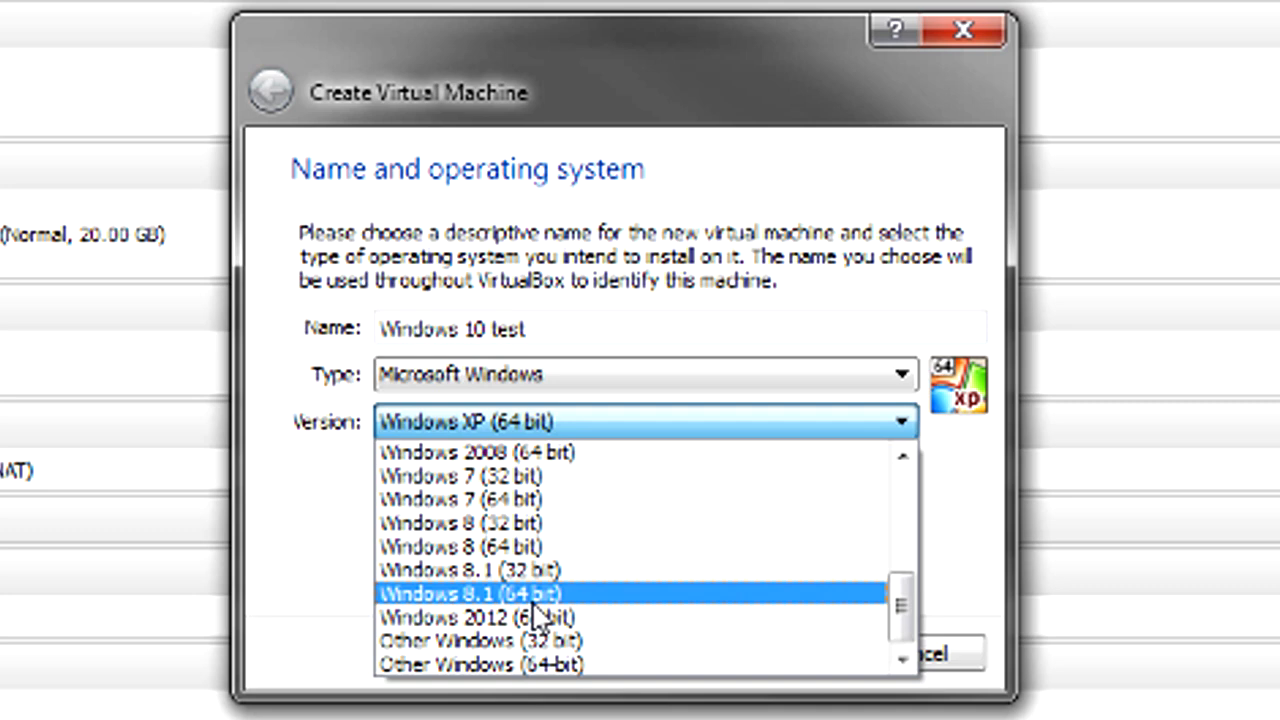
{"action": "mouse_move", "coordinate": [540, 610]}
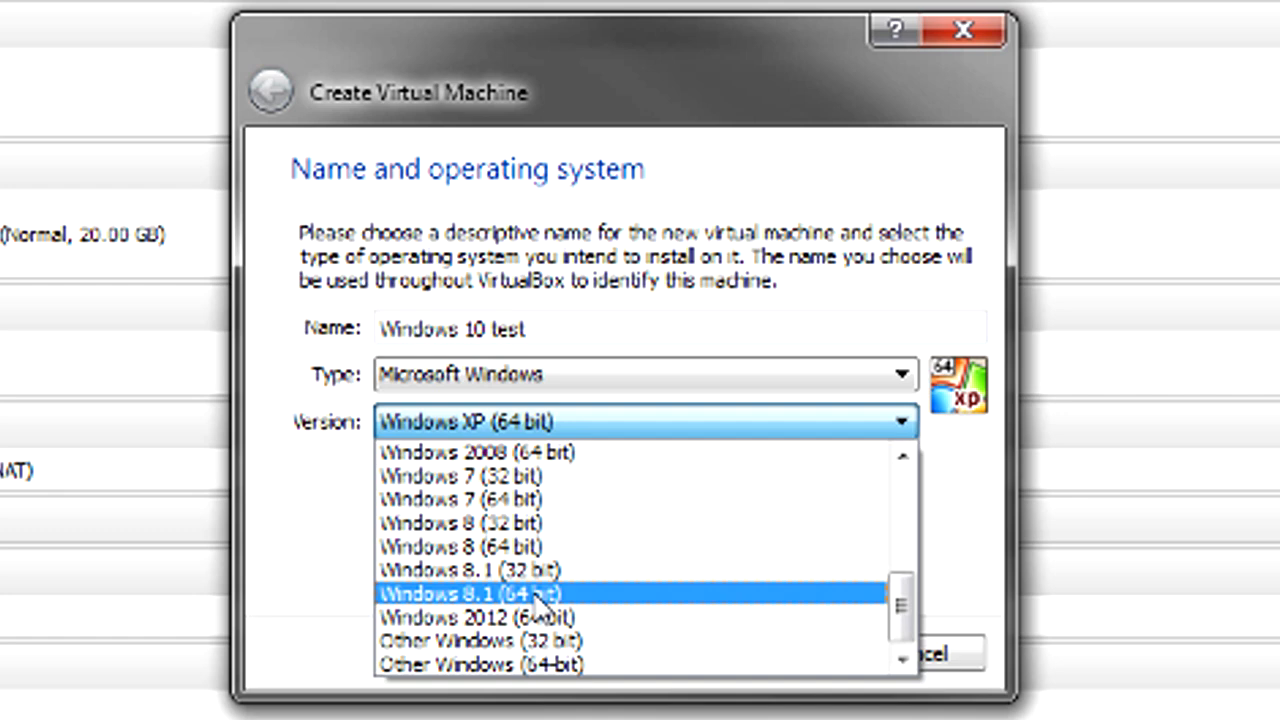
{"action": "mouse_move", "coordinate": [532, 570]}
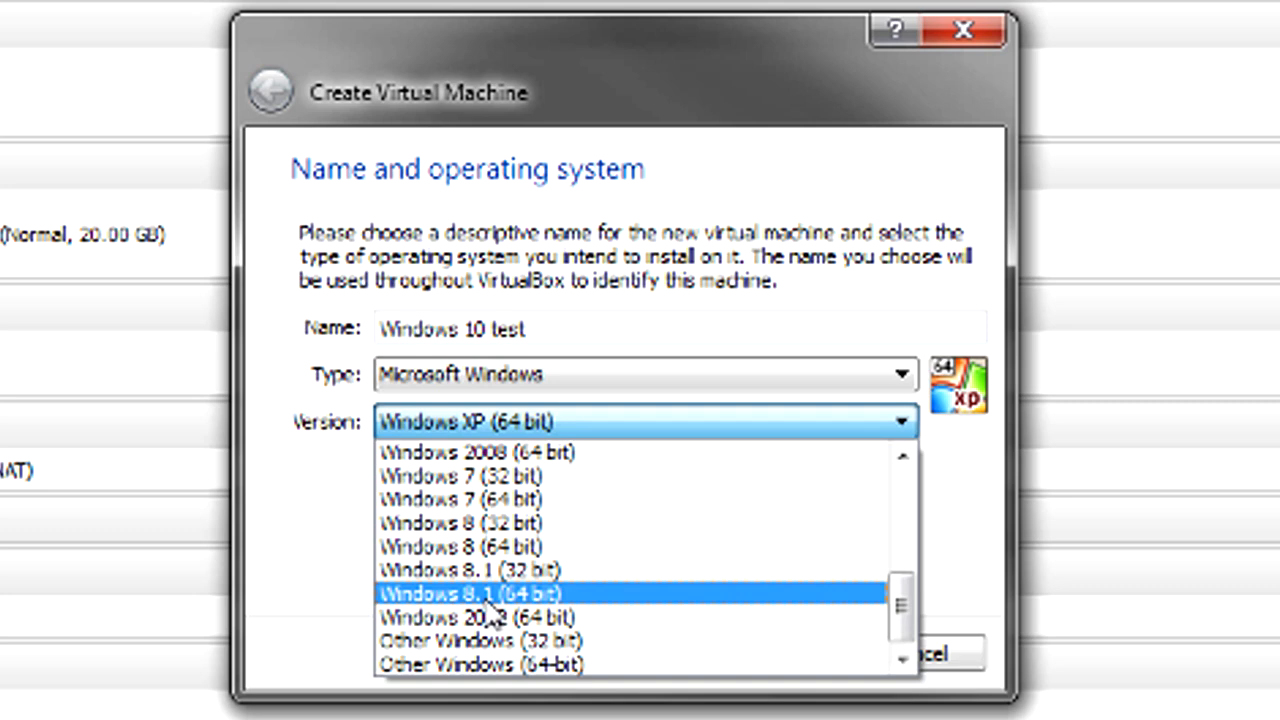
{"action": "left_click", "coordinate": [468, 592]}
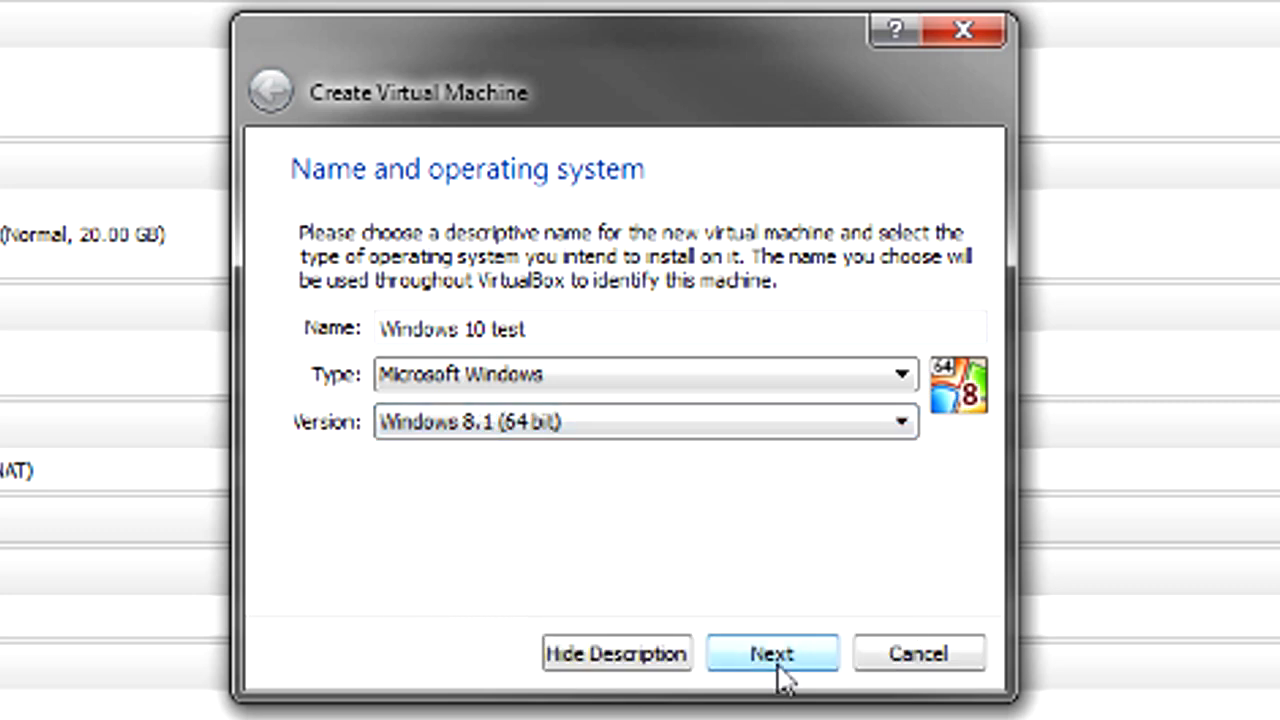
Step: Set the new VM's memory size to 2553 MB with the slider
{"action": "left_click", "coordinate": [772, 652]}
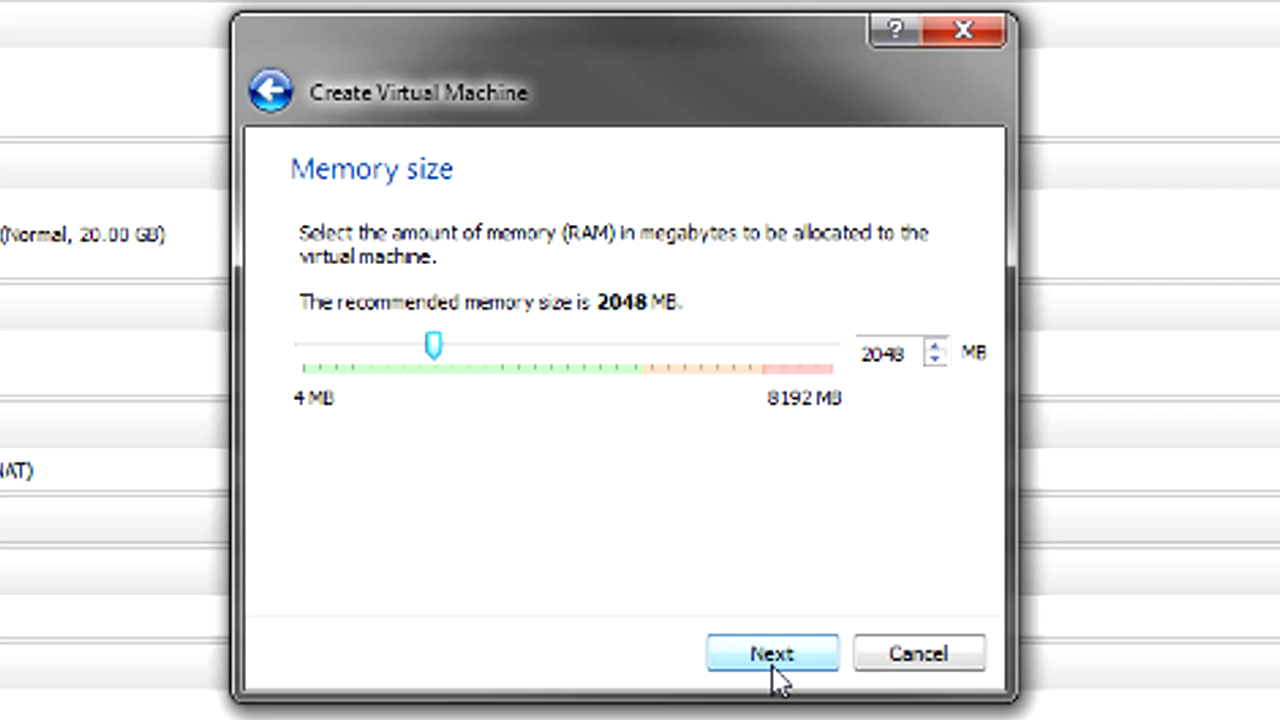
{"action": "mouse_move", "coordinate": [694, 404]}
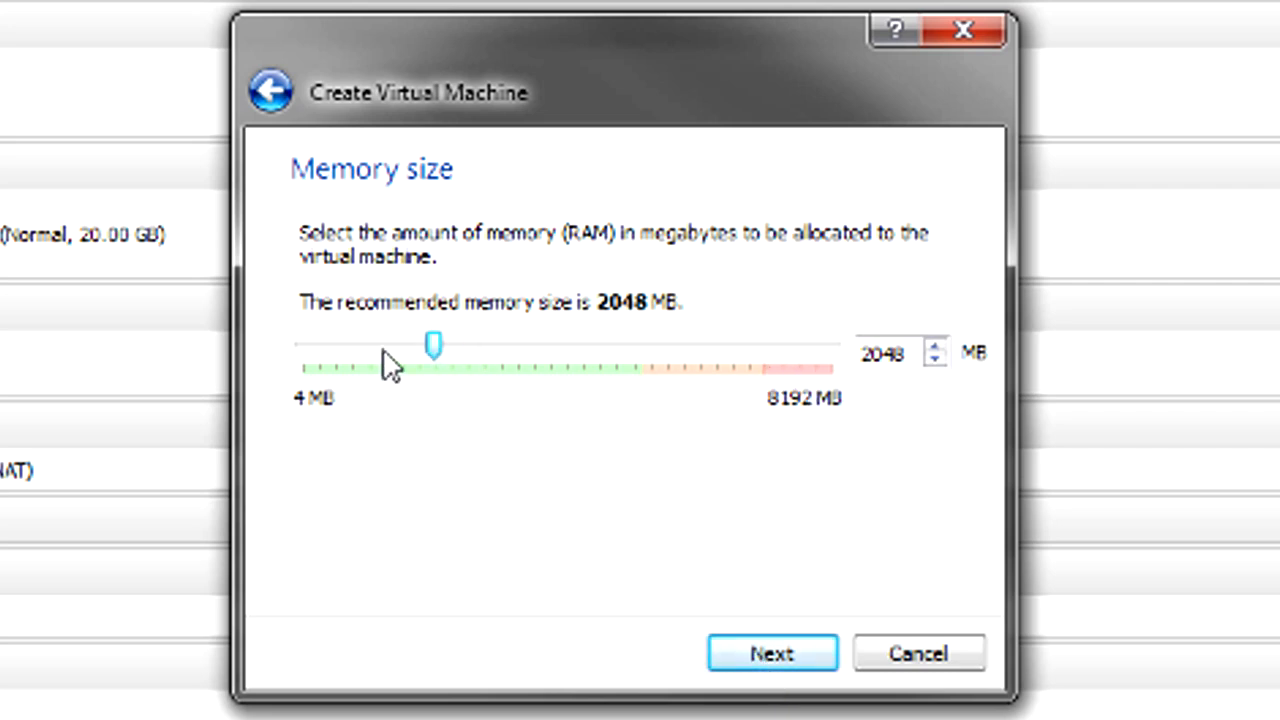
{"action": "left_click_drag", "start_coordinate": [432, 344], "coordinate": [640, 344]}
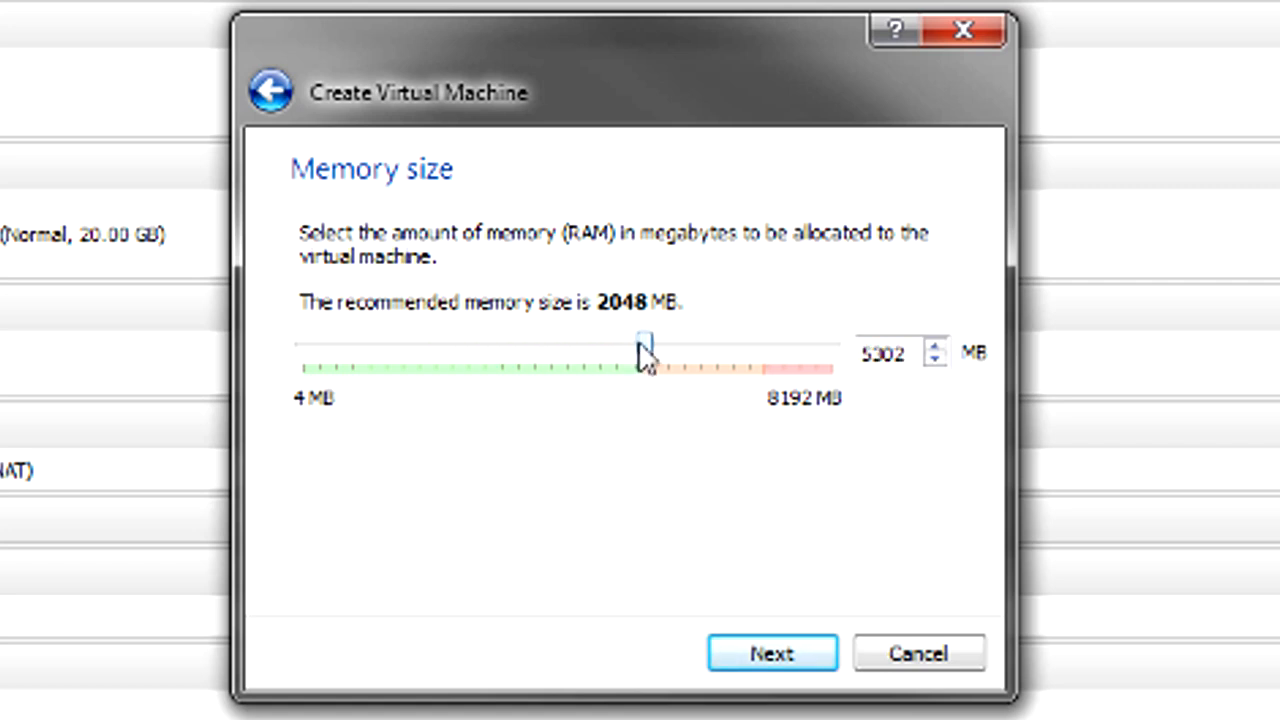
{"action": "left_click_drag", "start_coordinate": [644, 350], "coordinate": [570, 350]}
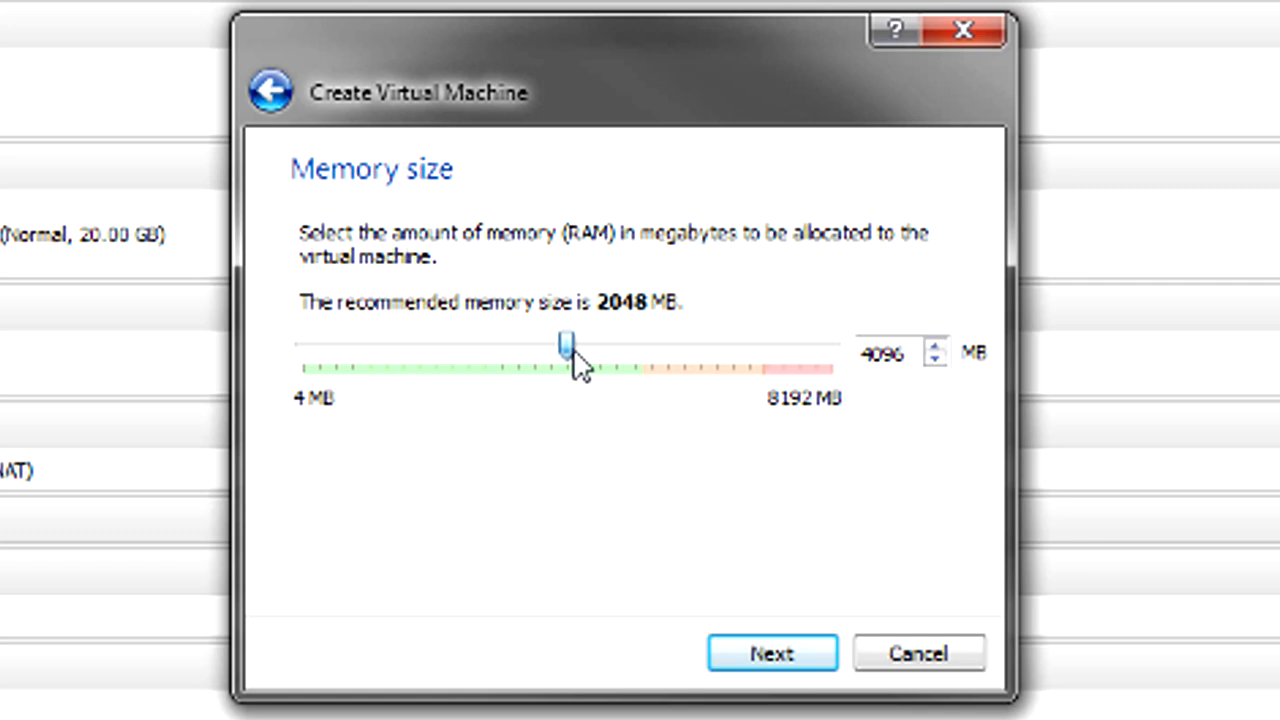
{"action": "left_click_drag", "start_coordinate": [568, 348], "coordinate": [638, 348]}
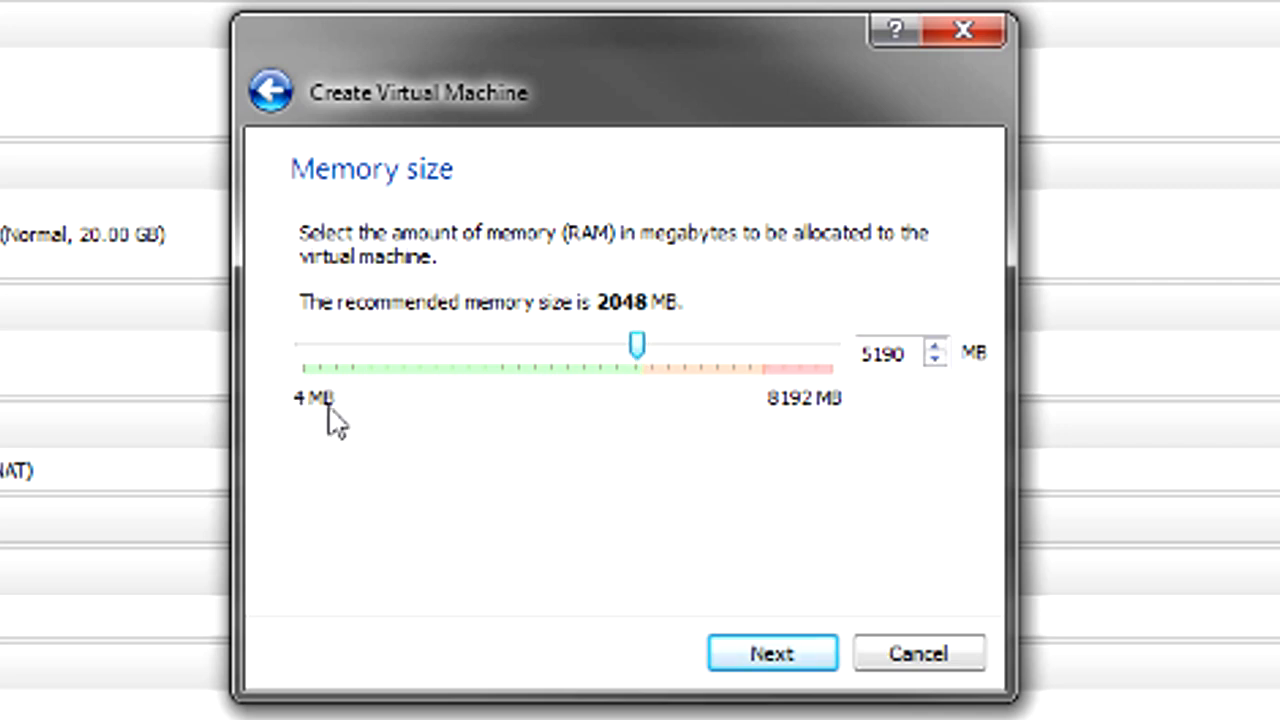
{"action": "mouse_move", "coordinate": [716, 376]}
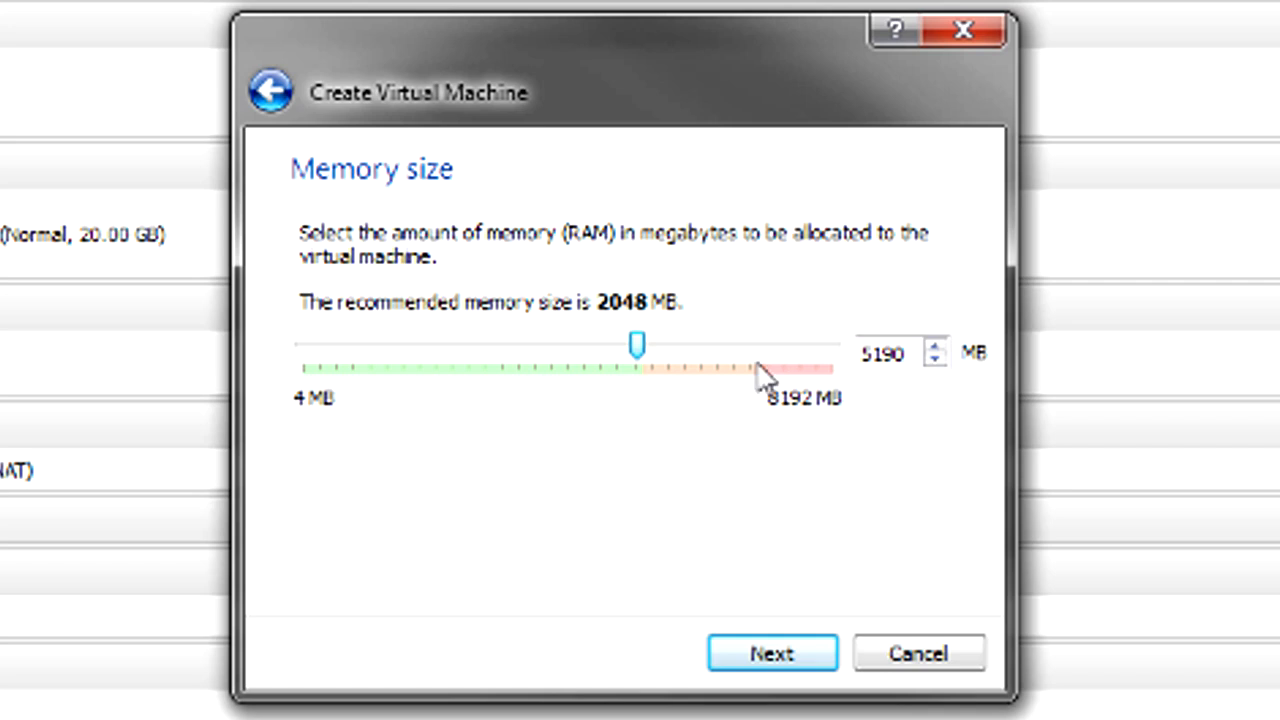
{"action": "mouse_move", "coordinate": [908, 390]}
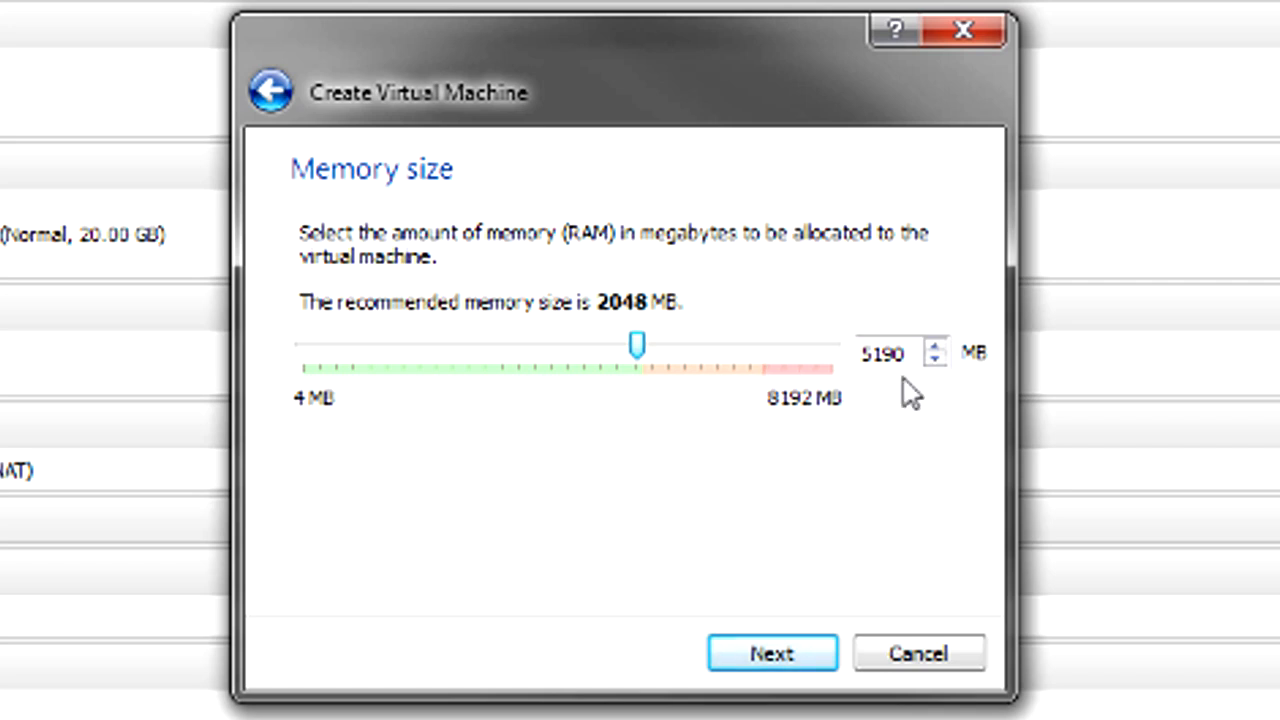
{"action": "mouse_move", "coordinate": [638, 350]}
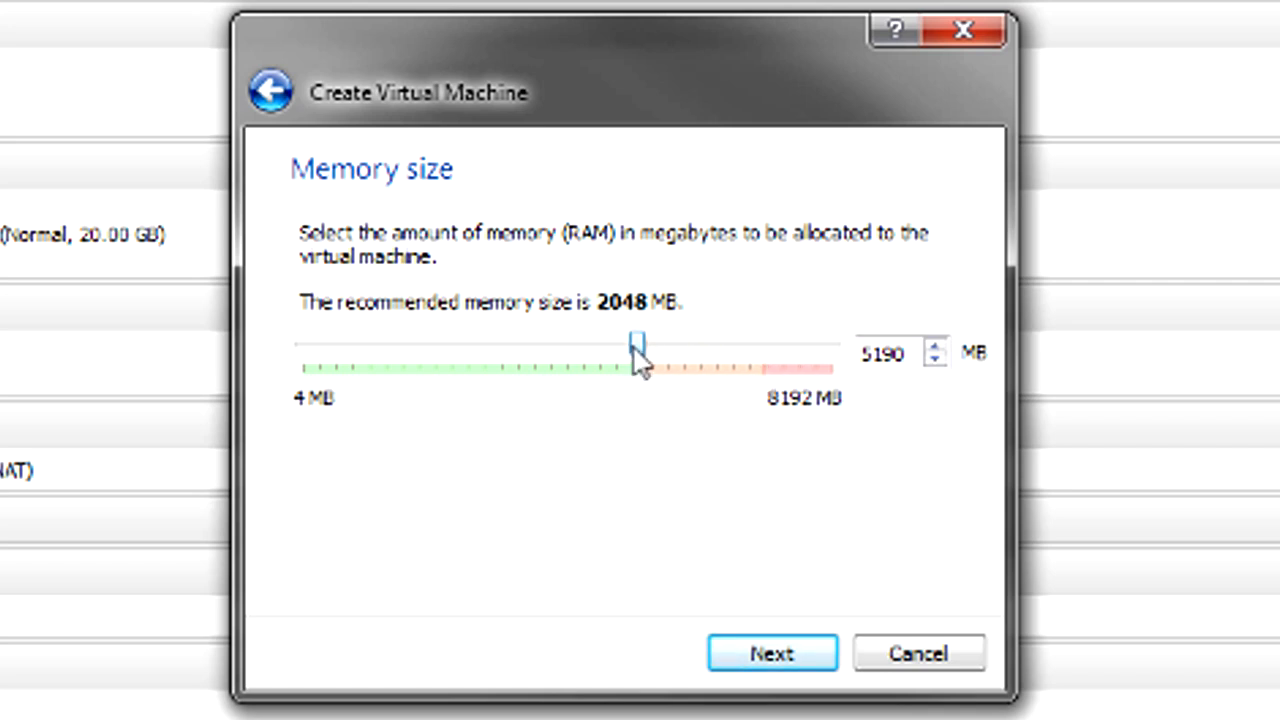
{"action": "left_click_drag", "start_coordinate": [636, 344], "coordinate": [456, 344]}
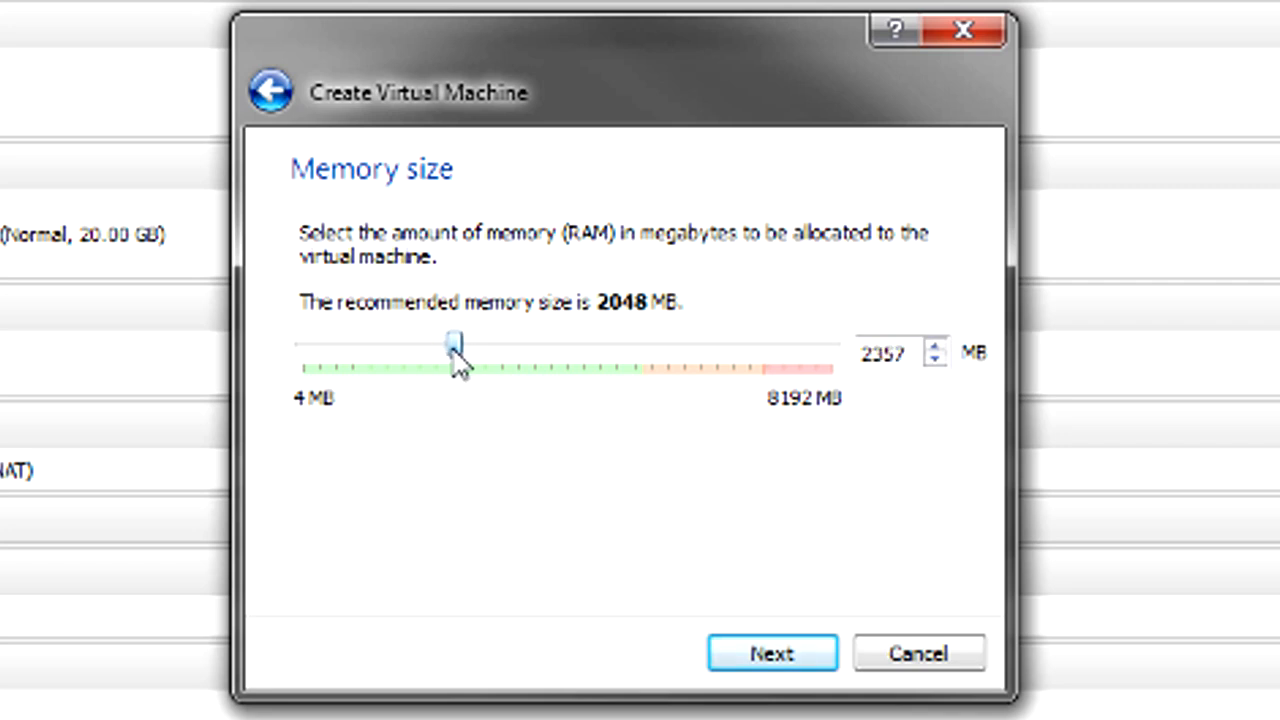
{"action": "left_click_drag", "start_coordinate": [456, 344], "coordinate": [468, 344]}
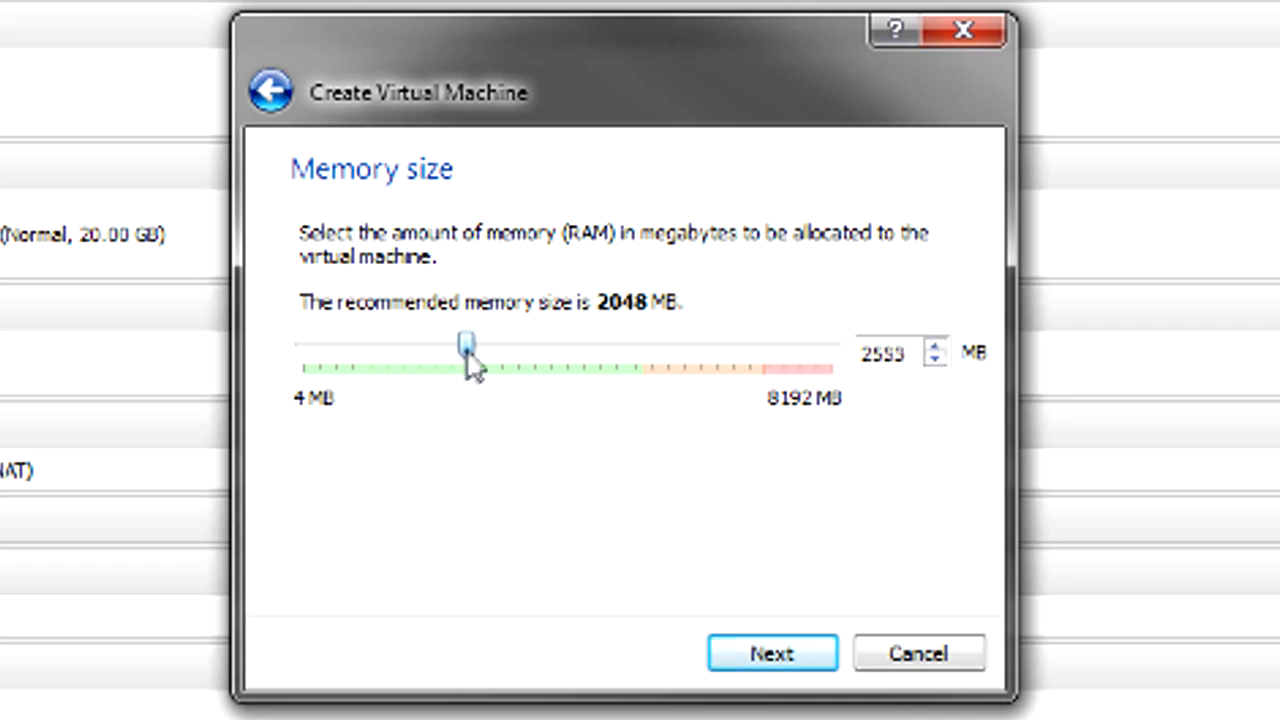
{"action": "mouse_move", "coordinate": [556, 450]}
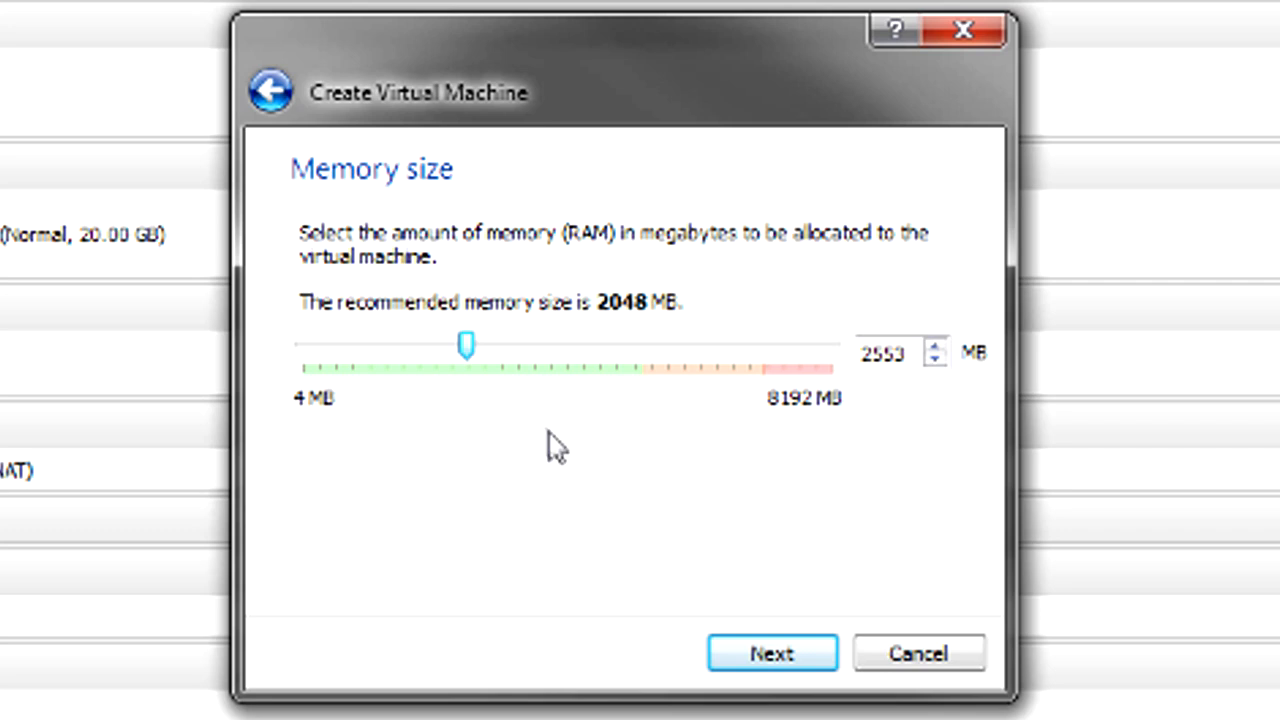
{"action": "mouse_move", "coordinate": [576, 590]}
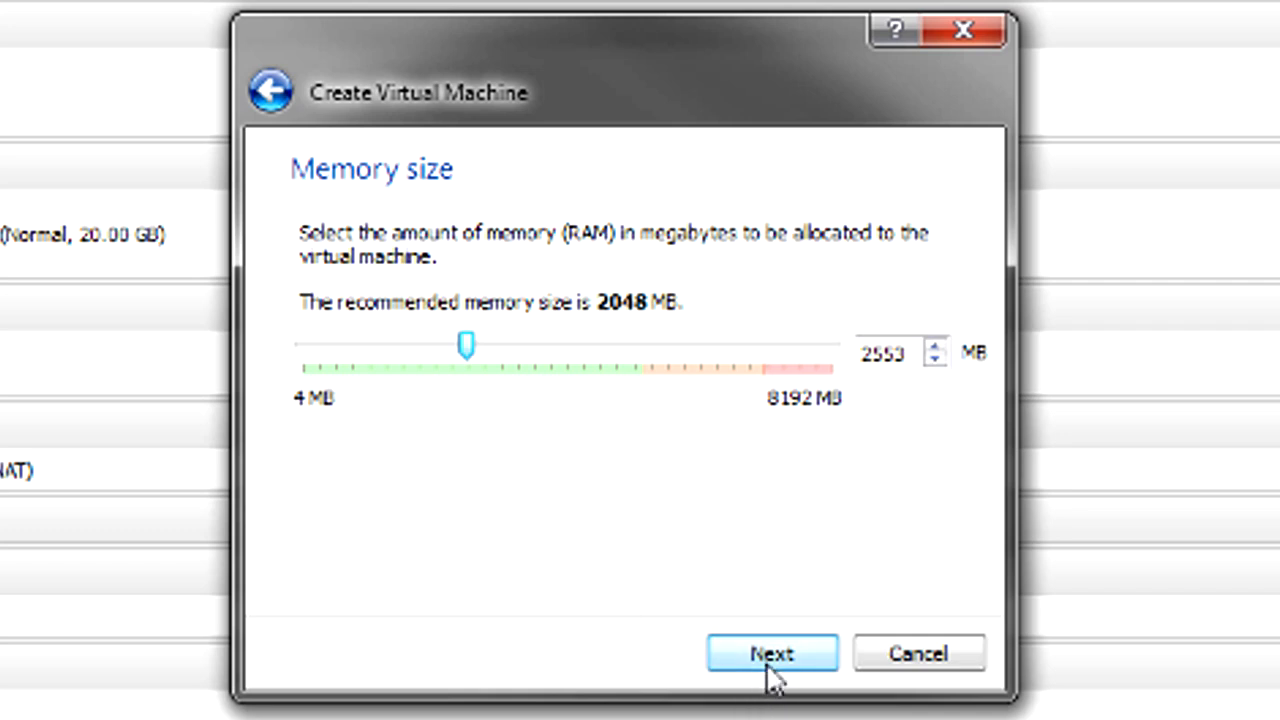
Step: Proceed to the Hard drive page with 'Create a virtual hard drive now' selected
{"action": "left_click", "coordinate": [772, 652]}
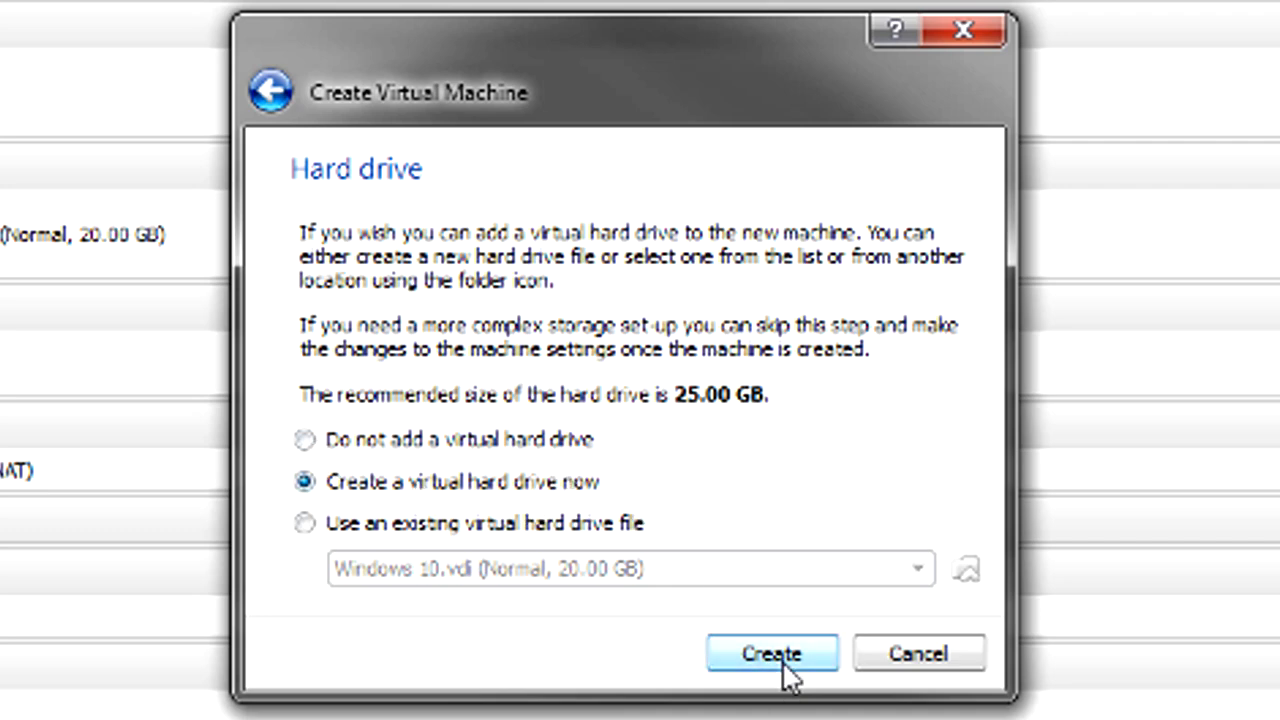
Step: Start a new virtual hard drive, keeping VDI as the file type
{"action": "left_click", "coordinate": [772, 652]}
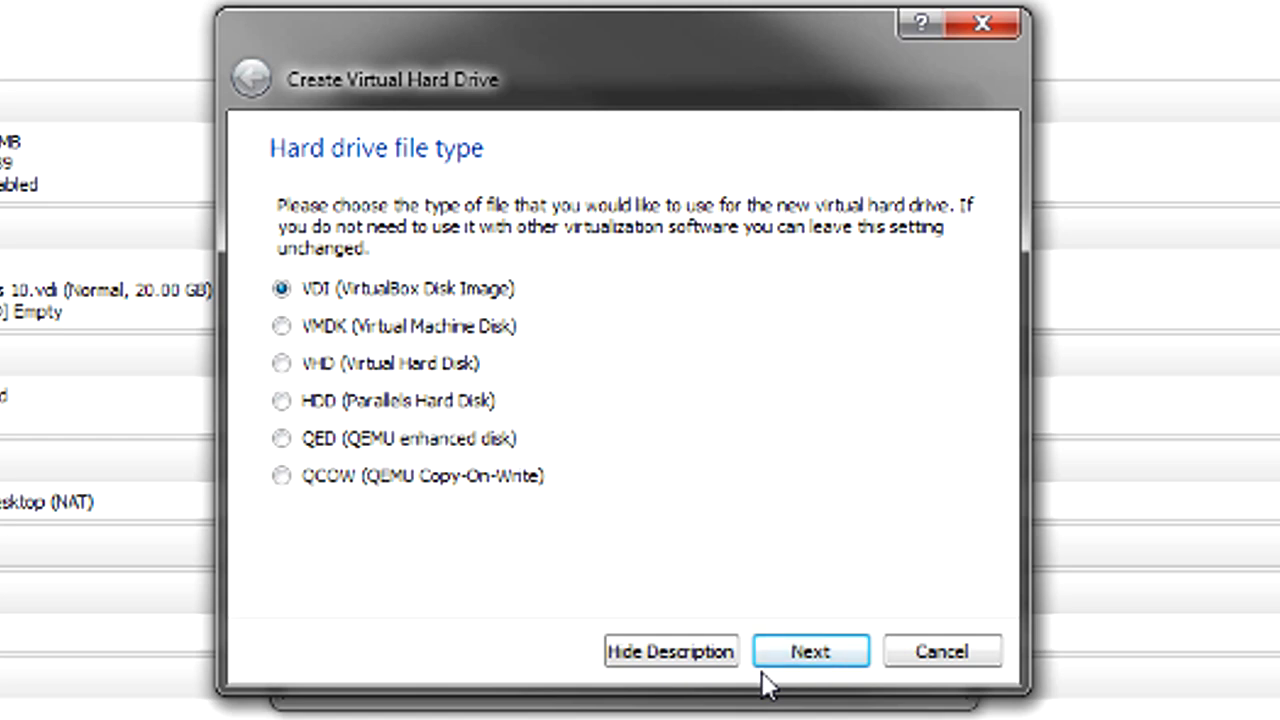
{"action": "mouse_move", "coordinate": [316, 308]}
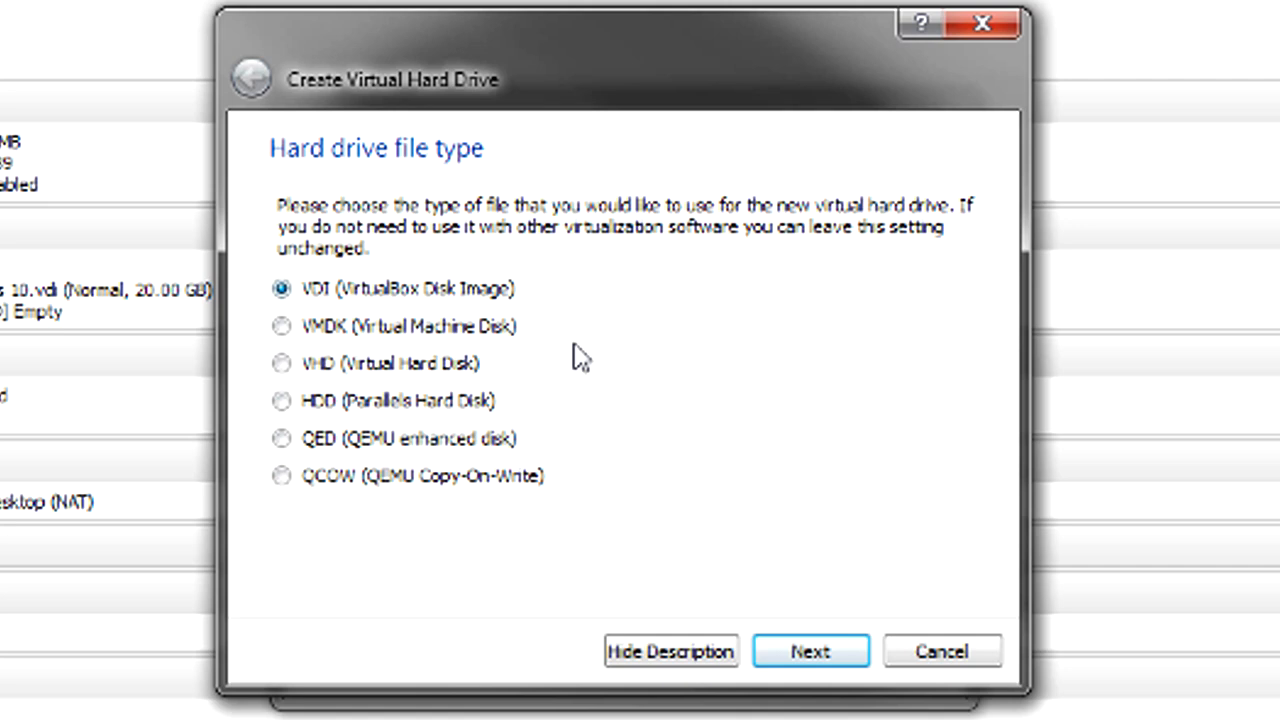
{"action": "left_click", "coordinate": [810, 652]}
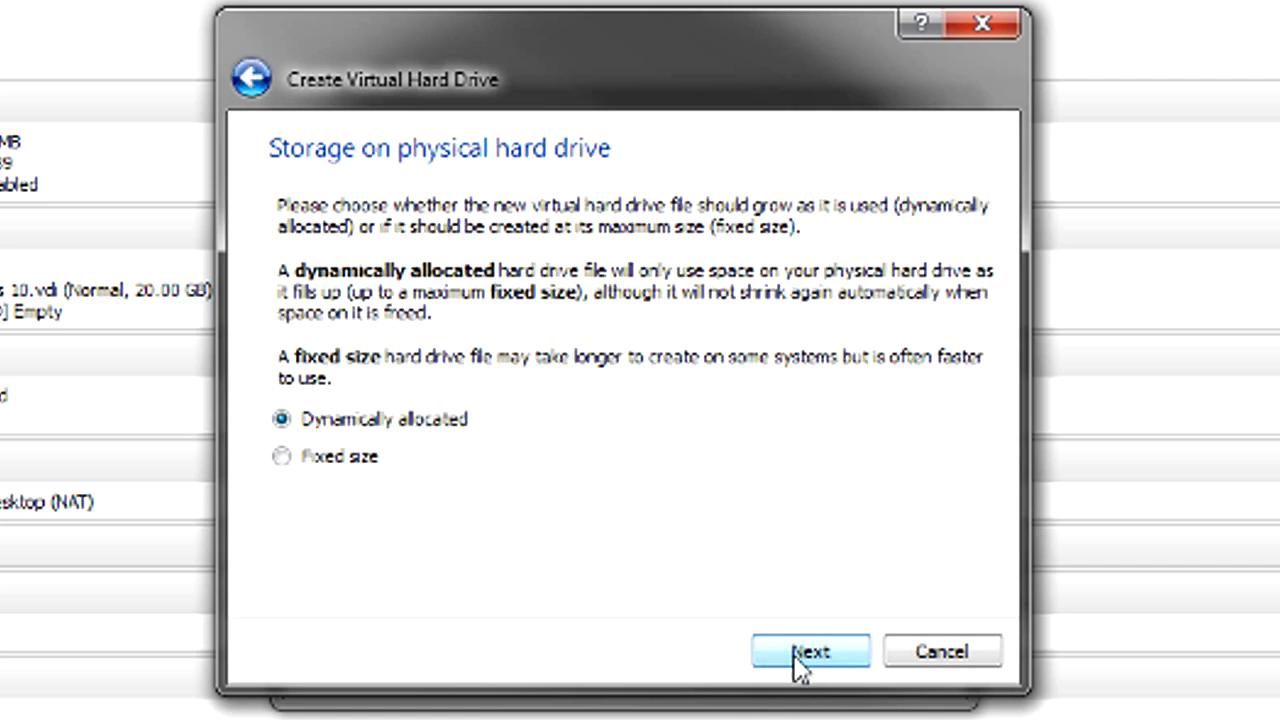
{"action": "mouse_move", "coordinate": [678, 560]}
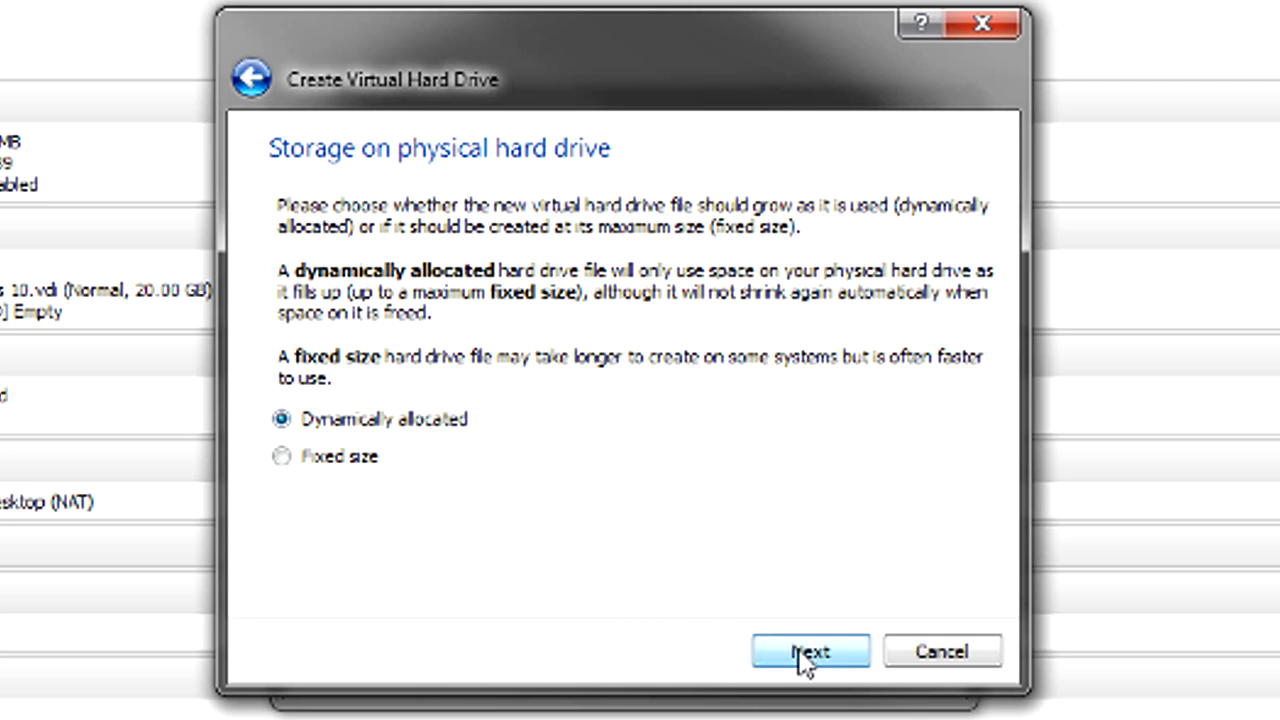
Step: Keep dynamic allocation and create the 'Windows 10 test' disk at 149.57 GB
{"action": "left_click", "coordinate": [810, 652]}
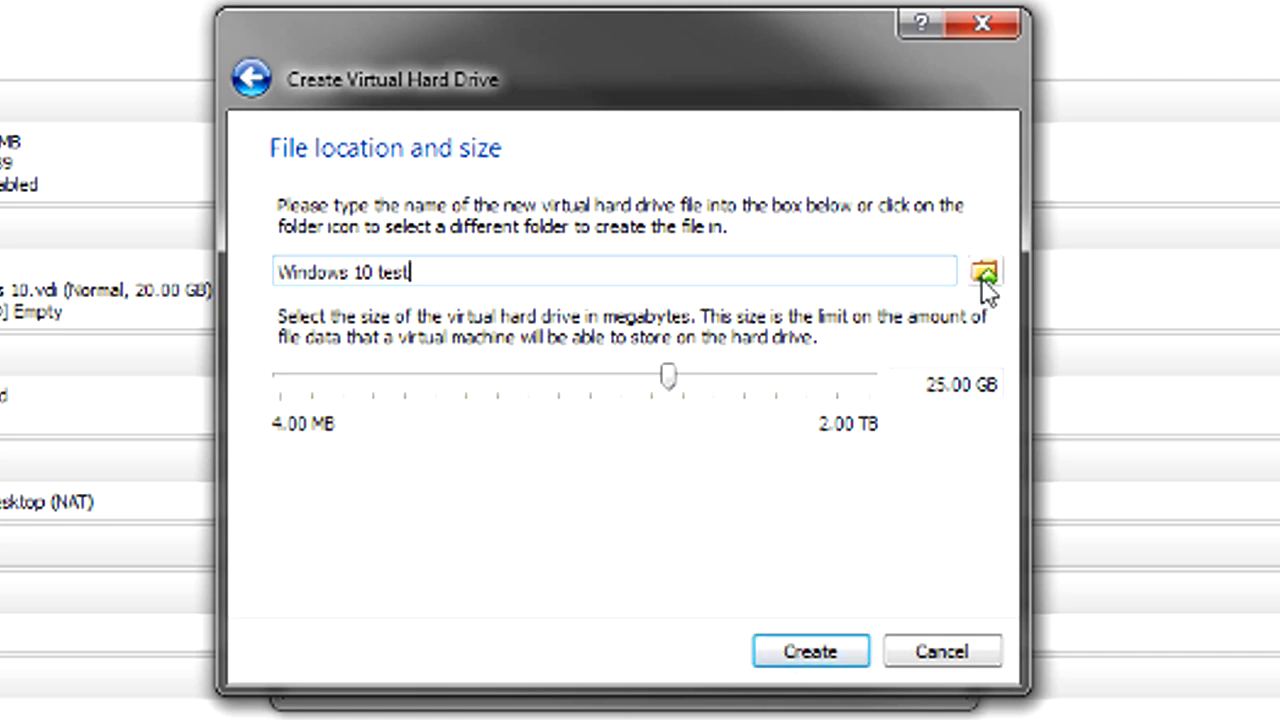
{"action": "mouse_move", "coordinate": [984, 272]}
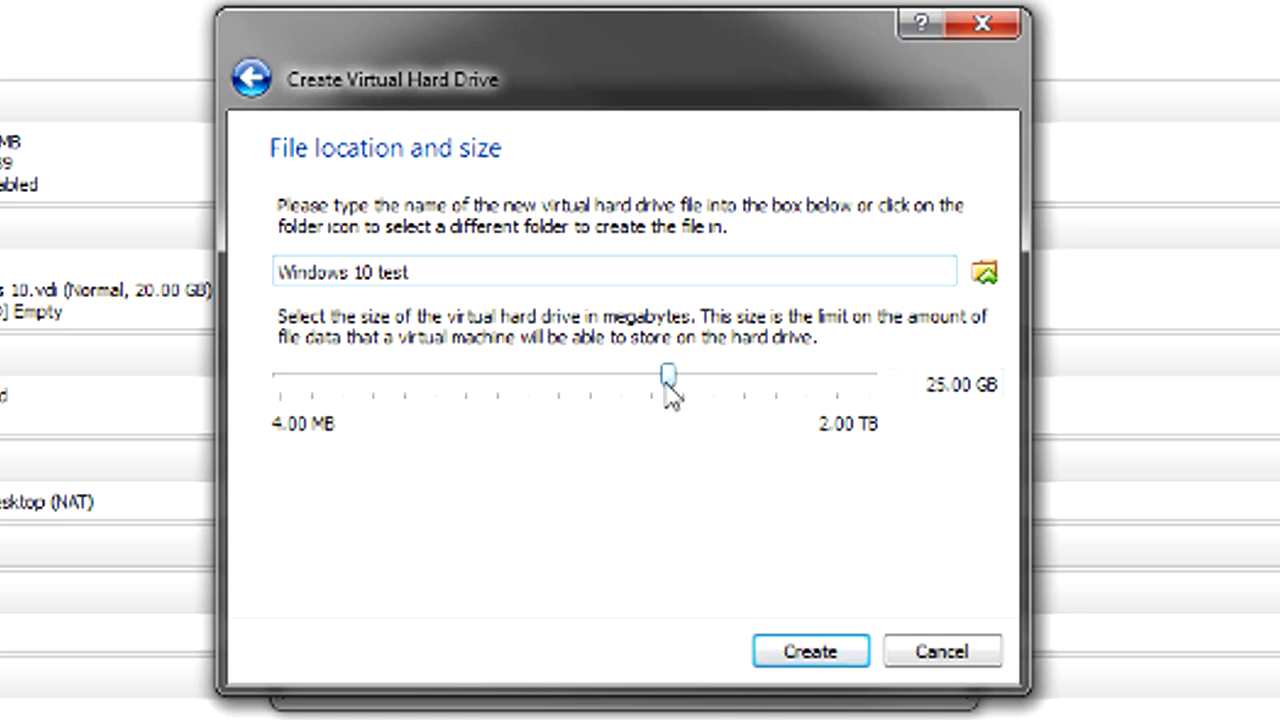
{"action": "mouse_move", "coordinate": [678, 396]}
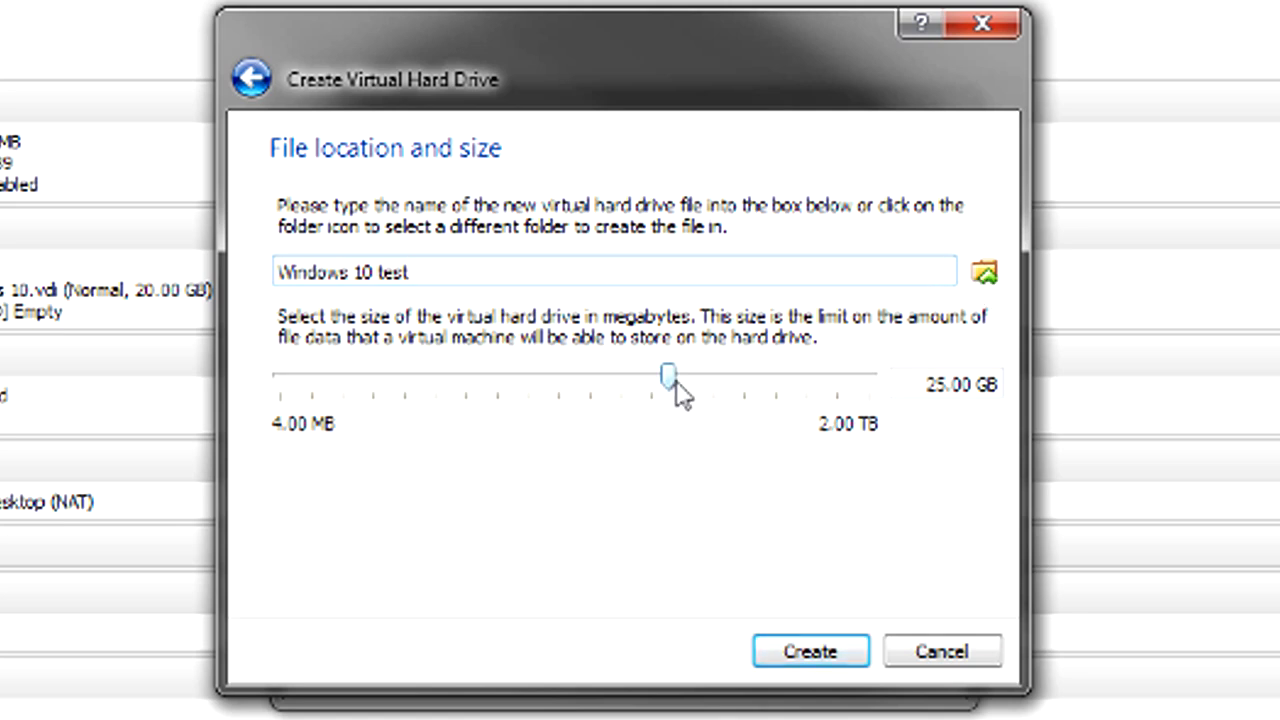
{"action": "left_click_drag", "start_coordinate": [668, 374], "coordinate": [738, 378]}
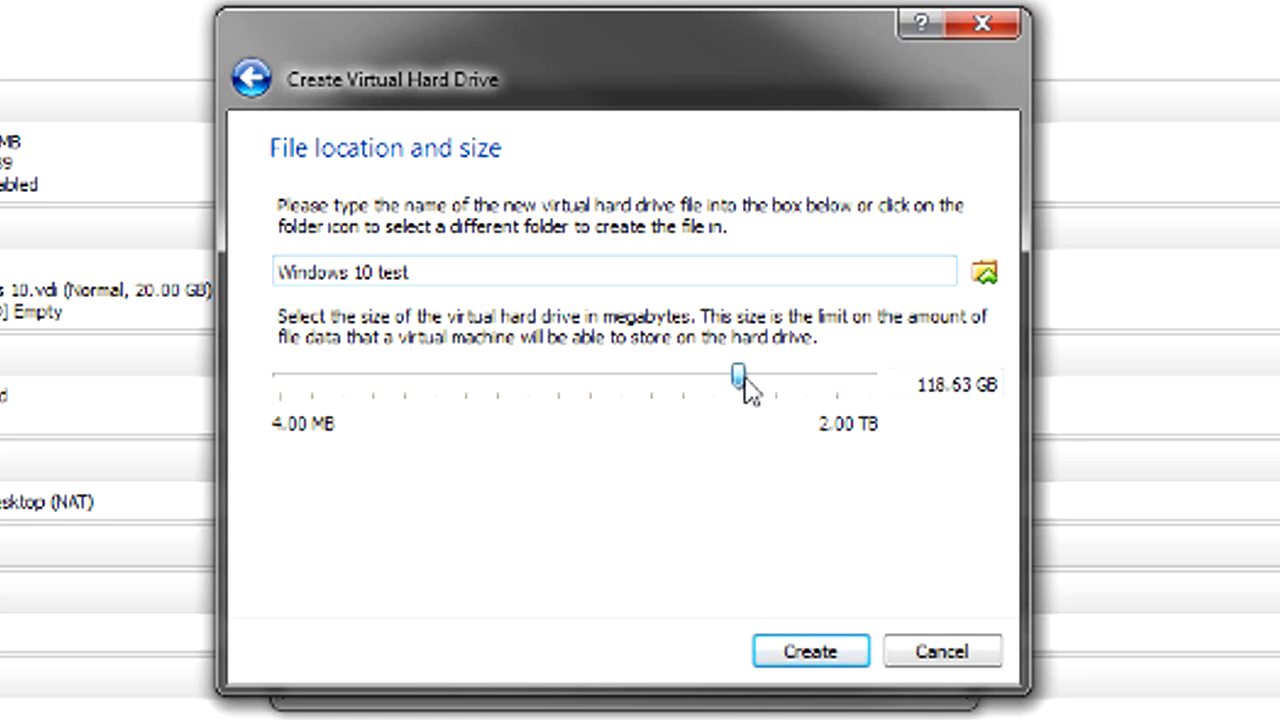
{"action": "left_click_drag", "start_coordinate": [738, 376], "coordinate": [750, 376]}
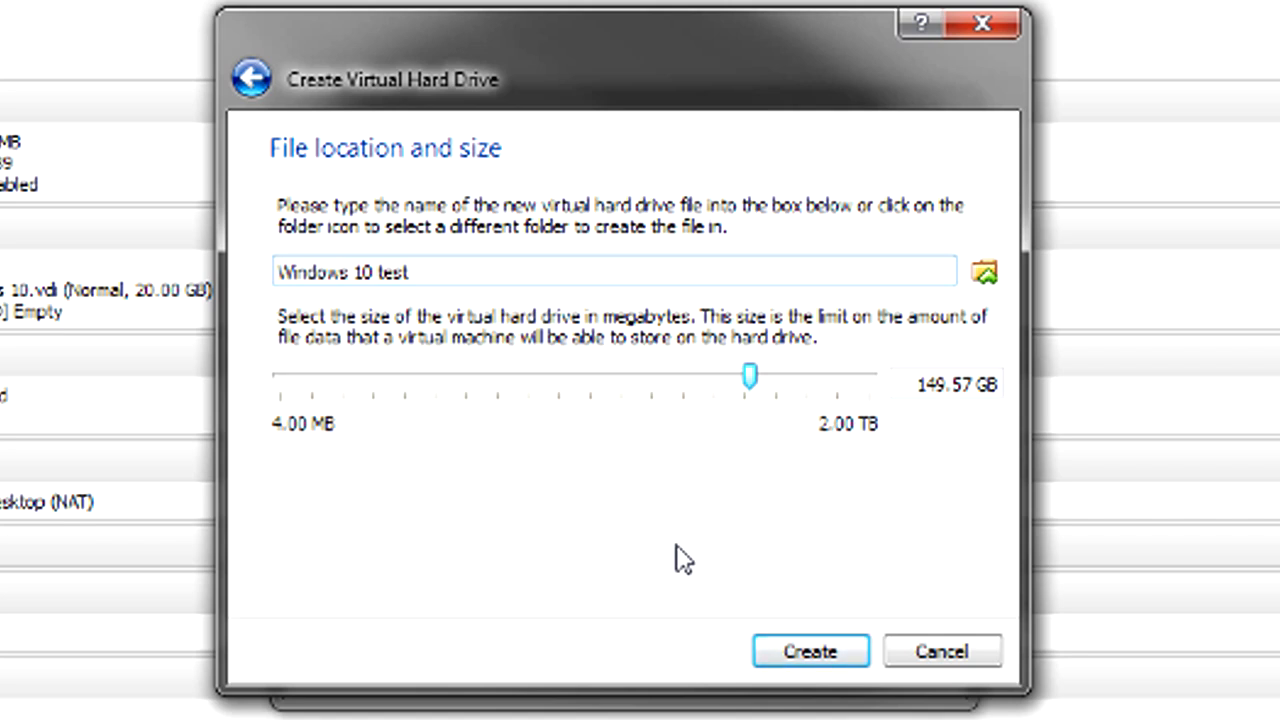
{"action": "mouse_move", "coordinate": [924, 436]}
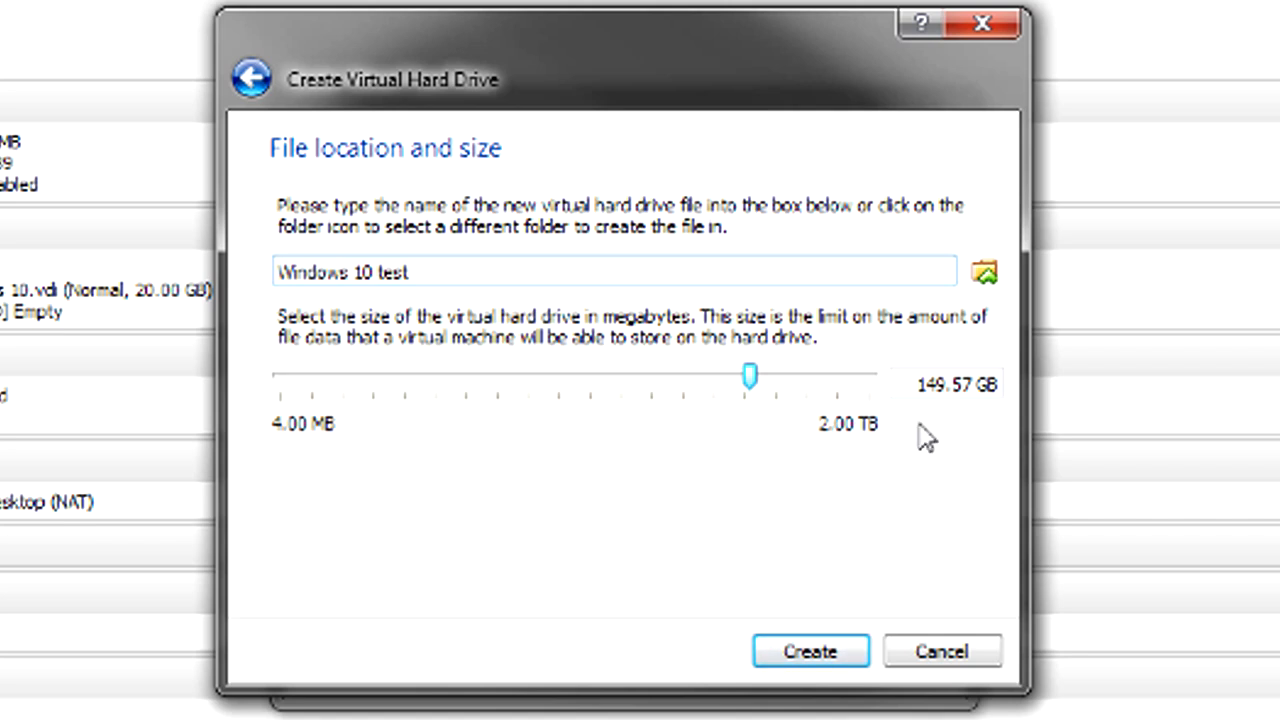
{"action": "left_click", "coordinate": [812, 652]}
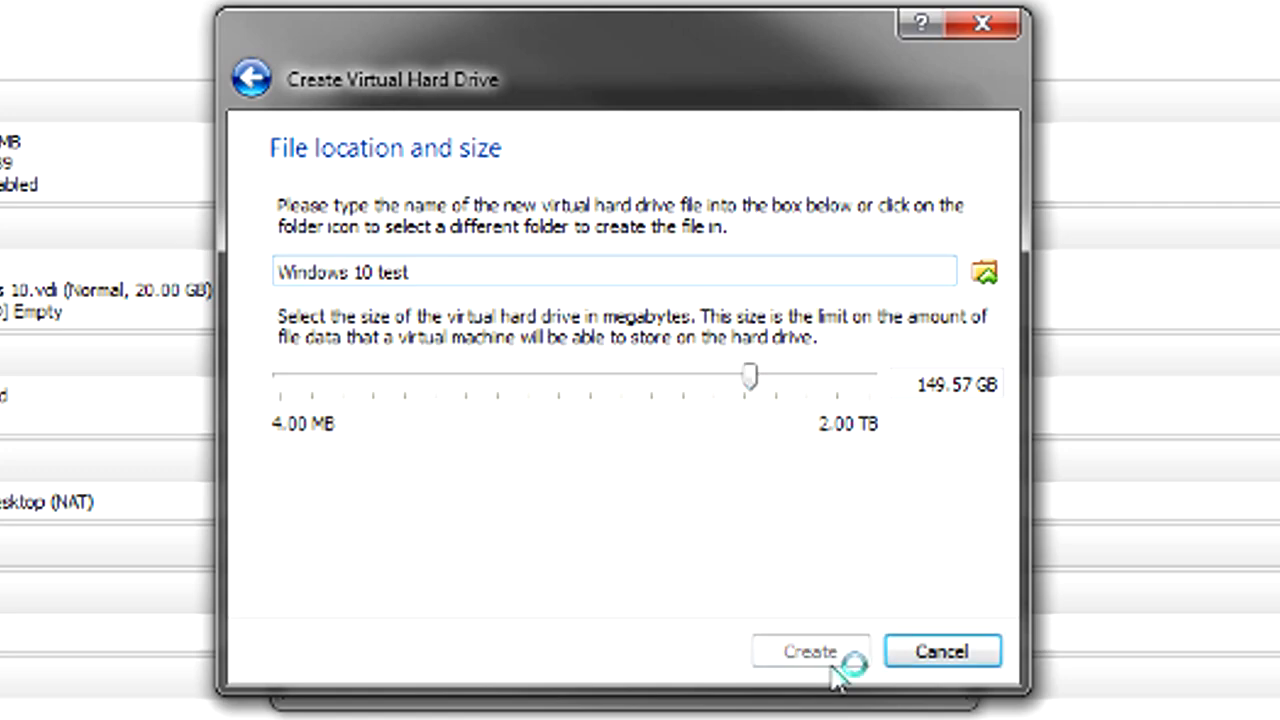
Step: Go to Microsoft's Download Windows 10 Technical Preview ISO page
{"action": "left_click", "coordinate": [812, 652]}
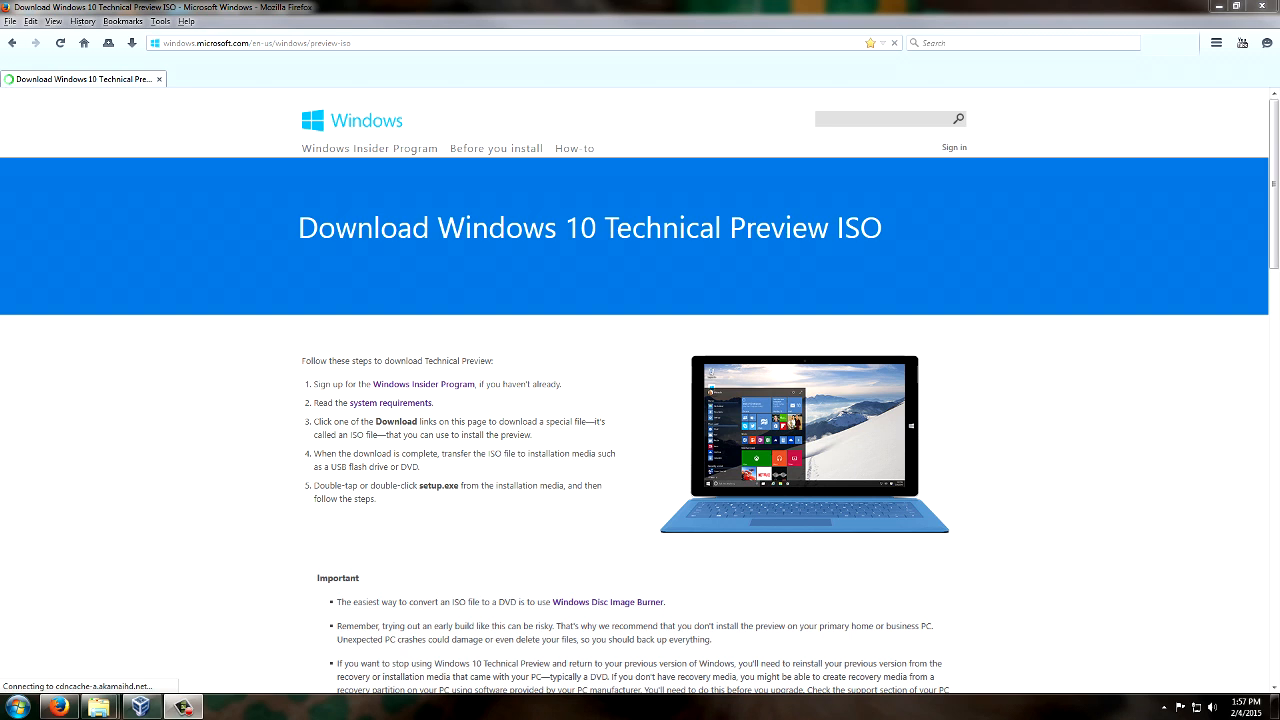
{"action": "mouse_move", "coordinate": [202, 446]}
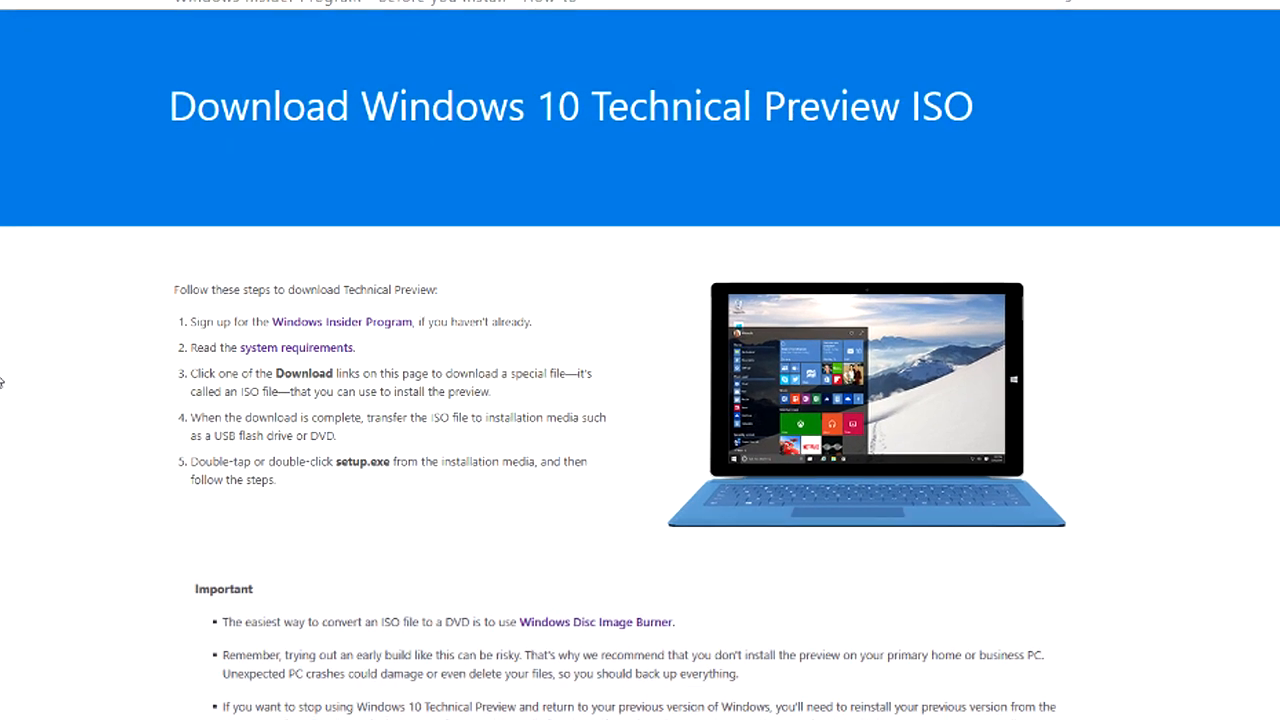
Step: Expand the English (United States) links showing the x64 and x86 editions
{"action": "scroll", "scroll_direction": "down", "scroll_amount": 3}
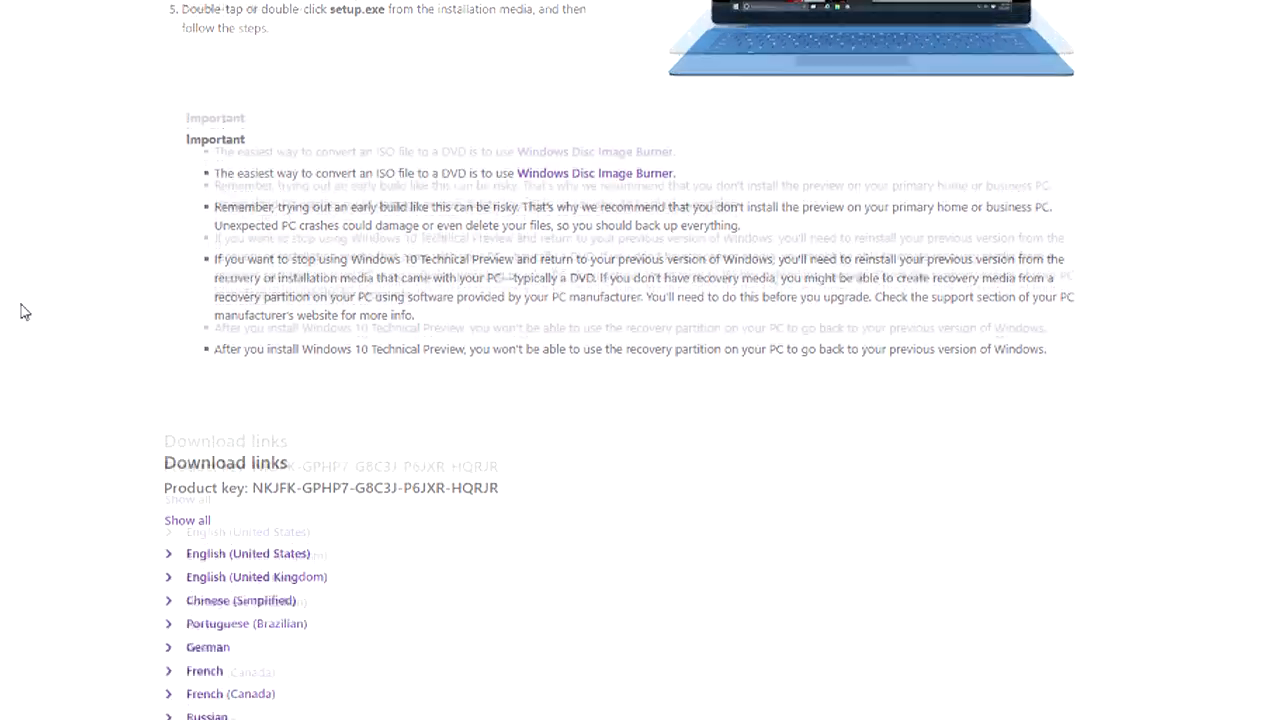
{"action": "scroll", "scroll_direction": "down", "scroll_amount": 3}
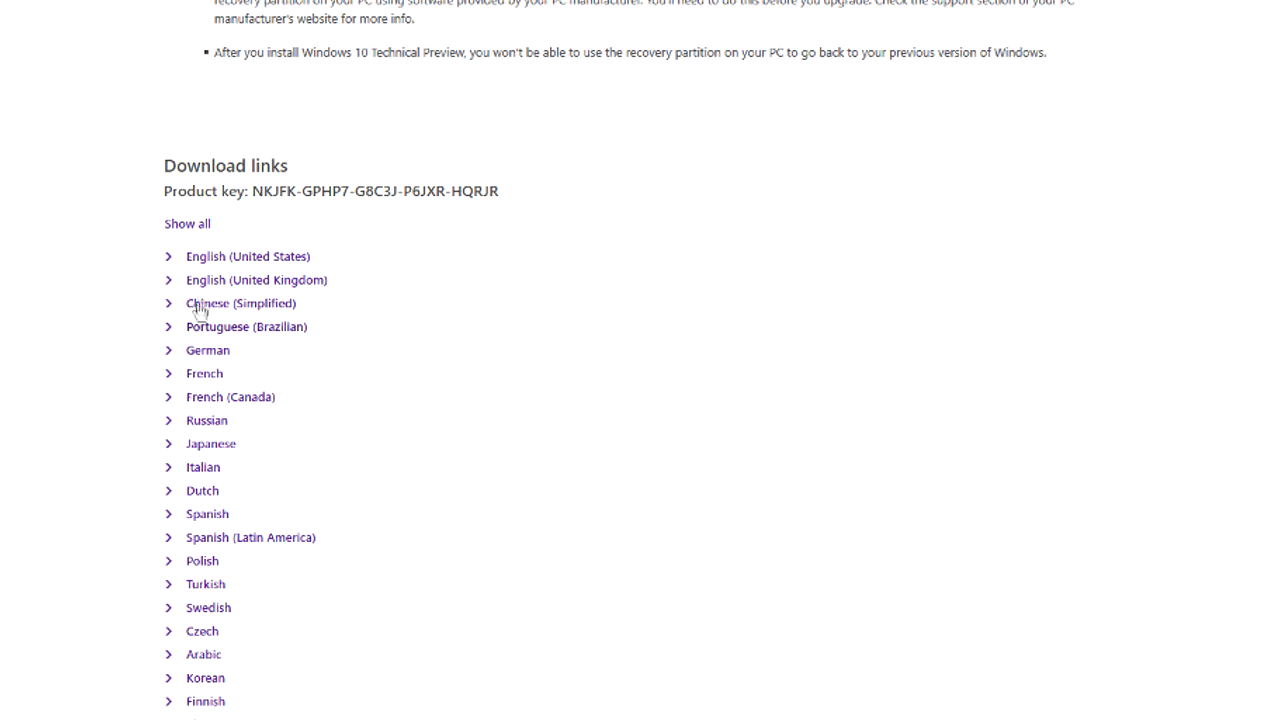
{"action": "left_click", "coordinate": [248, 256]}
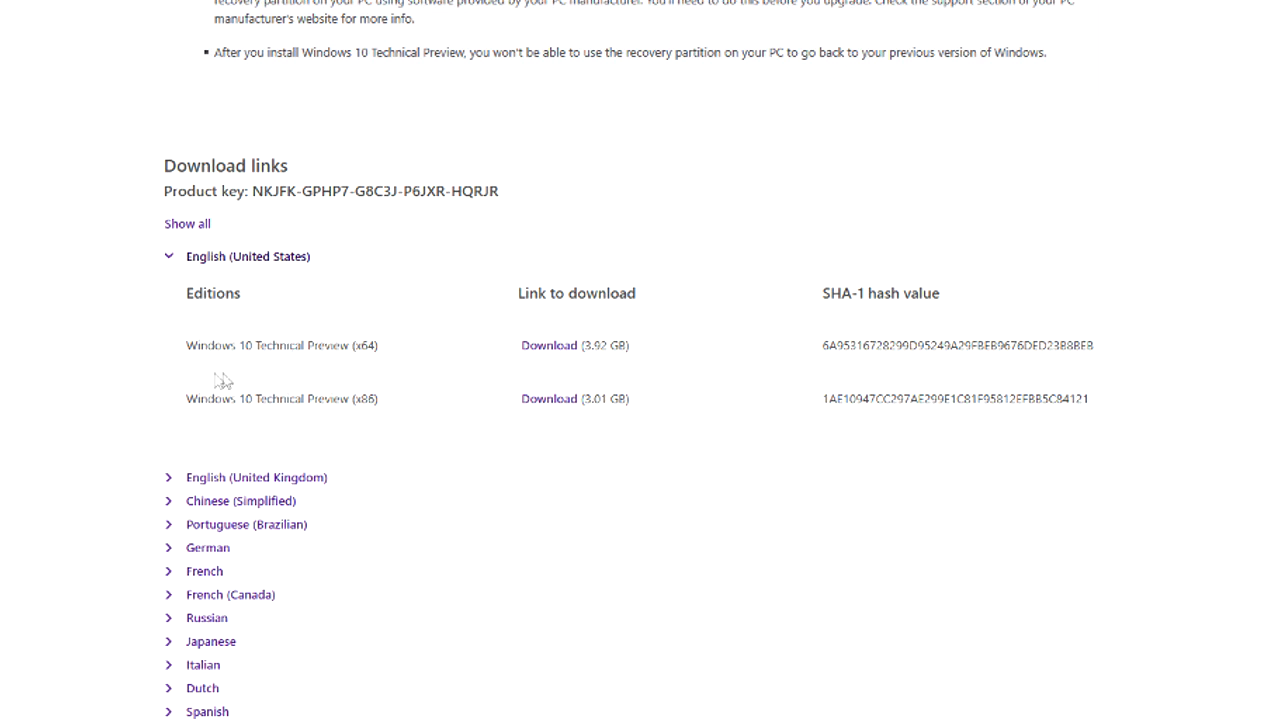
{"action": "mouse_move", "coordinate": [386, 408]}
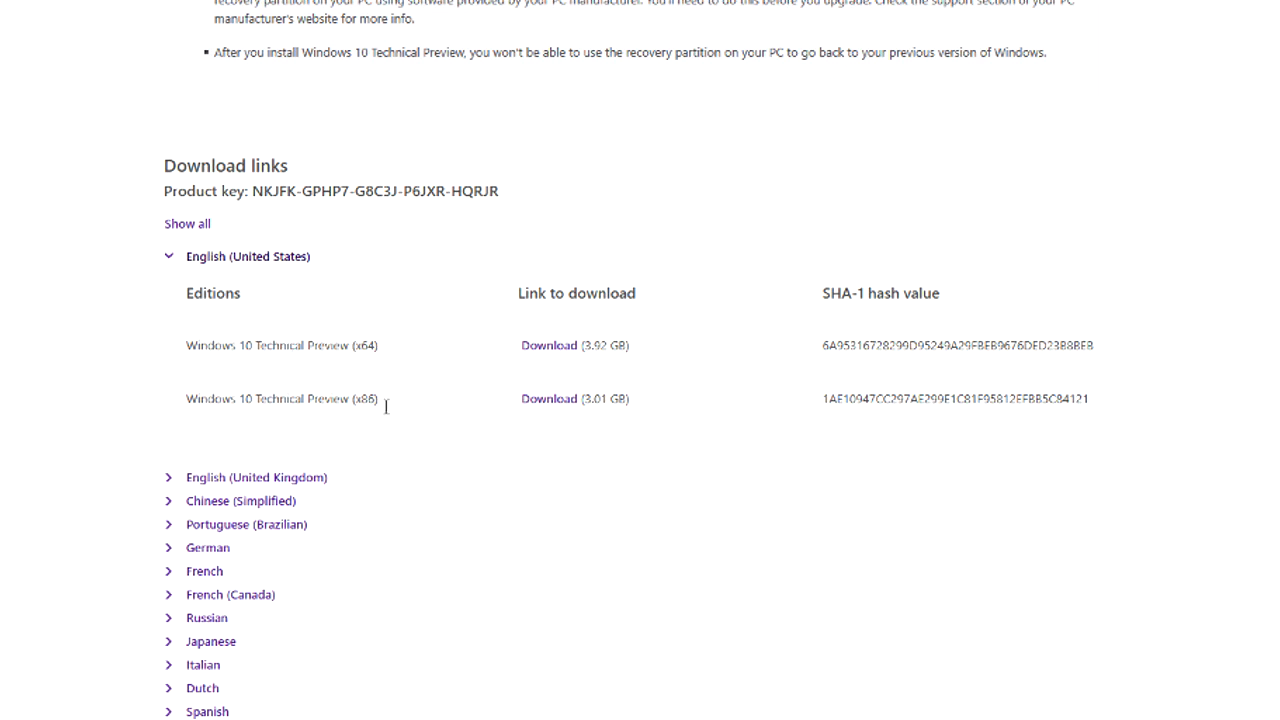
{"action": "mouse_move", "coordinate": [390, 360]}
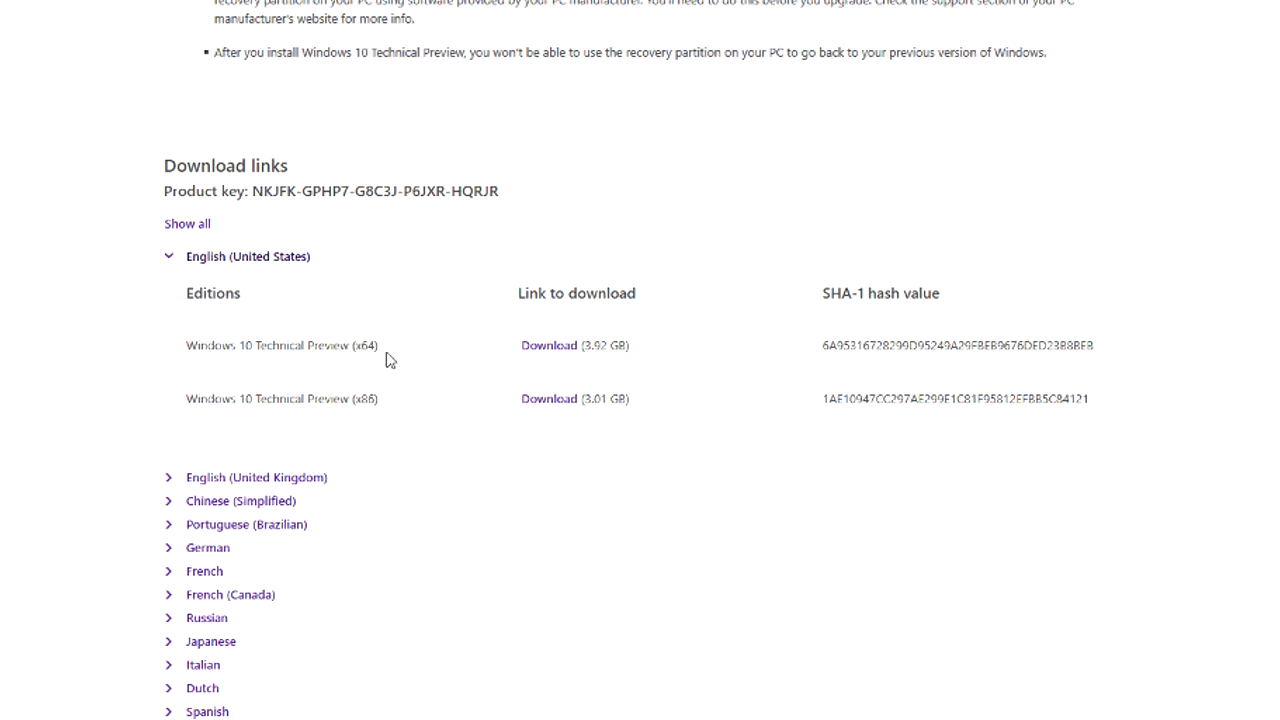
{"action": "mouse_move", "coordinate": [400, 384]}
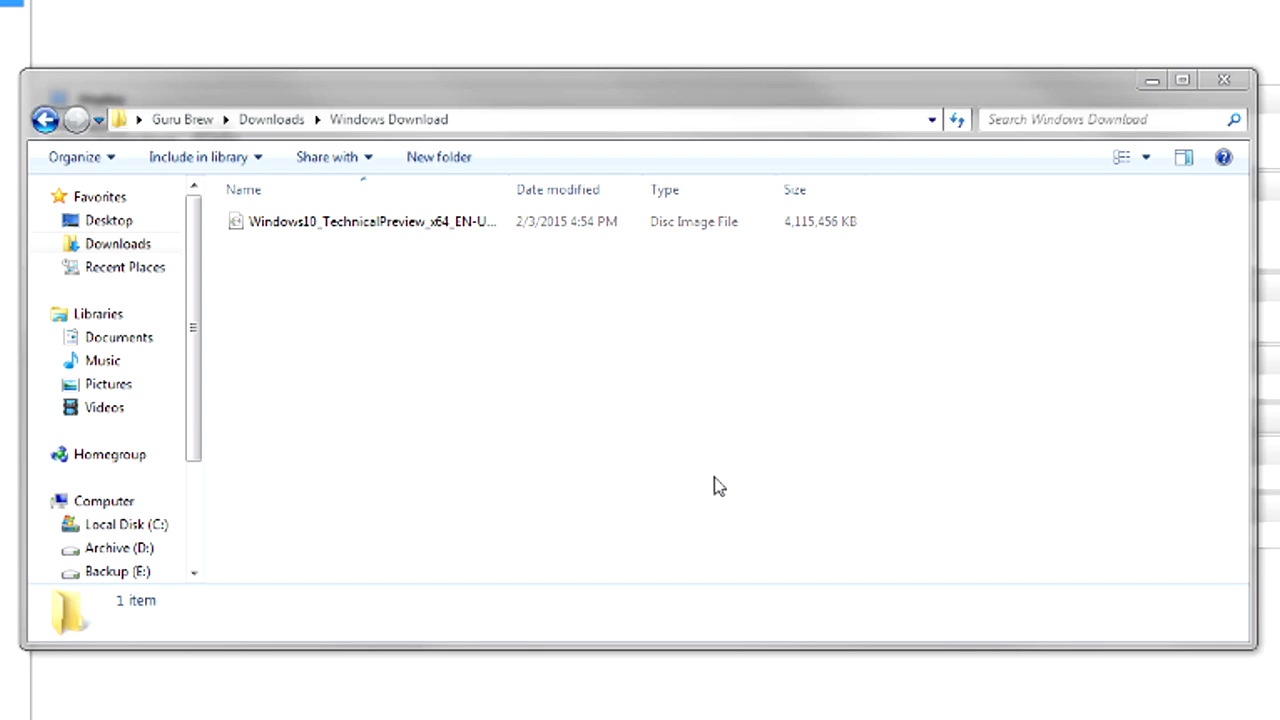
{"action": "mouse_move", "coordinate": [796, 248]}
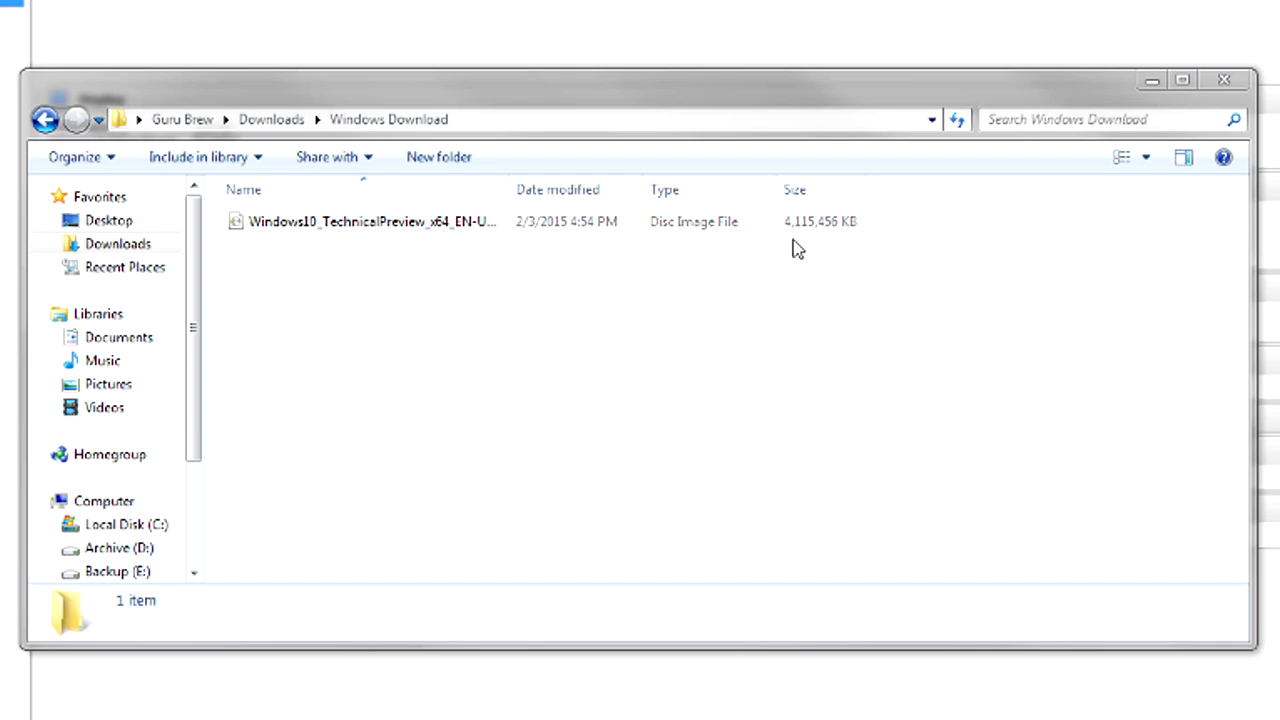
{"action": "mouse_move", "coordinate": [640, 290]}
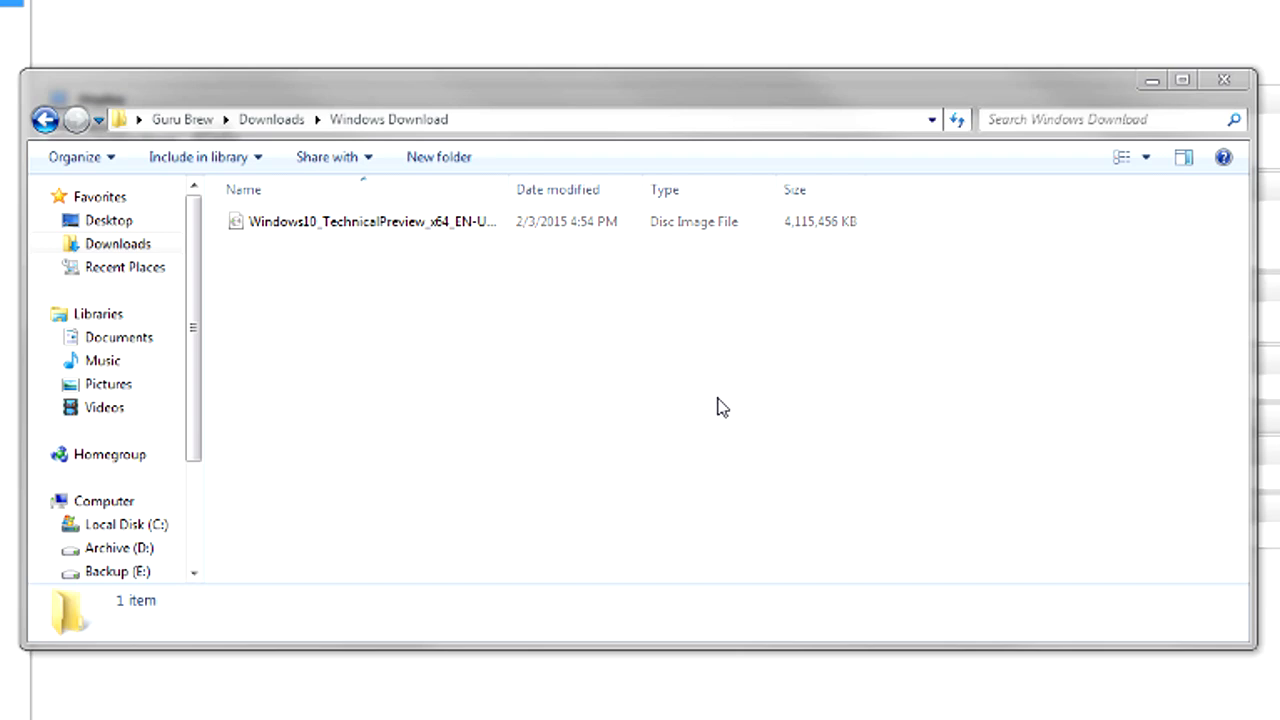
{"action": "mouse_move", "coordinate": [444, 388]}
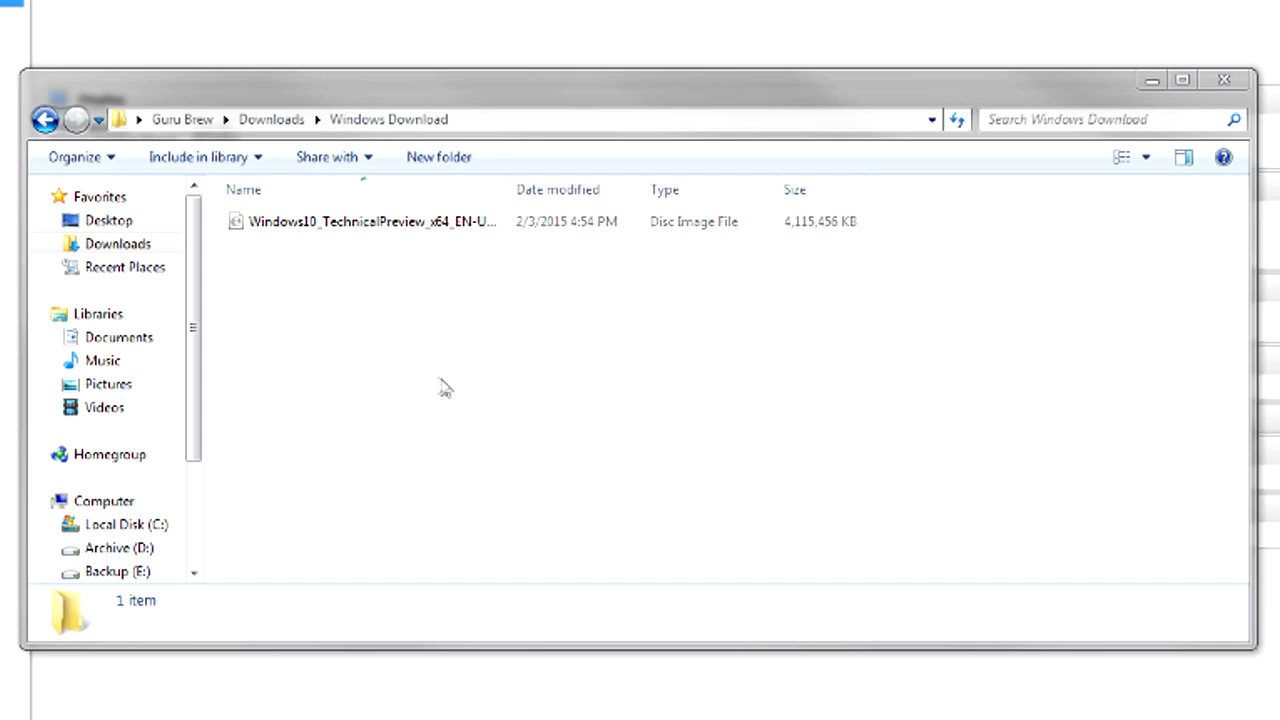
Step: Browse to the Windows Download folder holding the 4.1 GB Windows10_TechnicalPreview_x64 disc image
{"action": "left_click", "coordinate": [388, 120]}
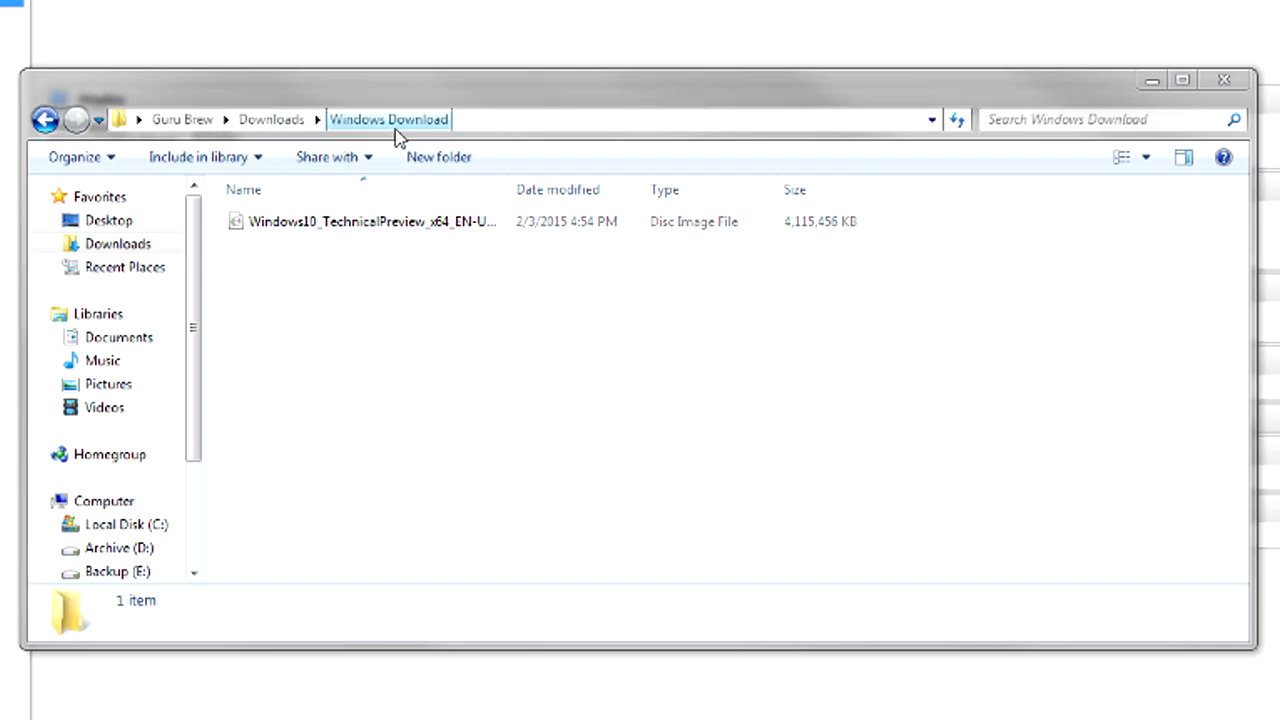
{"action": "left_click", "coordinate": [540, 464]}
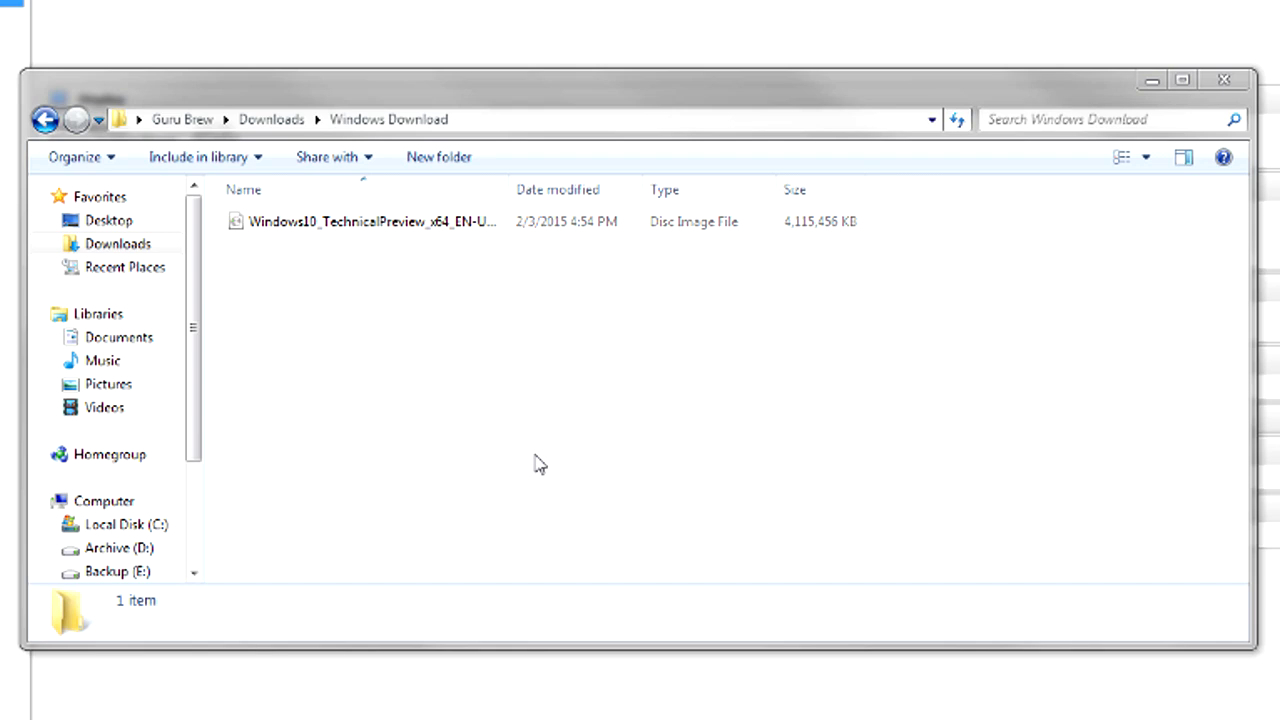
{"action": "mouse_move", "coordinate": [556, 352]}
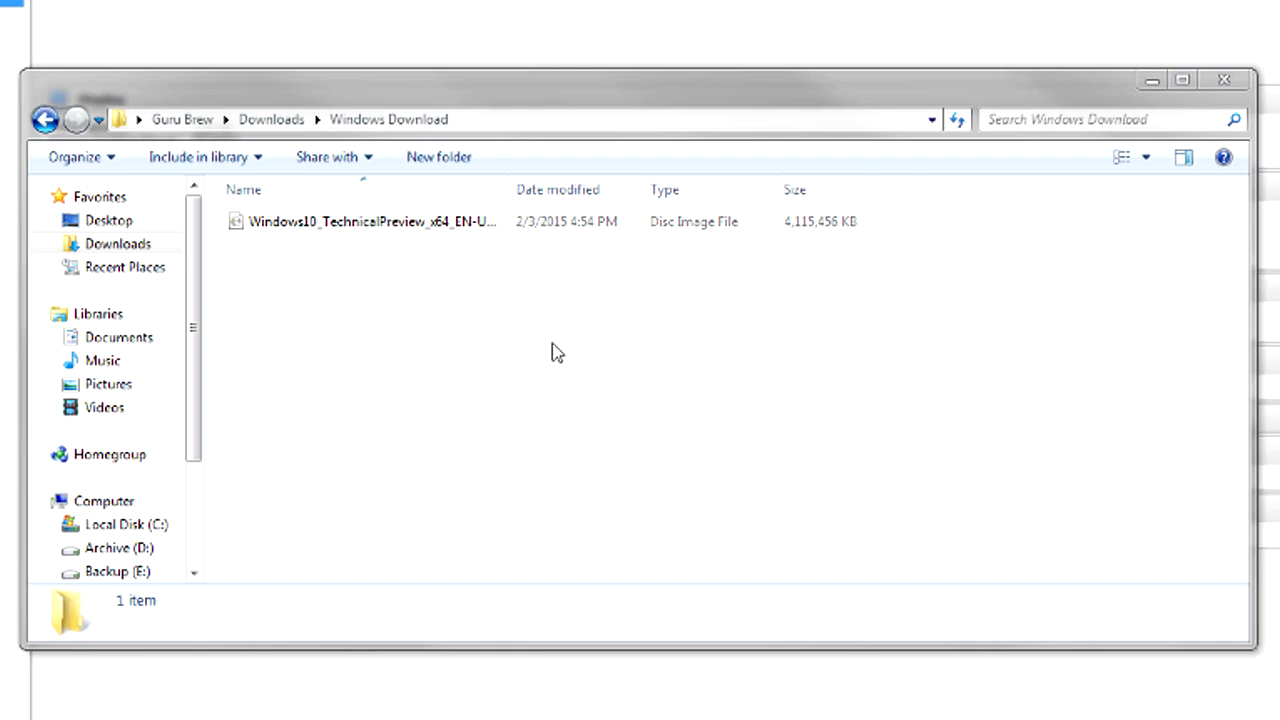
{"action": "mouse_move", "coordinate": [554, 390]}
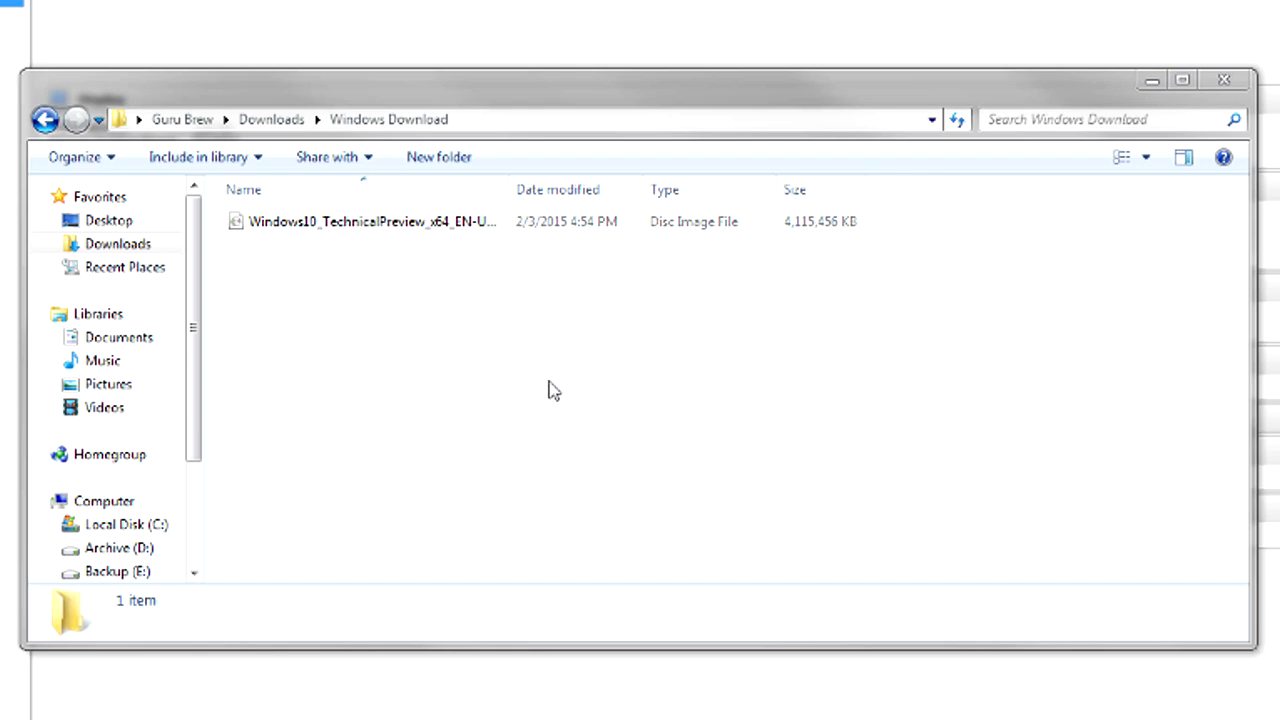
{"action": "mouse_move", "coordinate": [628, 248]}
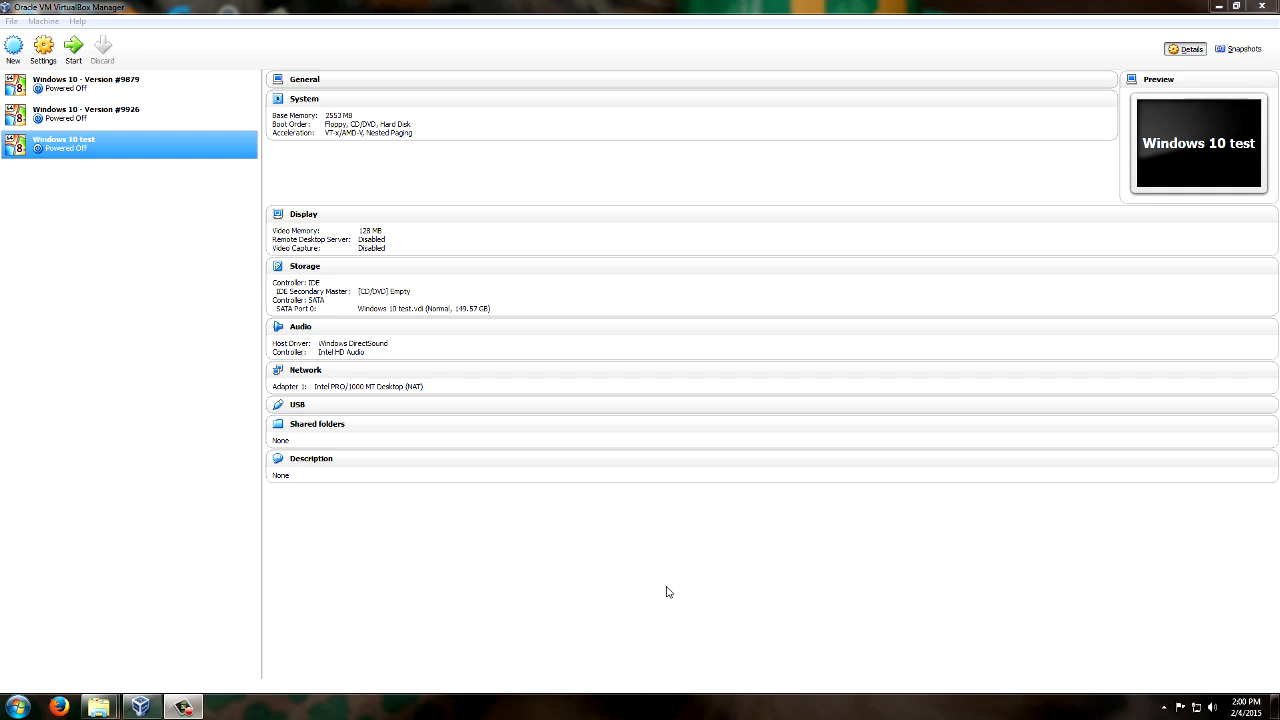
{"action": "mouse_move", "coordinate": [164, 476]}
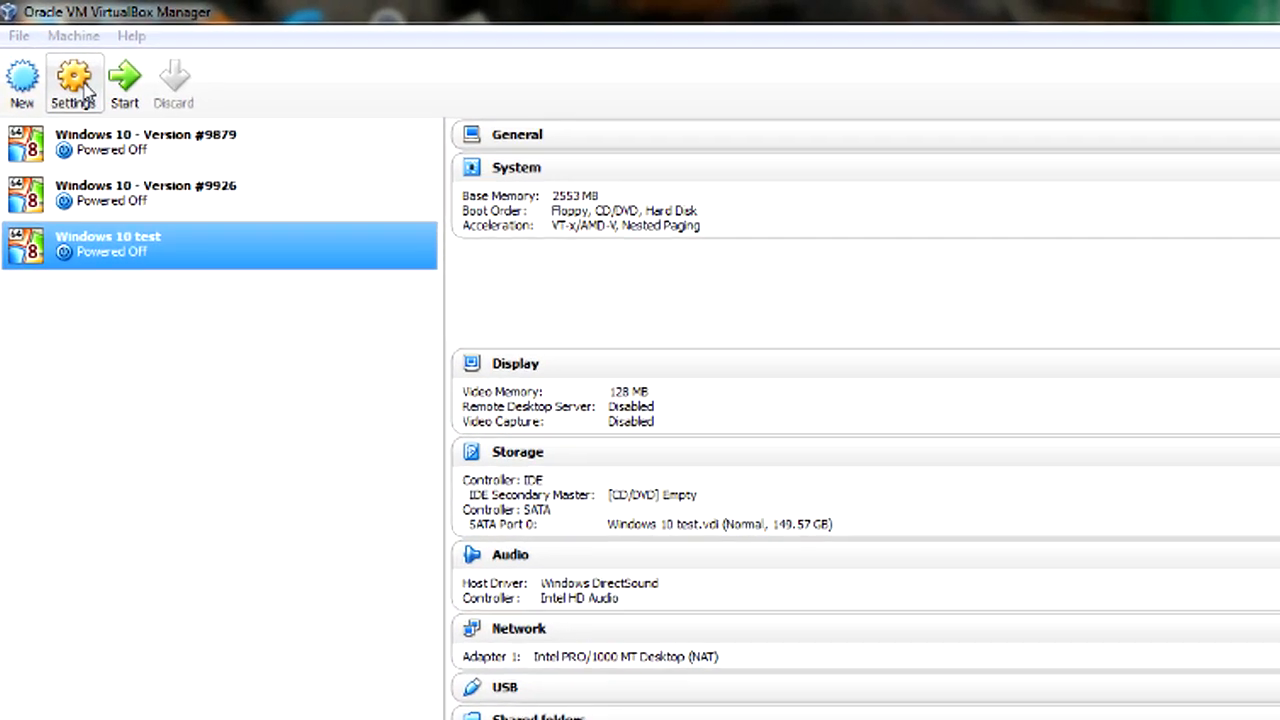
Step: Show the Extensions page of global preferences listing Extension Pack 4.3.20r96996 as active
{"action": "left_click", "coordinate": [18, 36]}
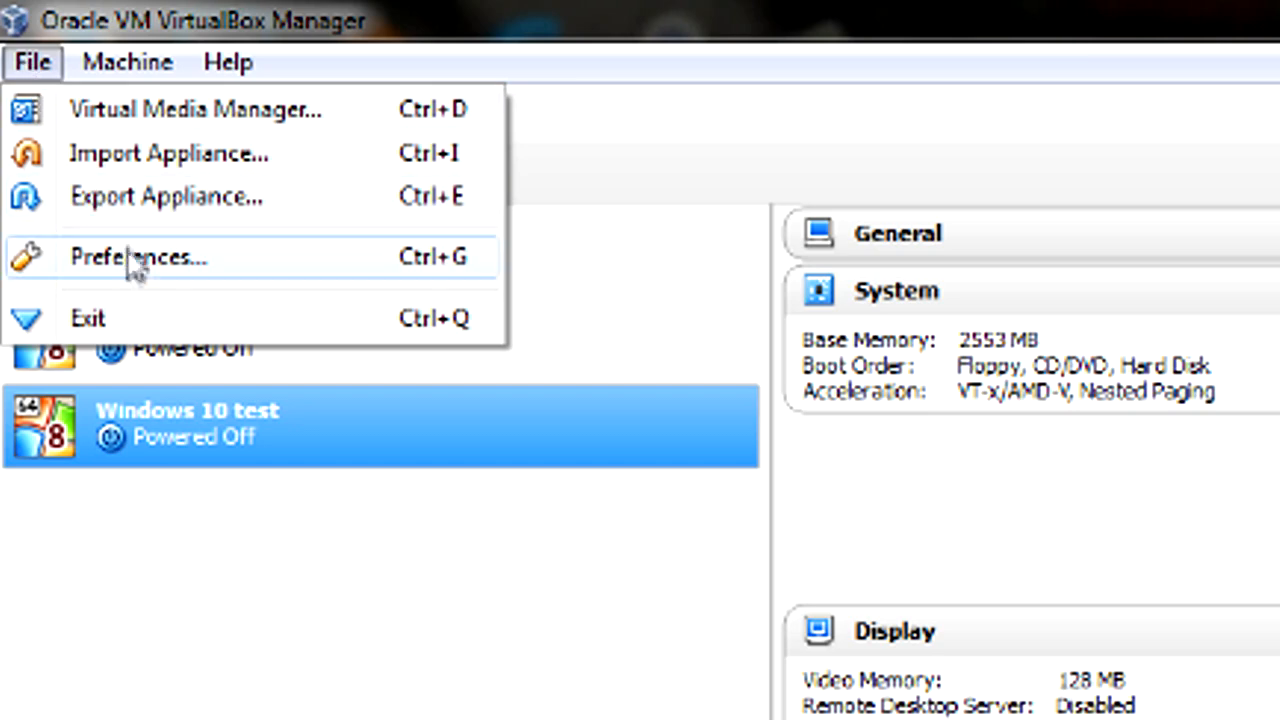
{"action": "left_click", "coordinate": [138, 256]}
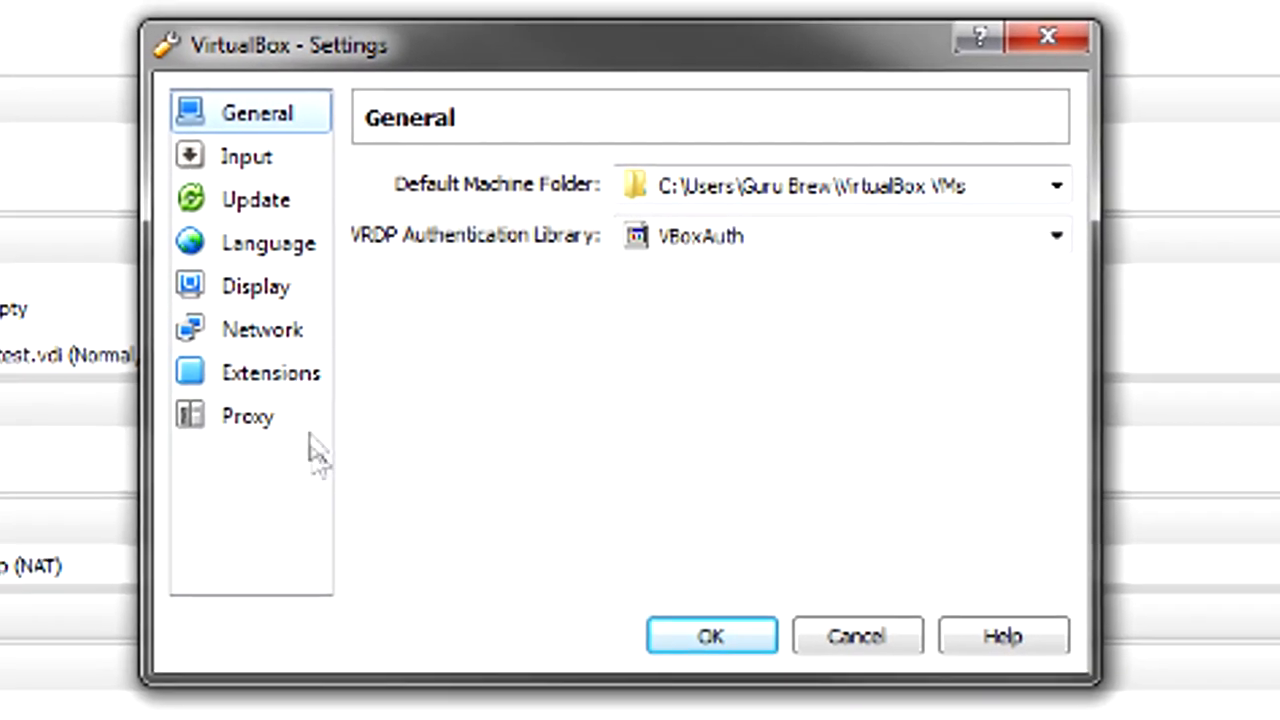
{"action": "left_click", "coordinate": [270, 372]}
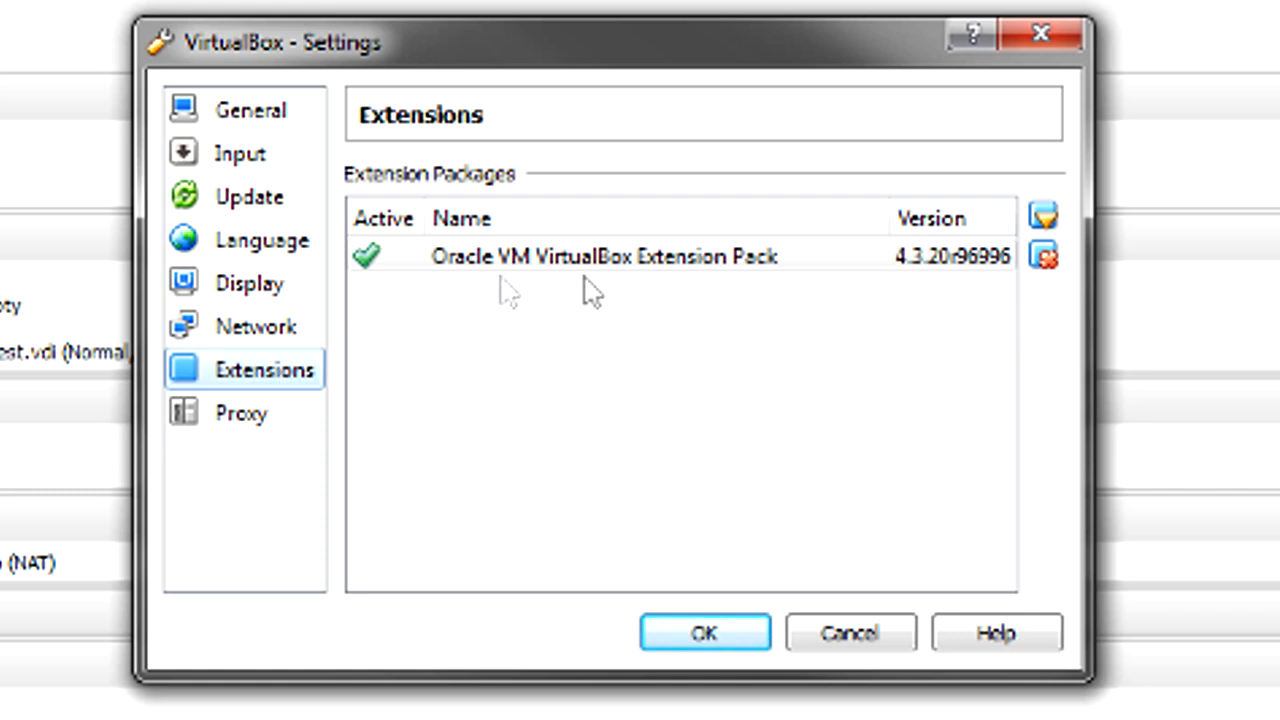
{"action": "mouse_move", "coordinate": [710, 332]}
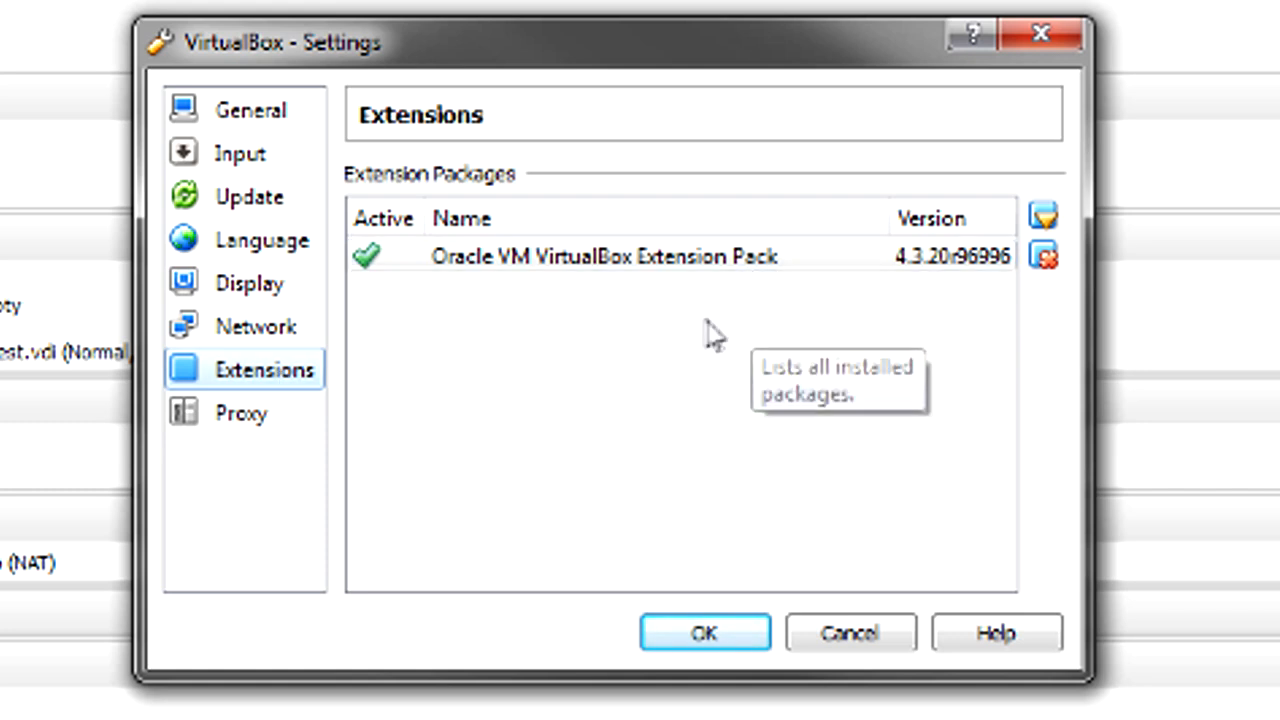
{"action": "mouse_move", "coordinate": [496, 368]}
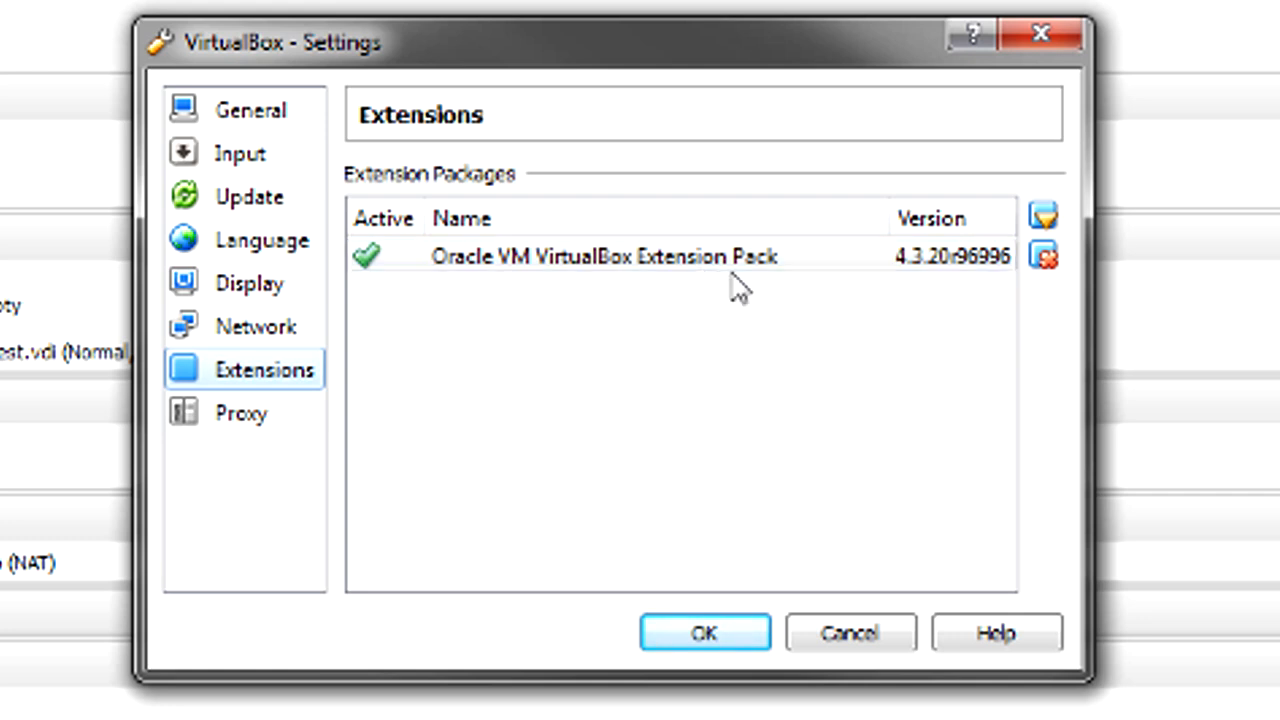
{"action": "mouse_move", "coordinate": [1044, 216]}
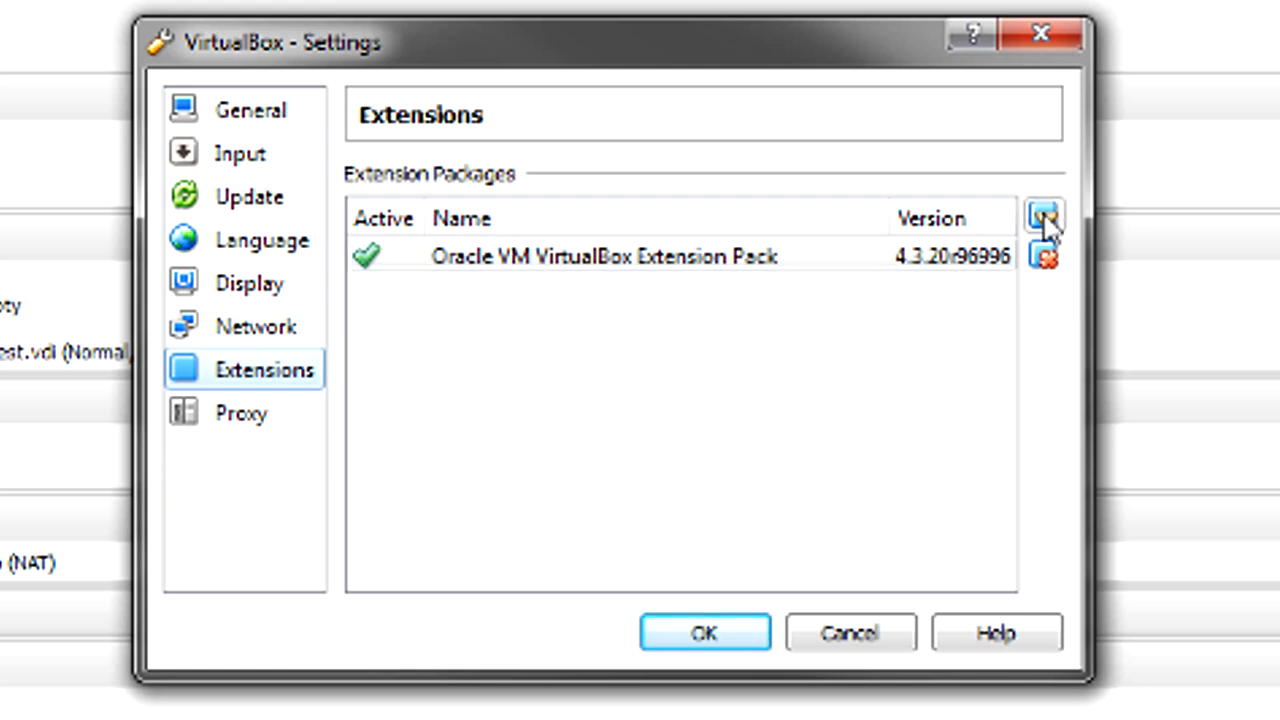
{"action": "mouse_move", "coordinate": [1044, 216]}
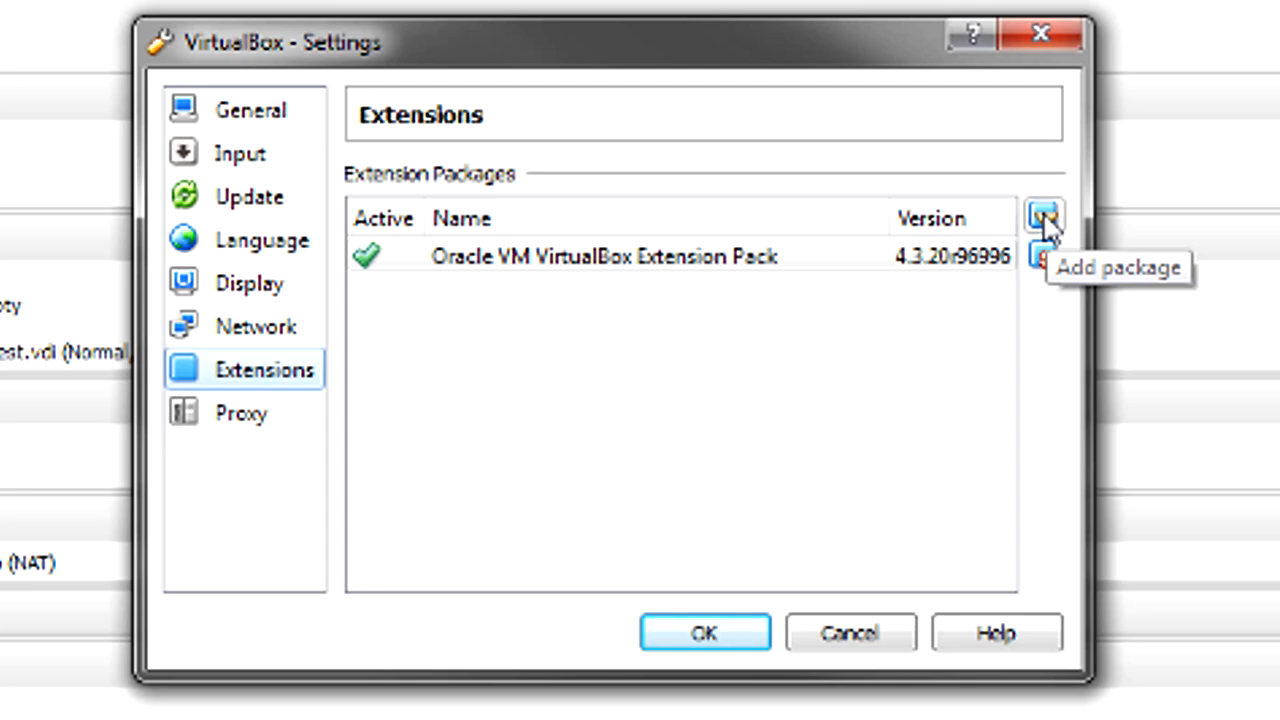
{"action": "mouse_move", "coordinate": [1044, 224]}
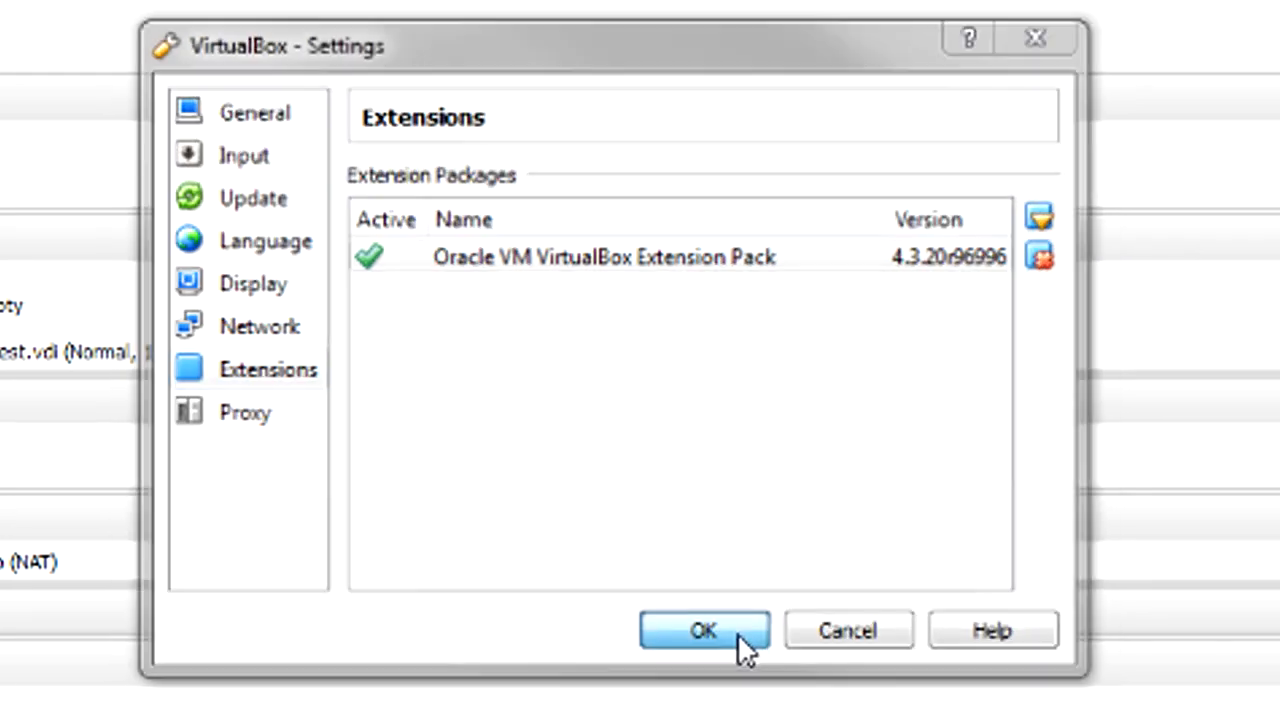
Step: Close the preferences and power on the Windows 10 test machine, reaching the start-up disk prompt
{"action": "left_click", "coordinate": [704, 630]}
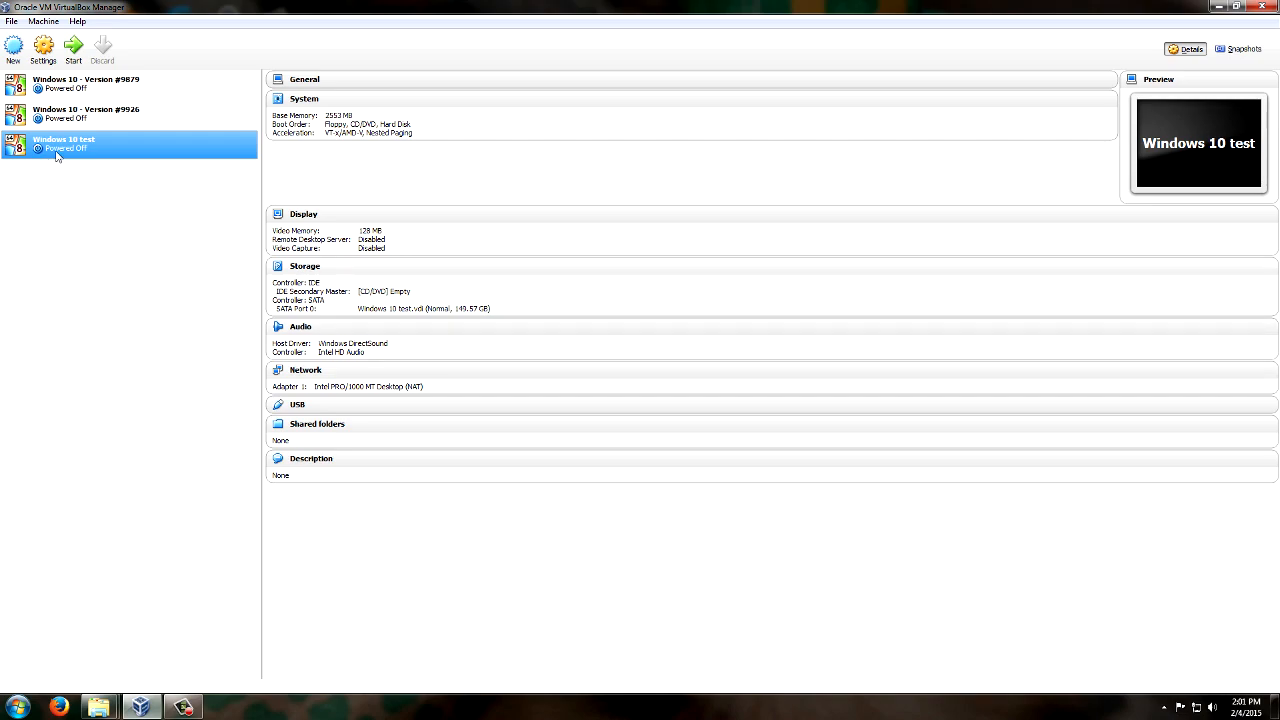
{"action": "mouse_move", "coordinate": [64, 148]}
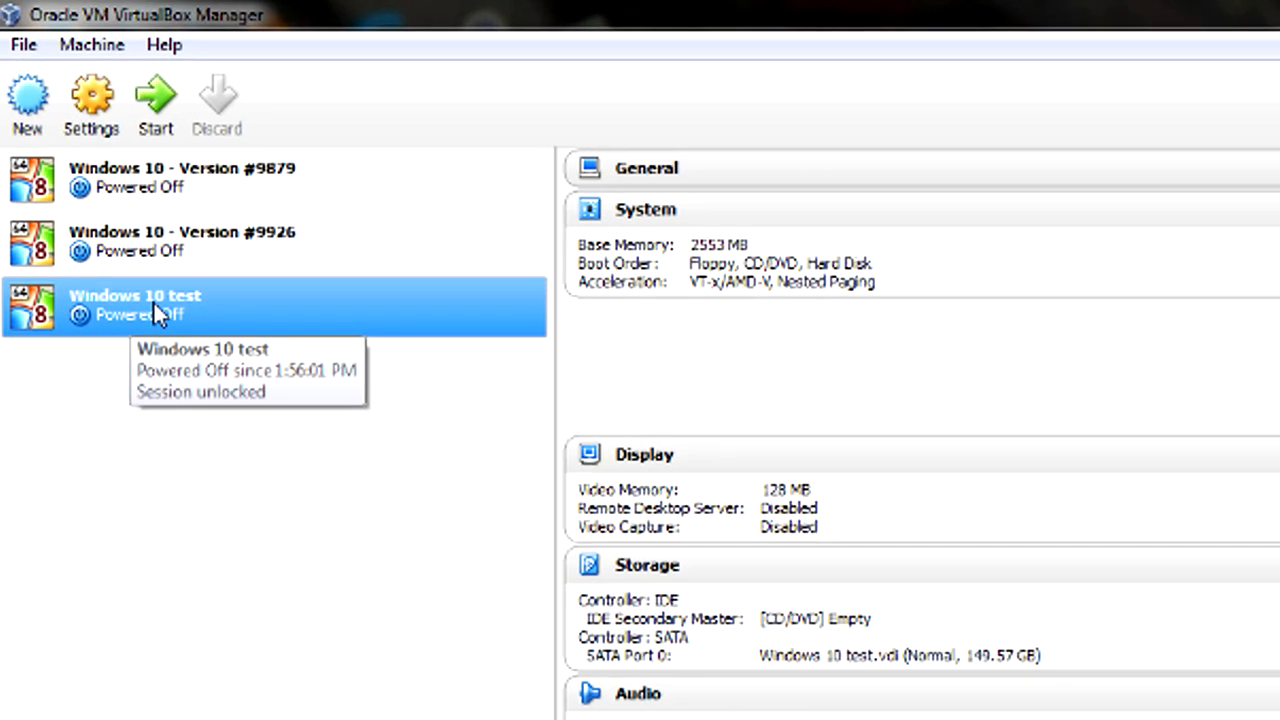
{"action": "mouse_move", "coordinate": [156, 114]}
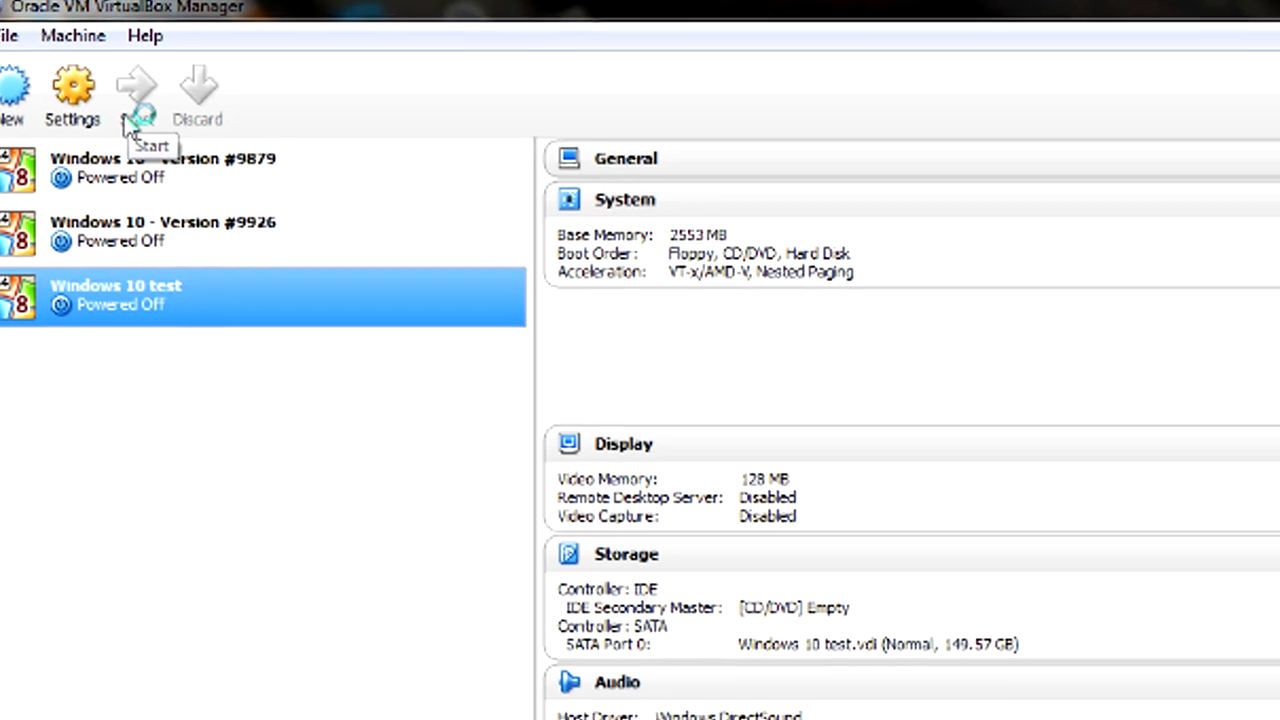
{"action": "left_click", "coordinate": [136, 90]}
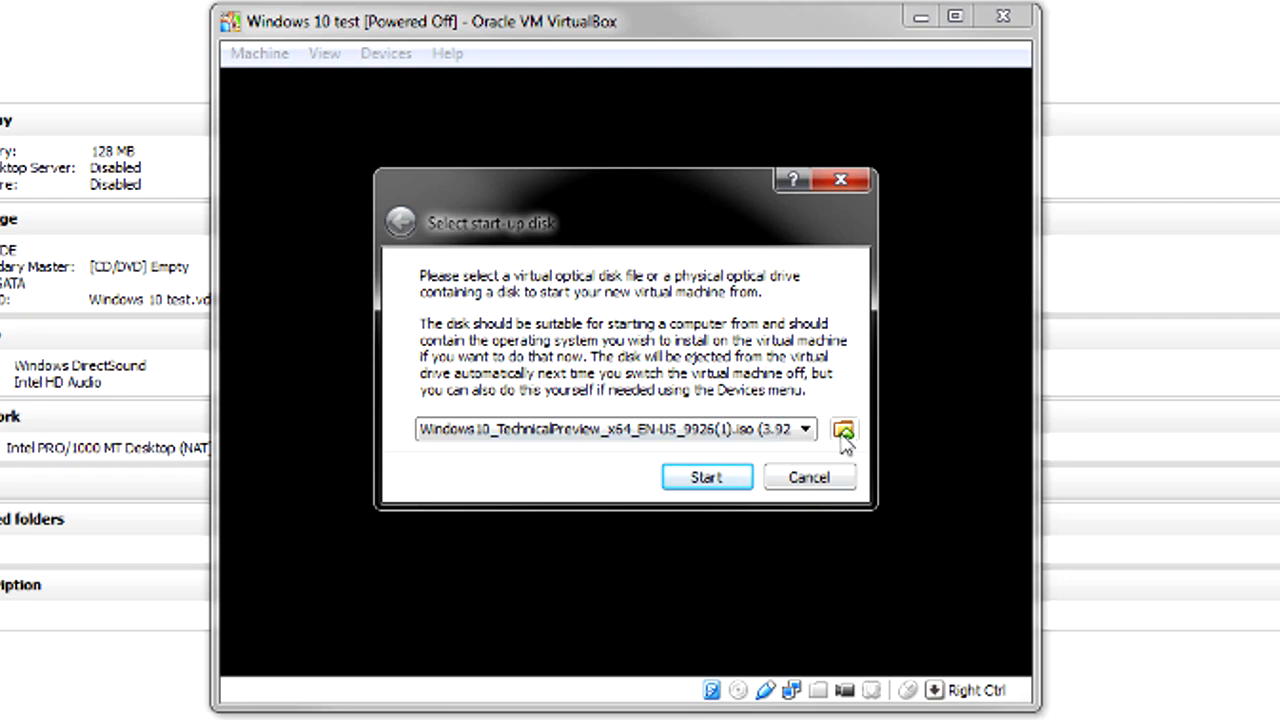
Step: Boot the machine from Windows10_TechnicalPreview_x64_EN-US_9926(1).iso into Windows Setup
{"action": "left_click", "coordinate": [844, 430]}
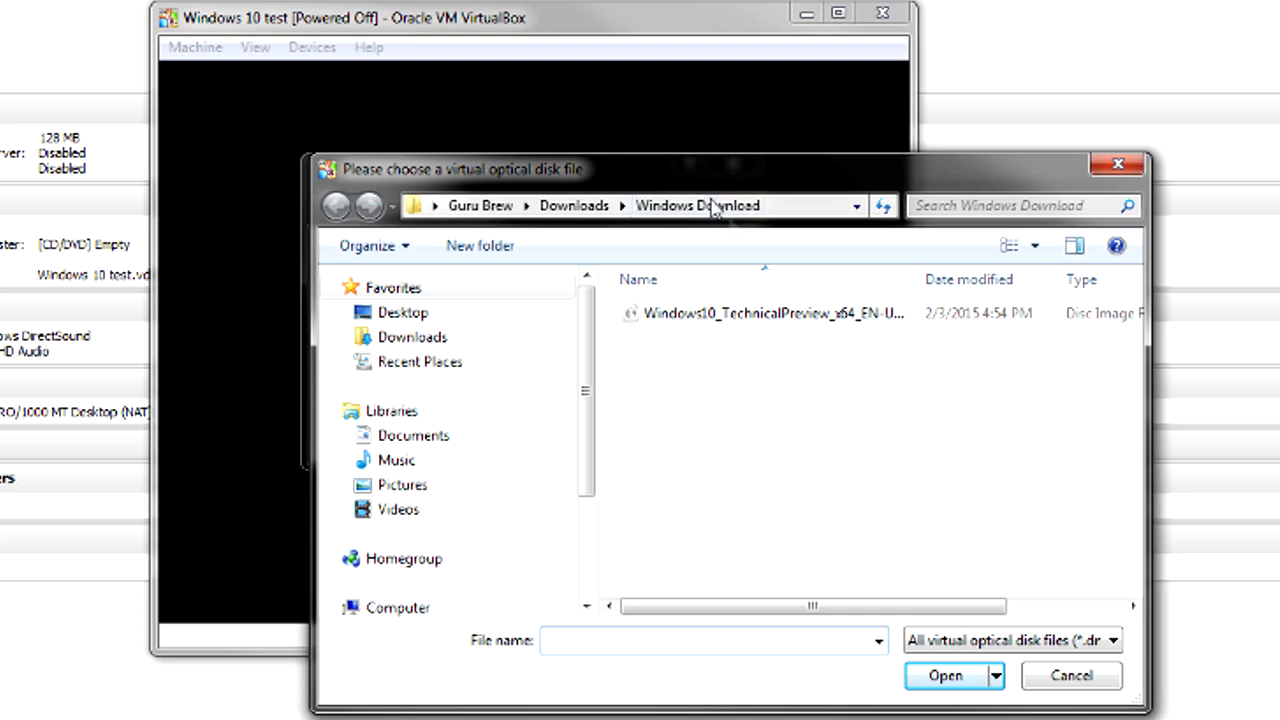
{"action": "left_click", "coordinate": [772, 312]}
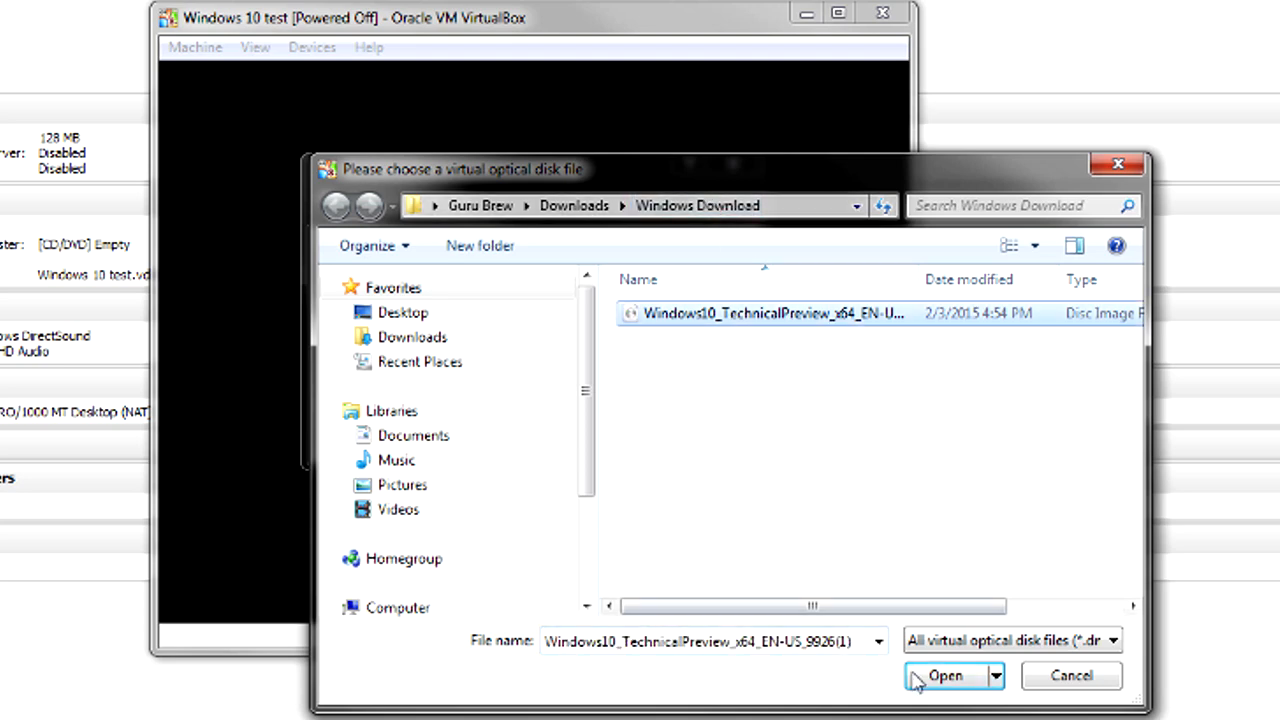
{"action": "left_click", "coordinate": [944, 676]}
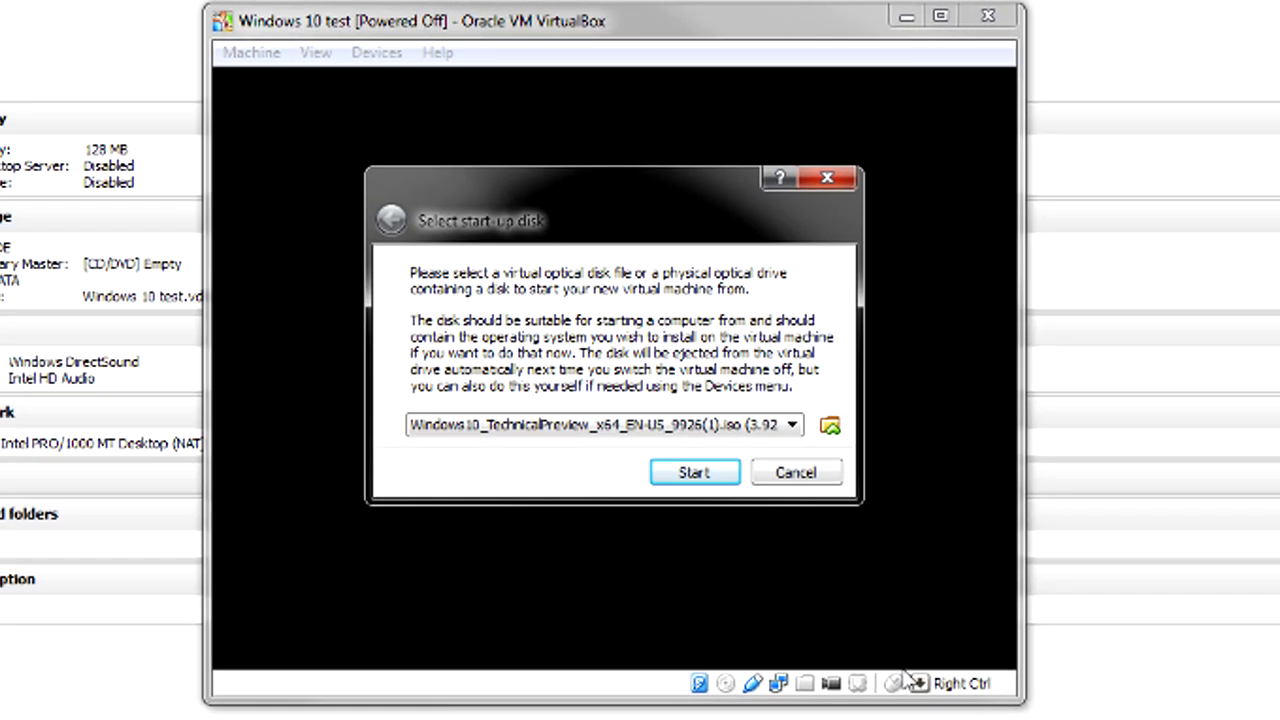
{"action": "left_click", "coordinate": [694, 472]}
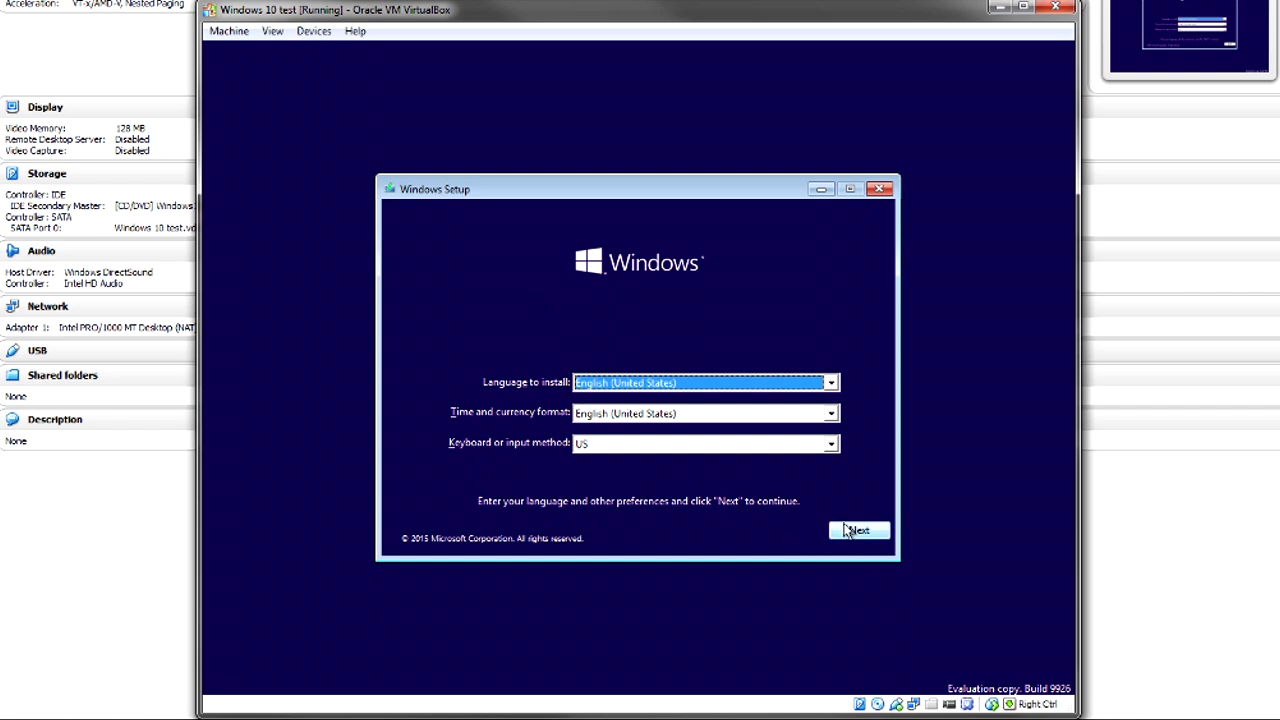
Step: Keep default language settings, begin installation and accept the licence terms to reach install type
{"action": "left_click", "coordinate": [858, 530]}
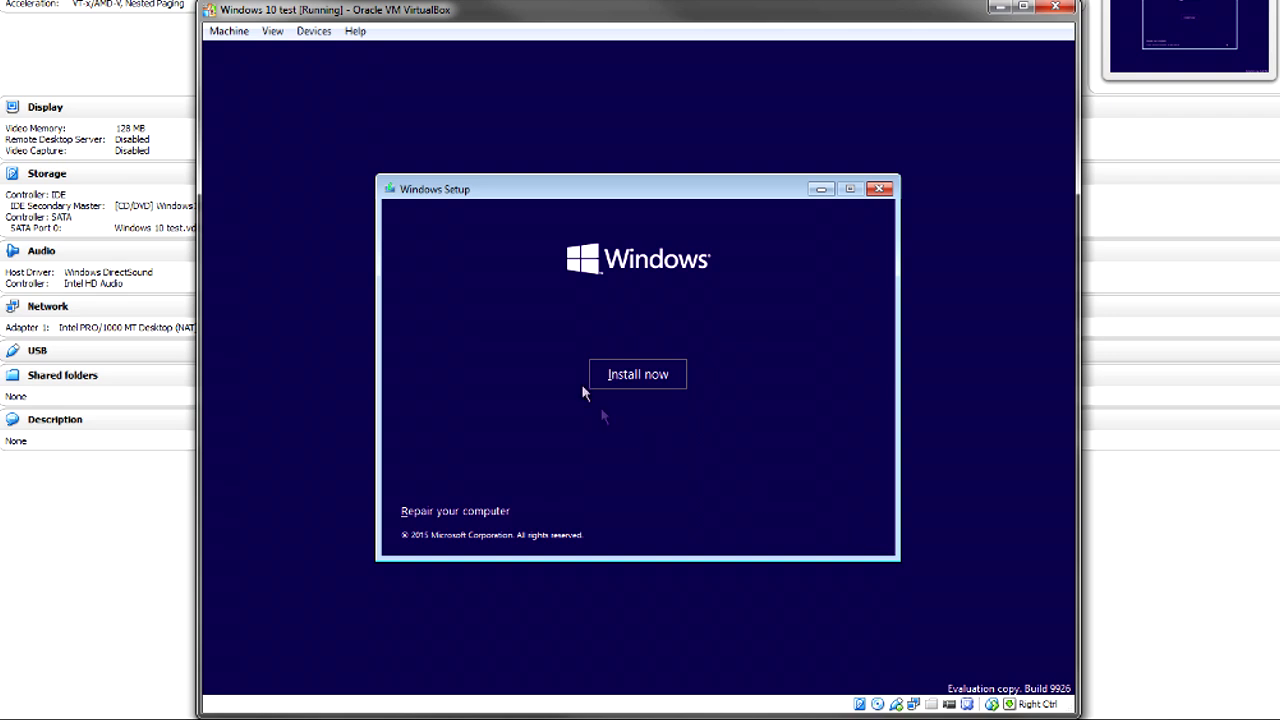
{"action": "left_click", "coordinate": [636, 374]}
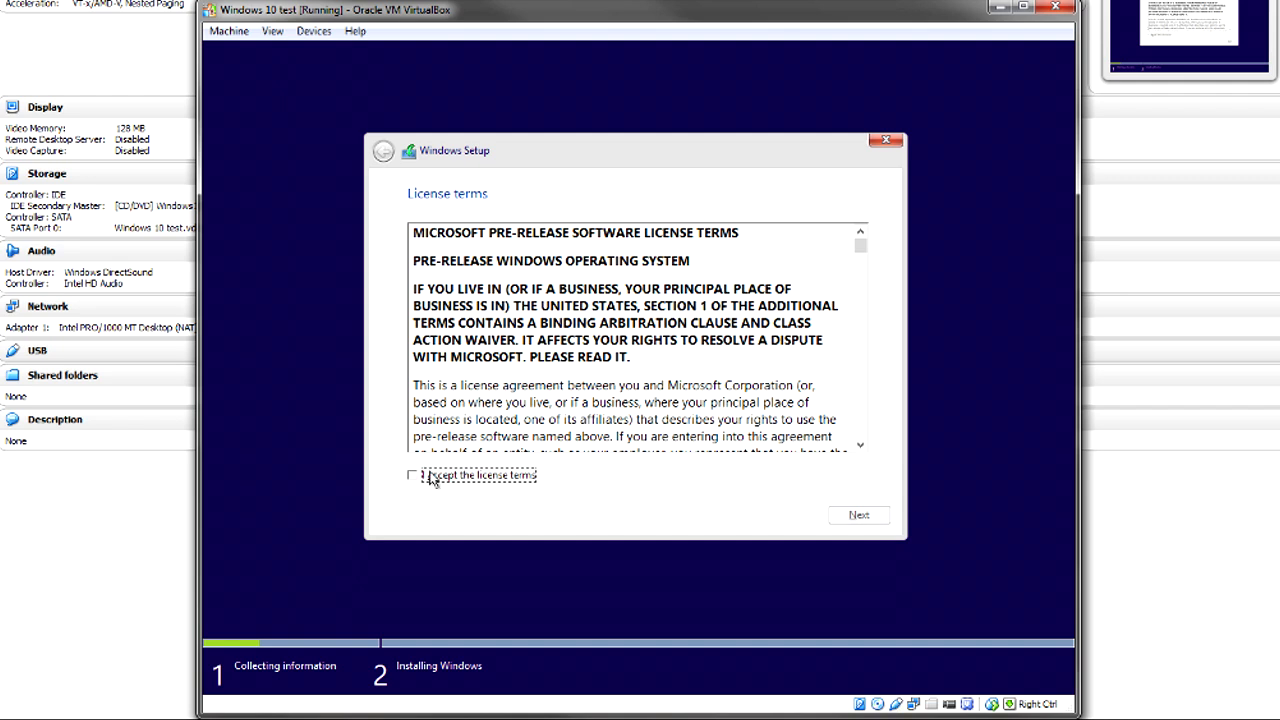
{"action": "left_click", "coordinate": [412, 476]}
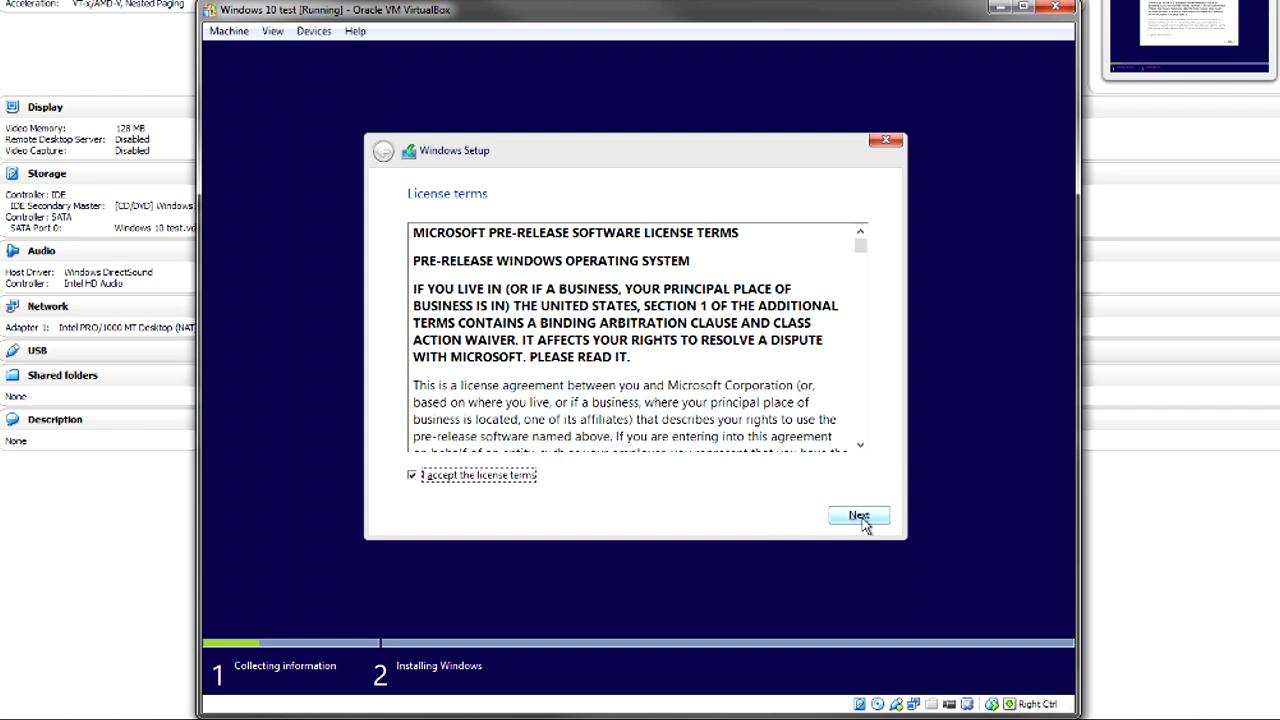
{"action": "left_click", "coordinate": [858, 516]}
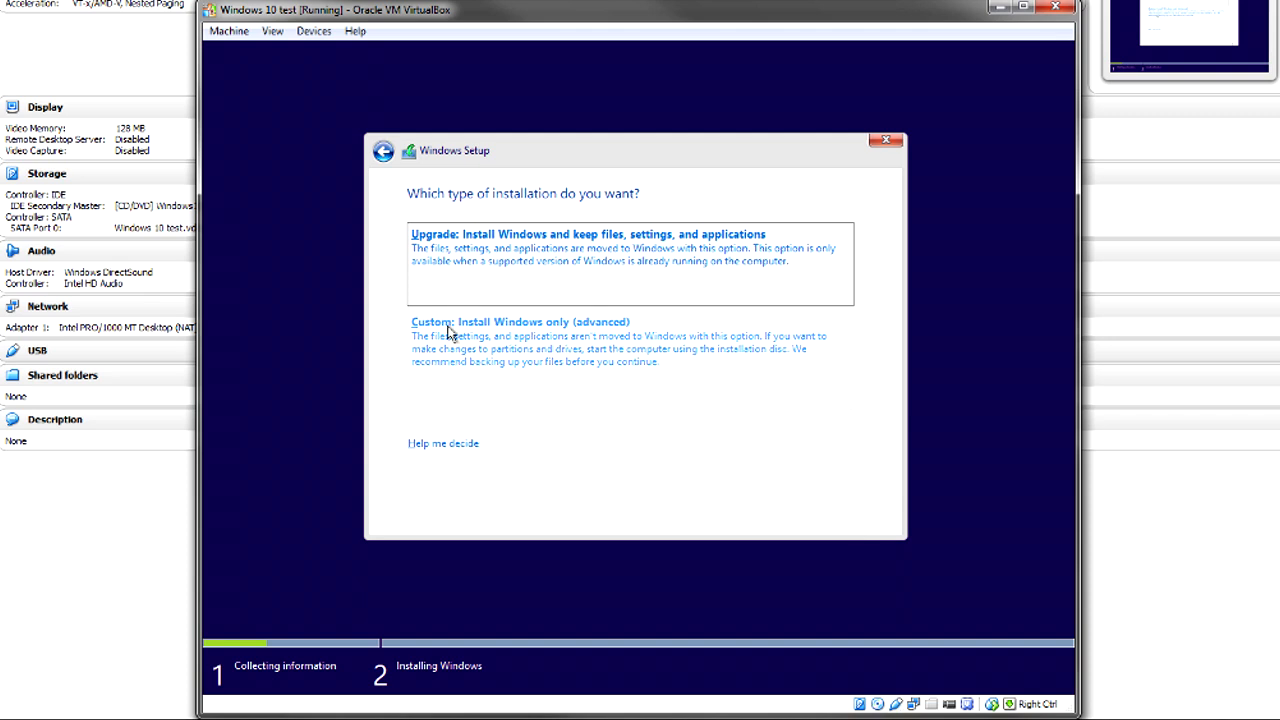
{"action": "mouse_move", "coordinate": [458, 352]}
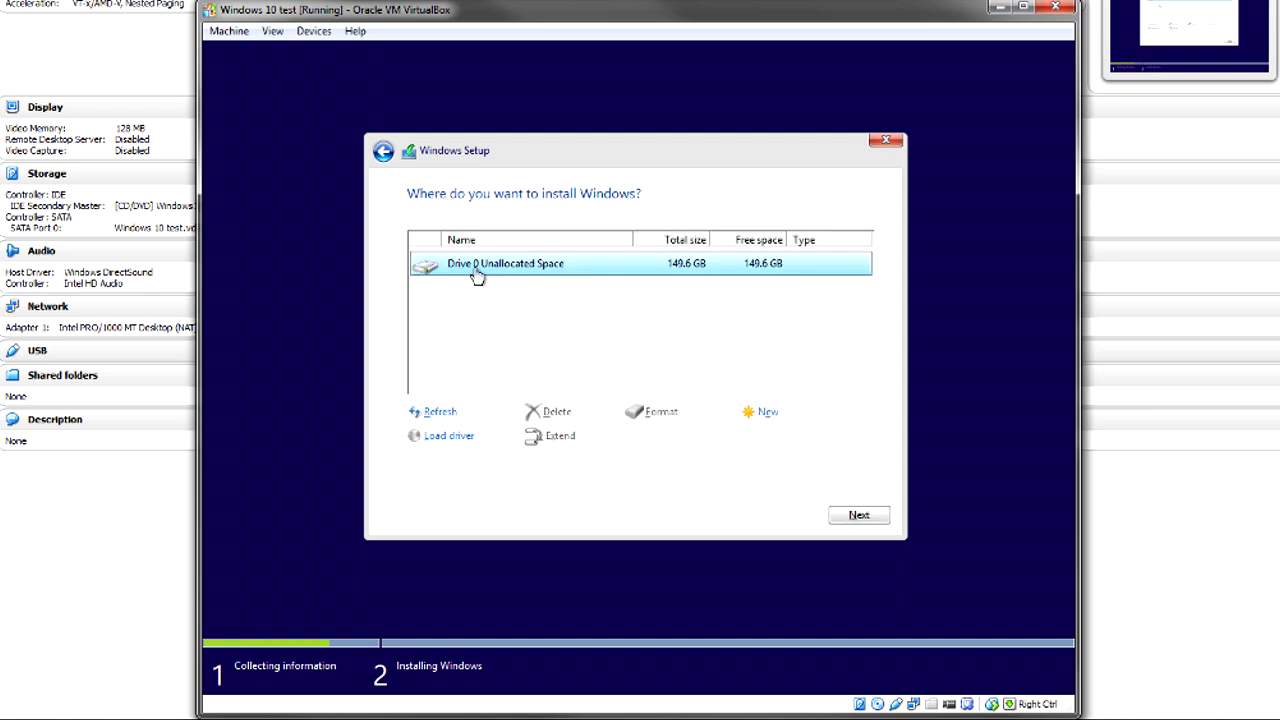
{"action": "mouse_move", "coordinate": [524, 282]}
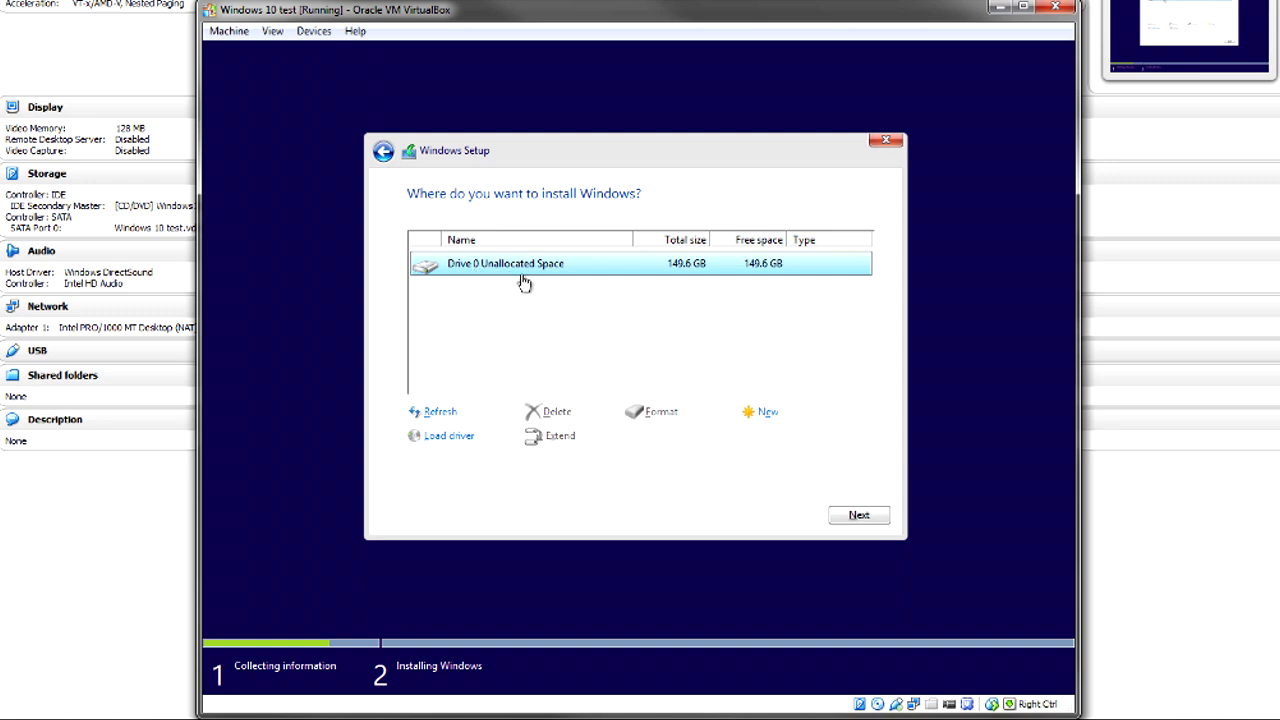
{"action": "mouse_move", "coordinate": [756, 280]}
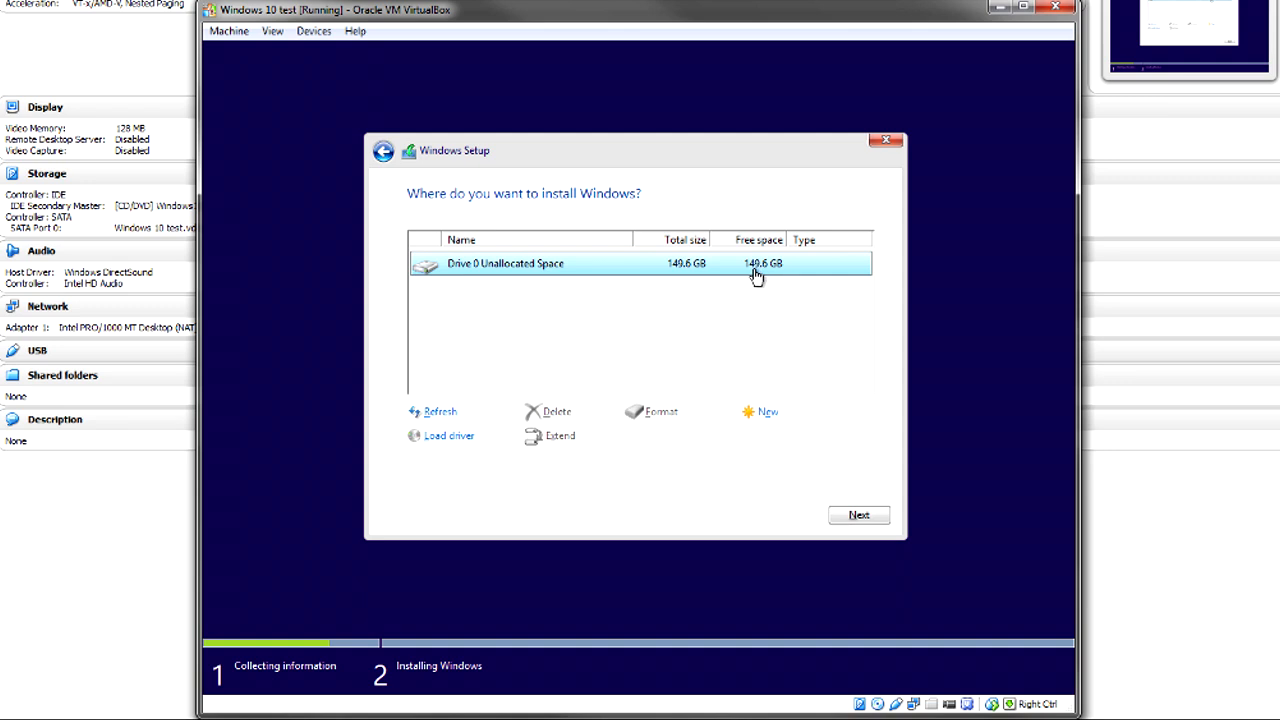
{"action": "mouse_move", "coordinate": [742, 288]}
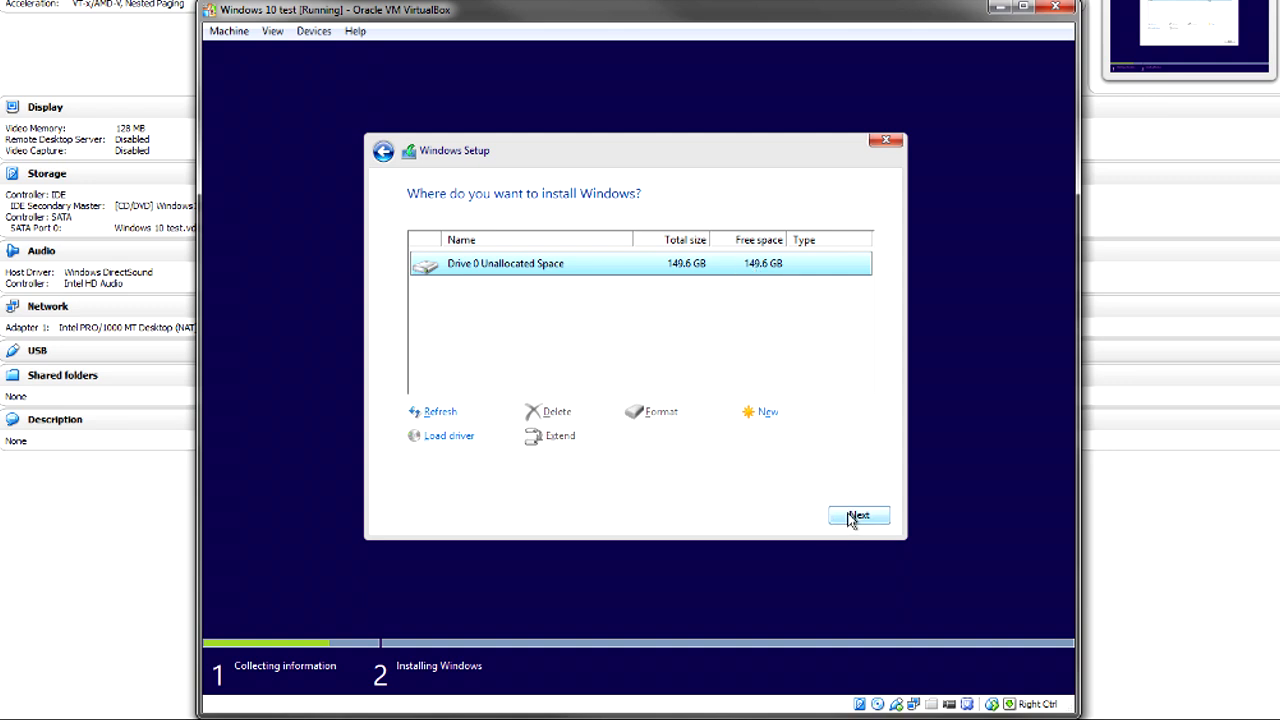
Step: Install Windows onto Drive 0 unallocated space, then accept the express settings
{"action": "left_click", "coordinate": [856, 516]}
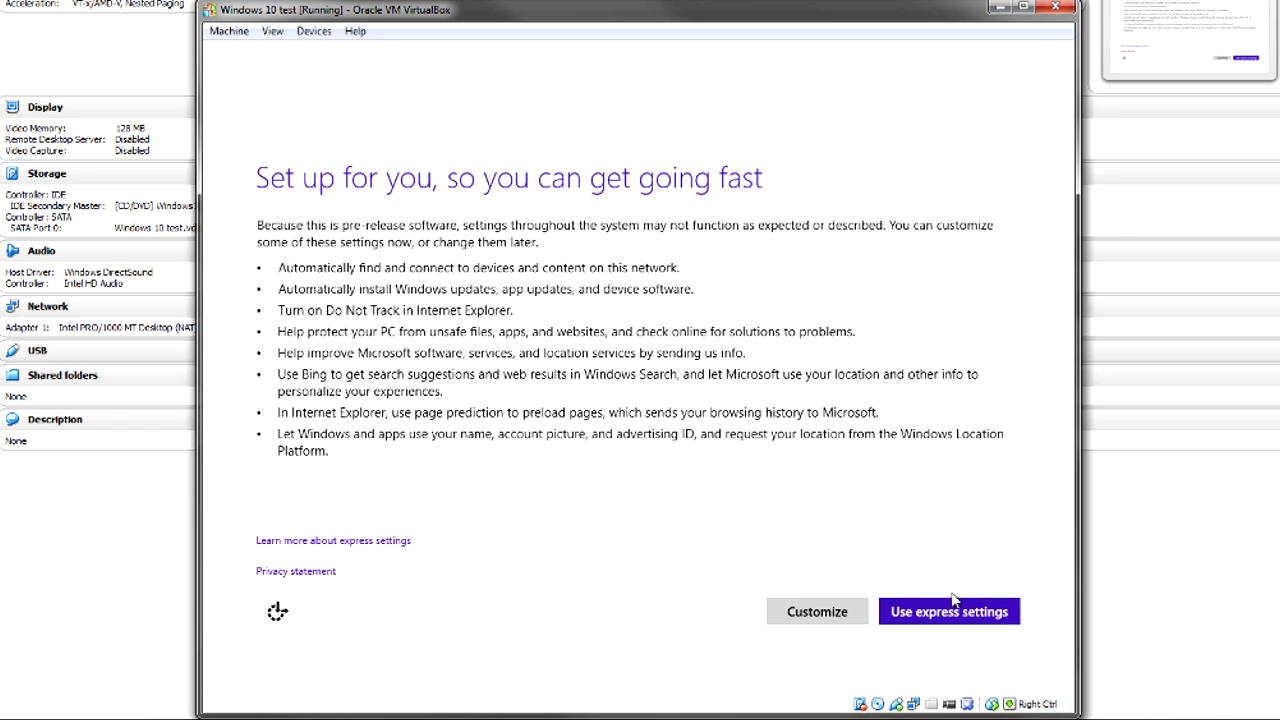
{"action": "left_click", "coordinate": [948, 612]}
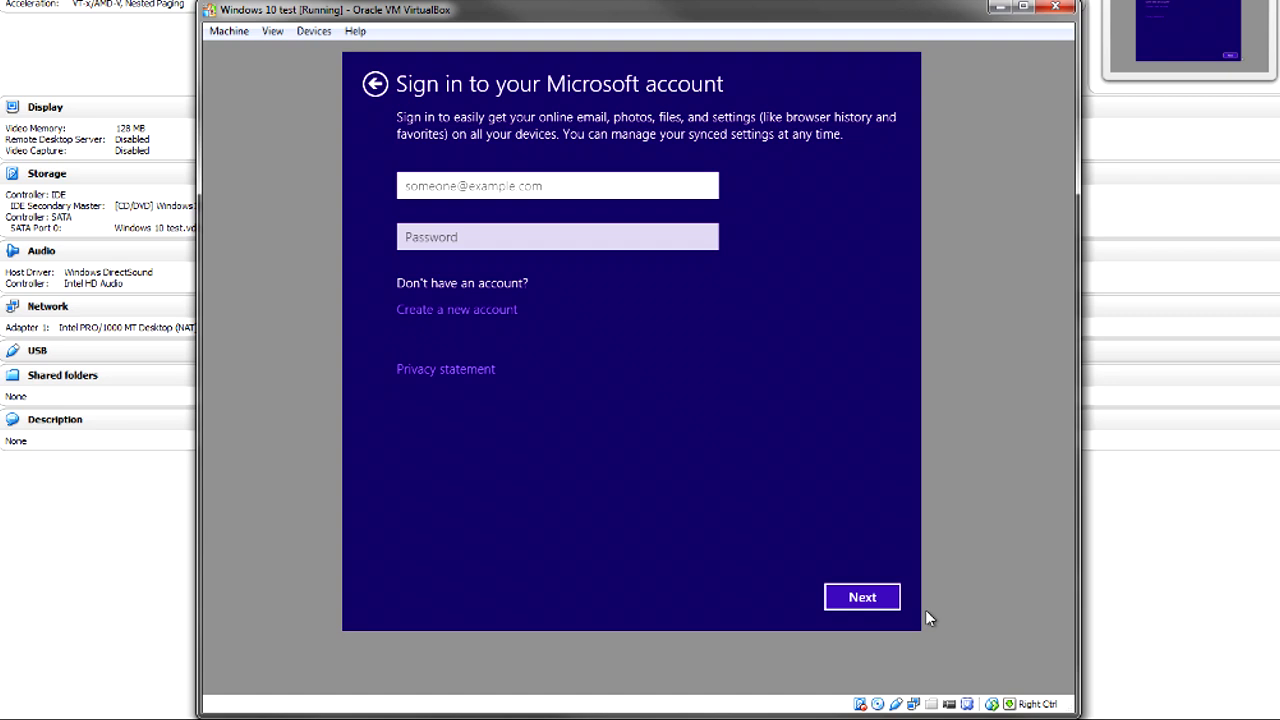
Step: Submit the Microsoft account sign-in so setup finishes at the Windows 10 desktop
{"action": "left_click", "coordinate": [556, 184]}
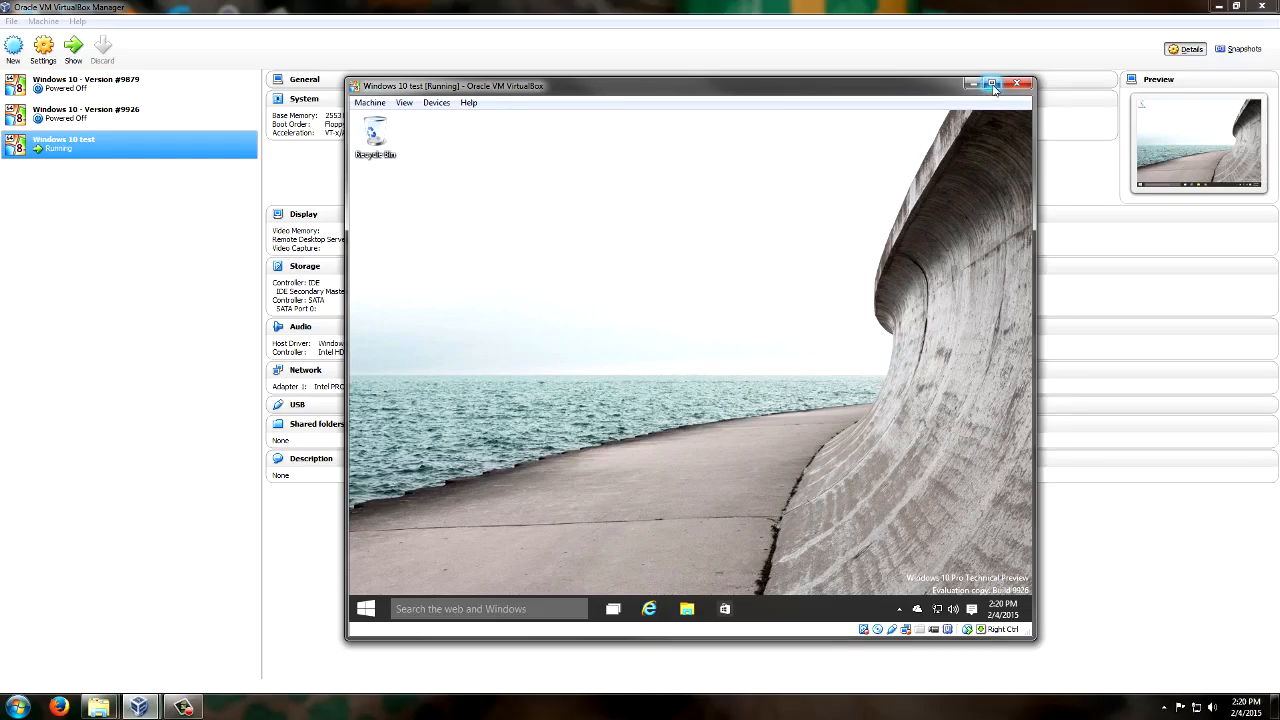
Step: Maximize the VM window and open the Windows 10 Start menu on the new desktop
{"action": "left_click", "coordinate": [992, 84]}
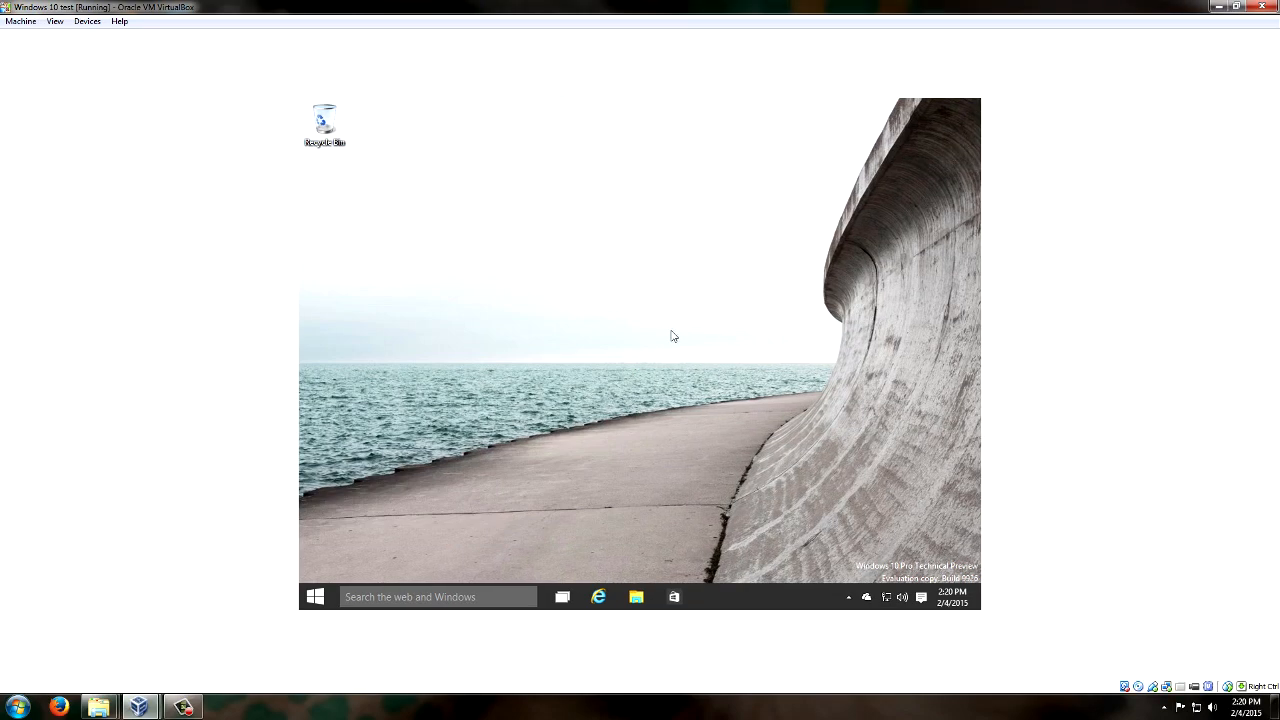
{"action": "mouse_move", "coordinate": [1064, 508]}
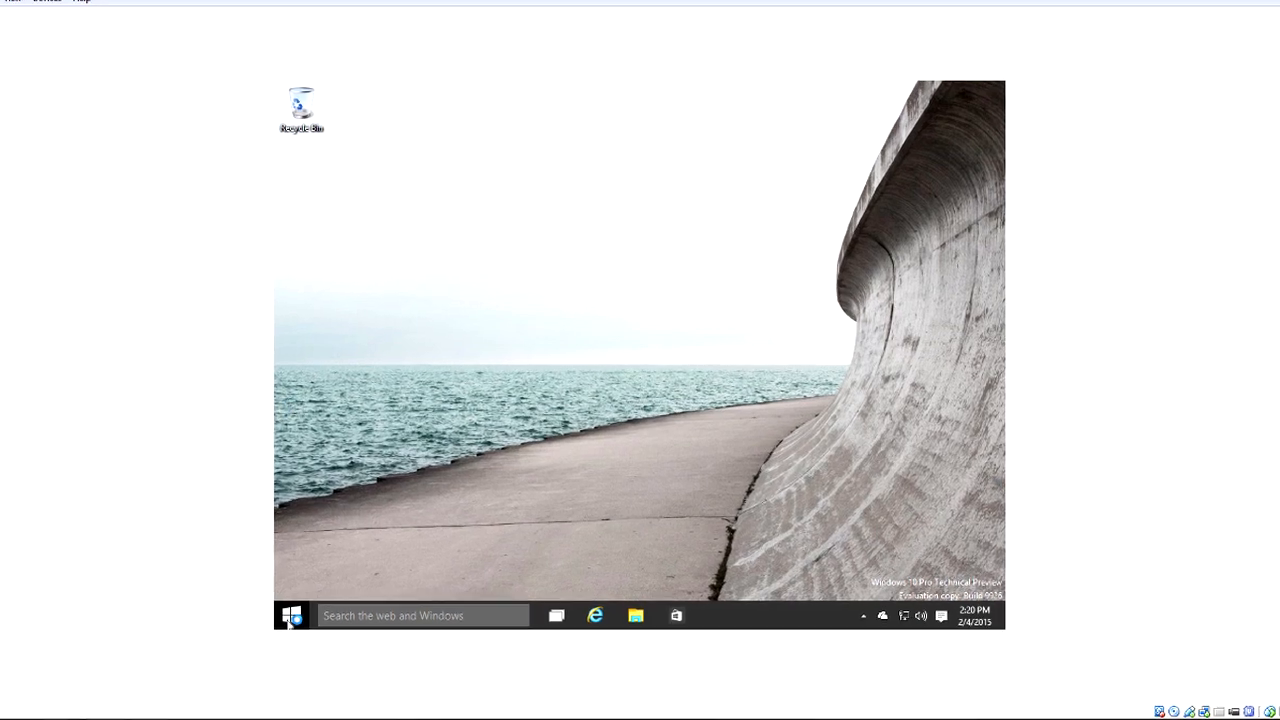
{"action": "left_click", "coordinate": [292, 616]}
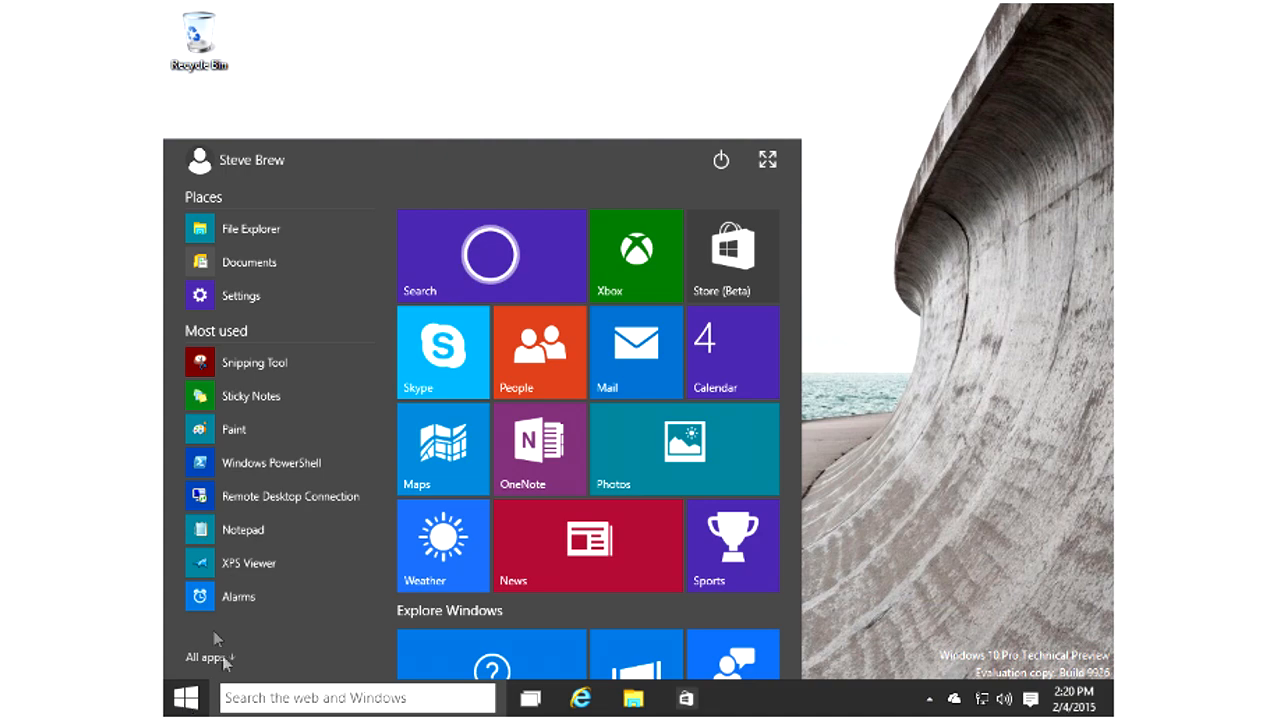
{"action": "mouse_move", "coordinate": [236, 188]}
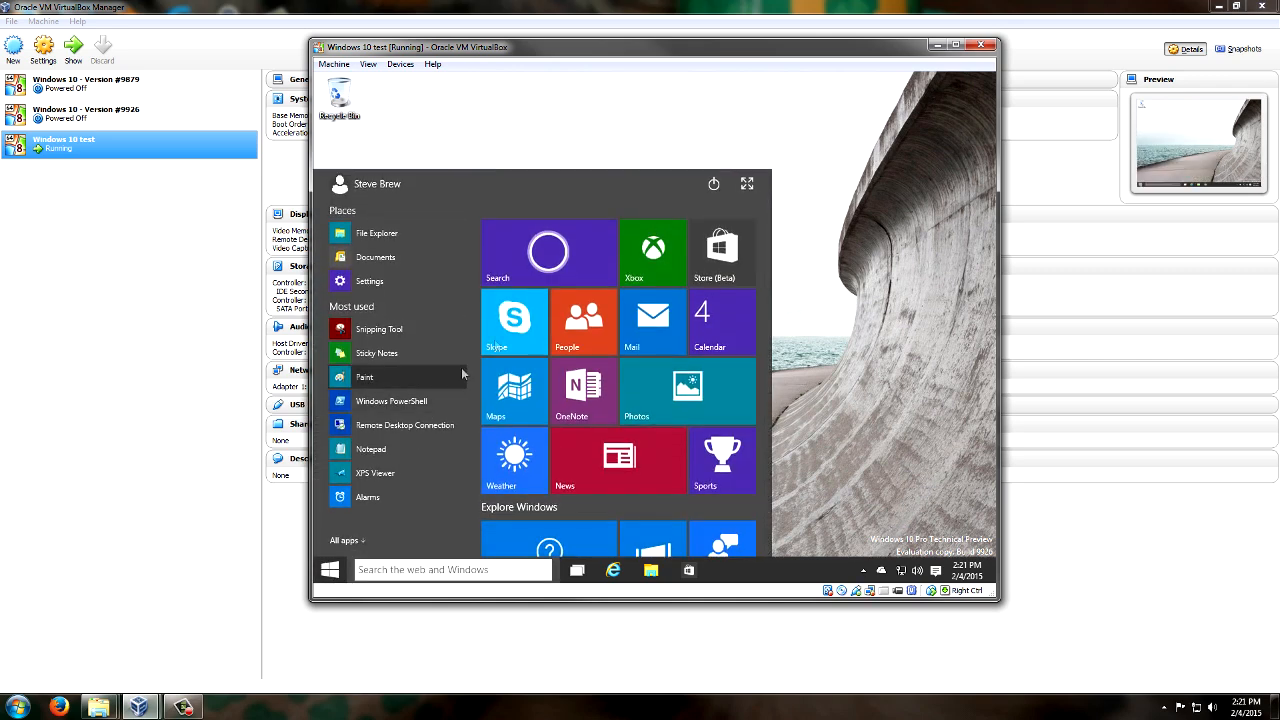
{"action": "mouse_move", "coordinate": [714, 184]}
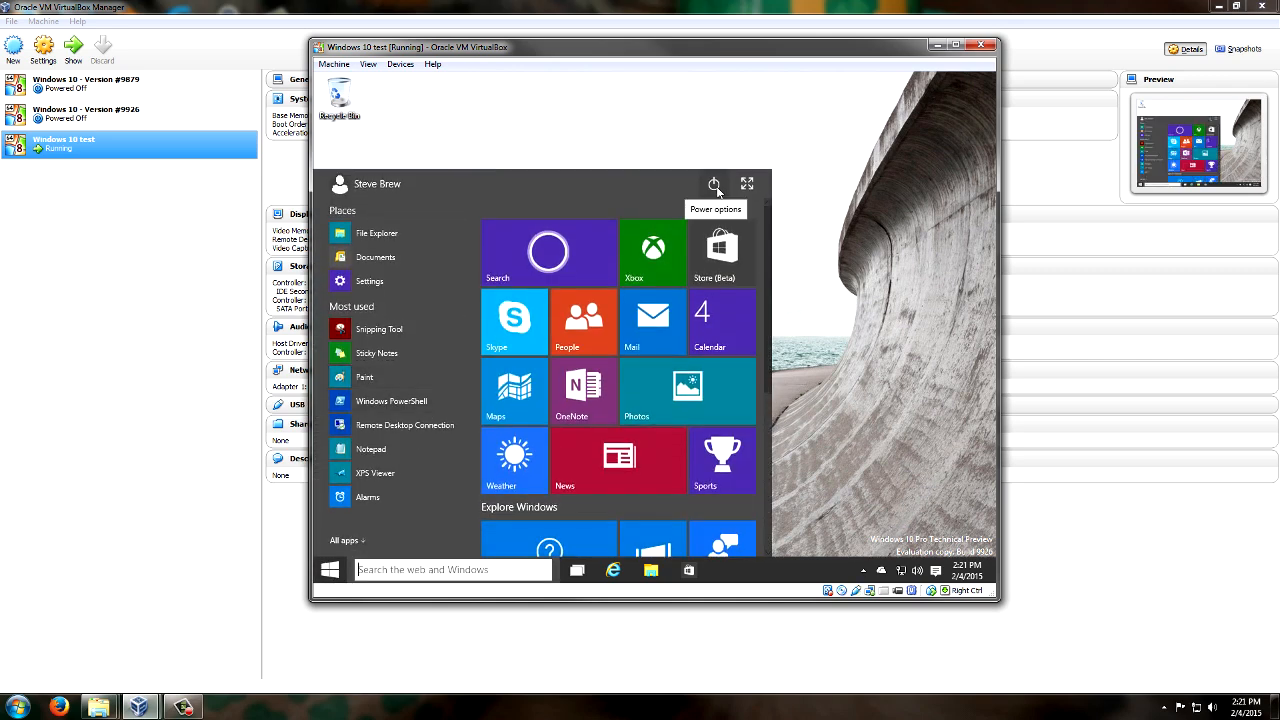
Step: Shut down Windows 10 from the Start menu power options, powering off the machine
{"action": "left_click", "coordinate": [714, 184]}
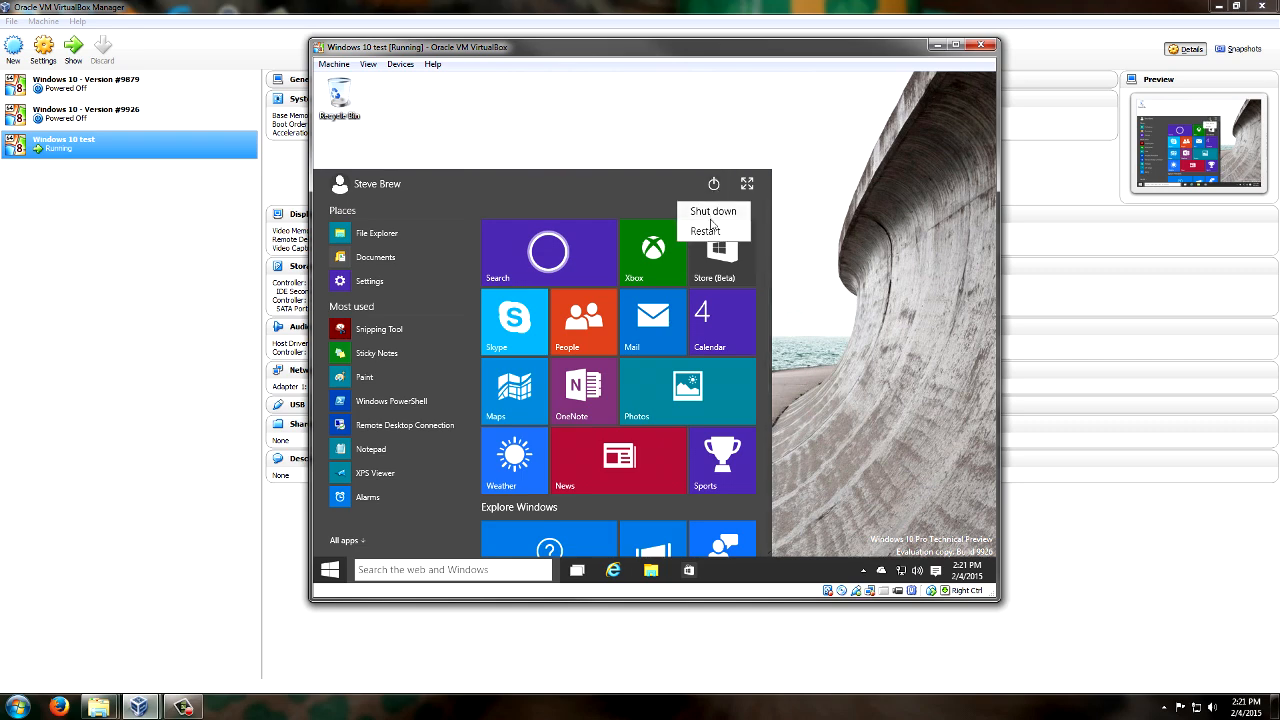
{"action": "left_click", "coordinate": [712, 212]}
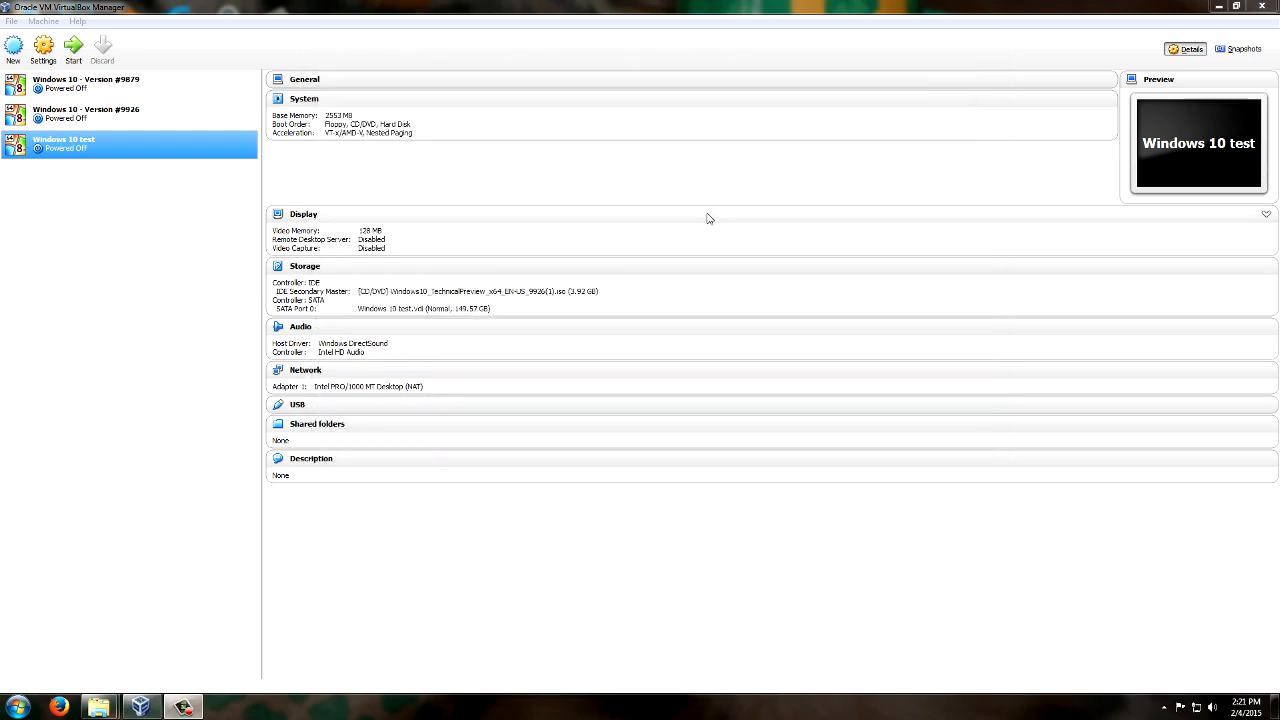
{"action": "mouse_move", "coordinate": [512, 234]}
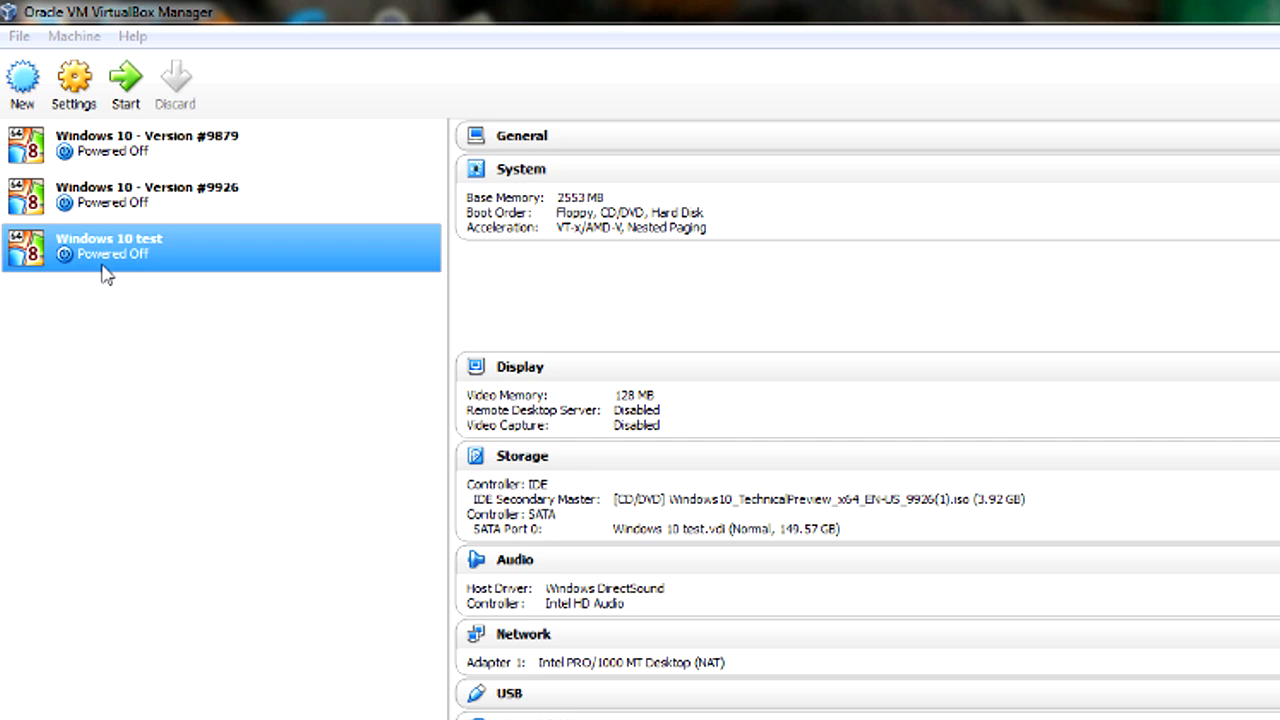
{"action": "mouse_move", "coordinate": [118, 278]}
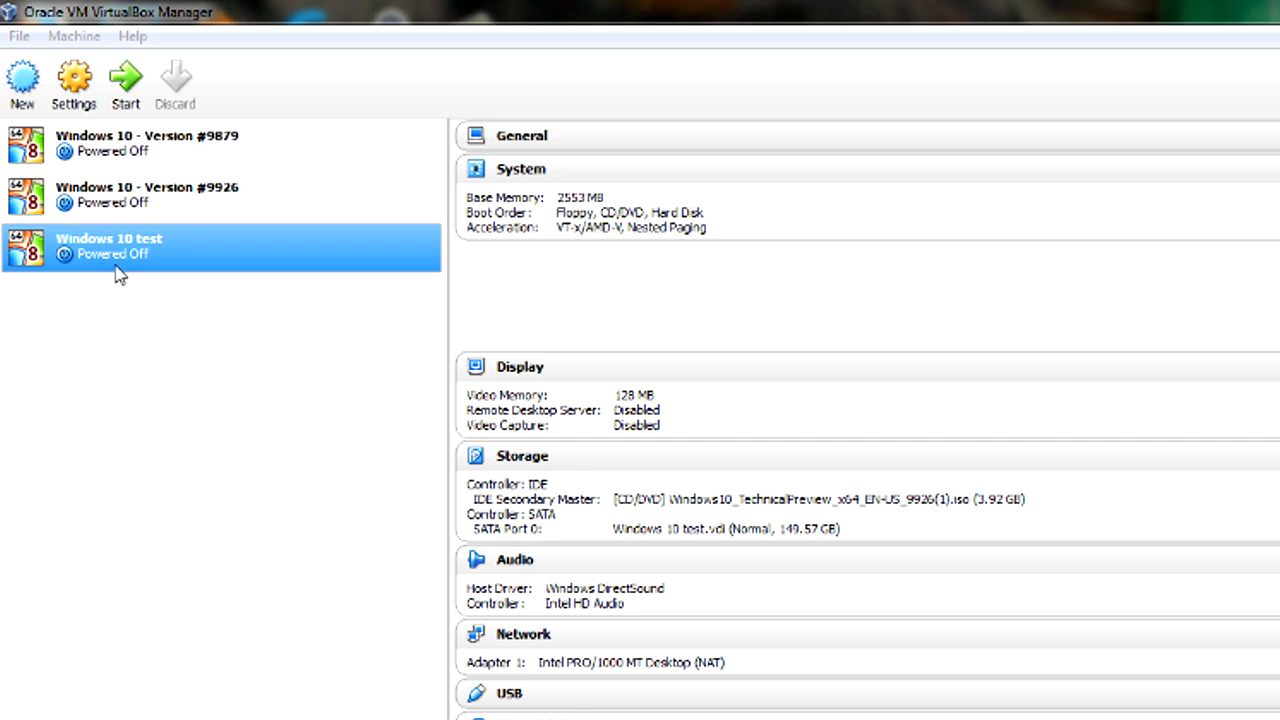
Step: Select the Windows 10 test machine in the Manager list and start it again
{"action": "left_click", "coordinate": [148, 196]}
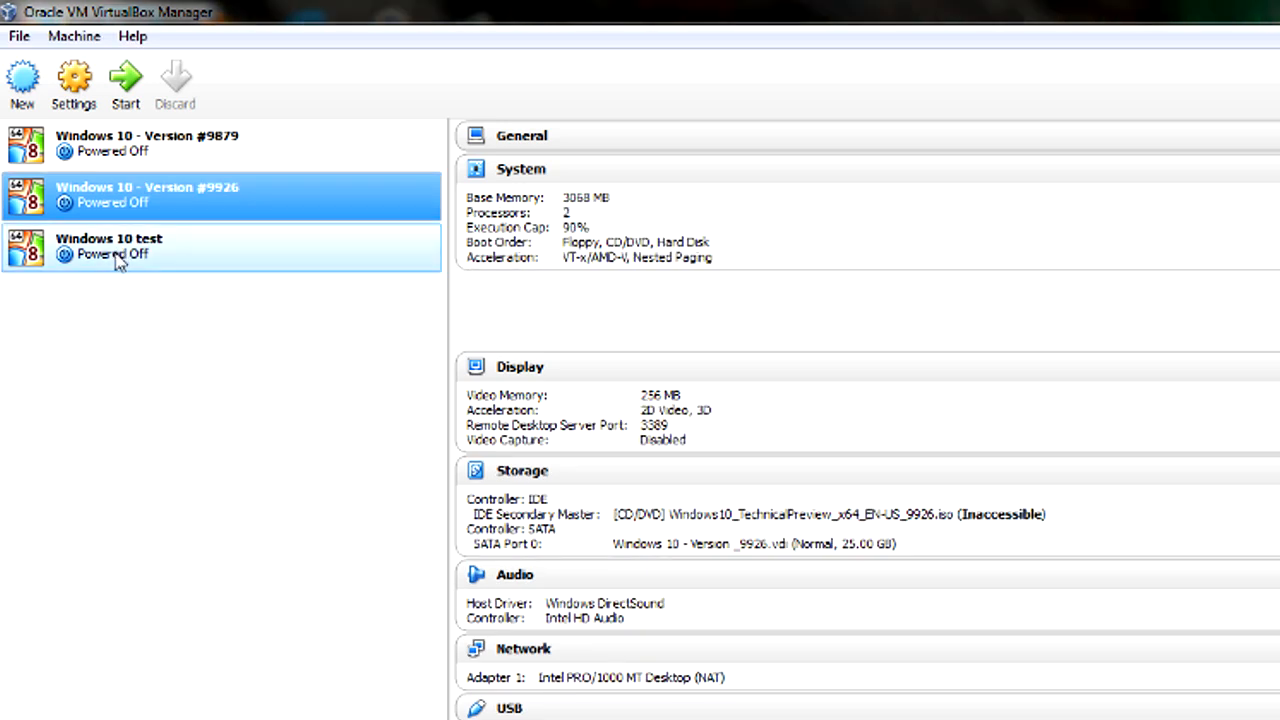
{"action": "left_click", "coordinate": [110, 244]}
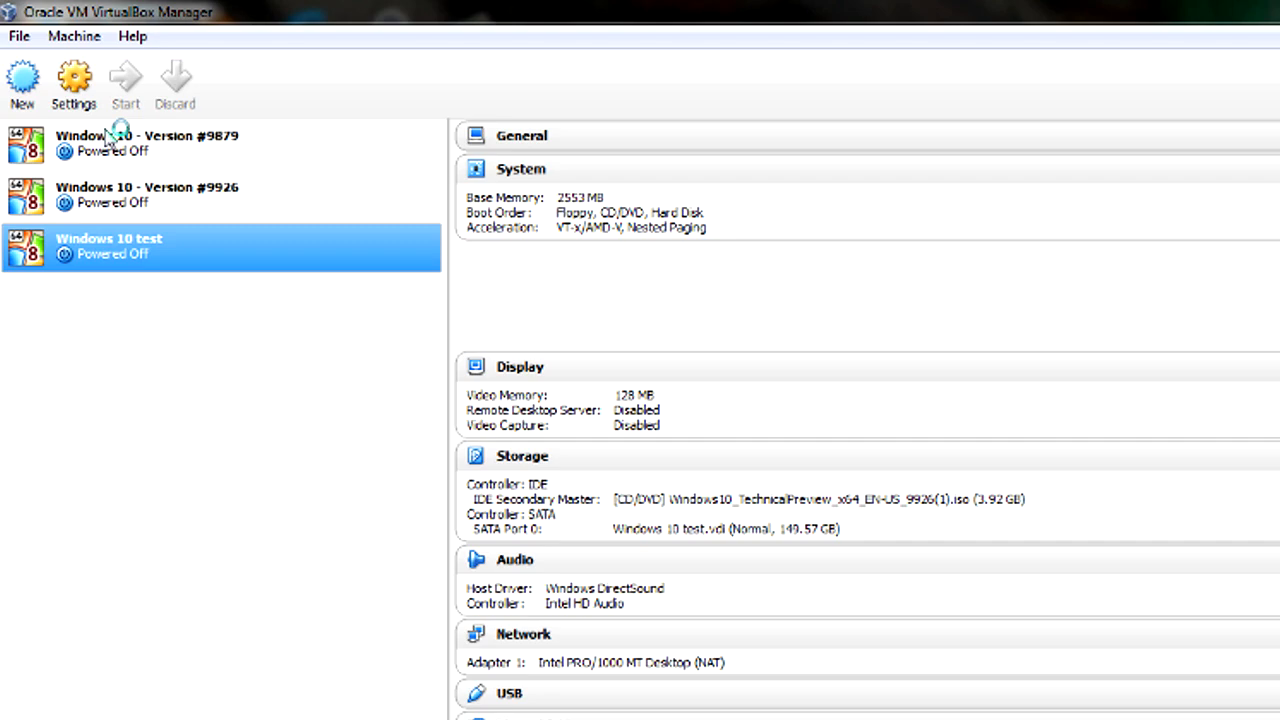
{"action": "left_click", "coordinate": [124, 82]}
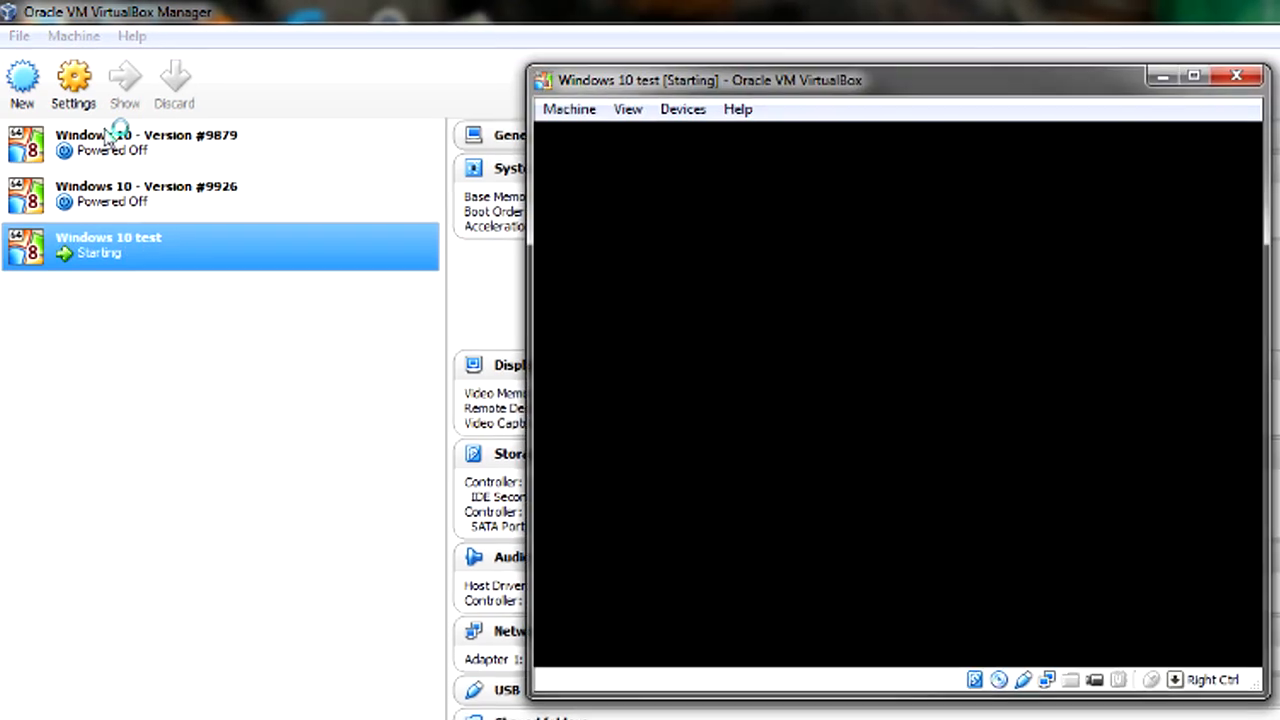